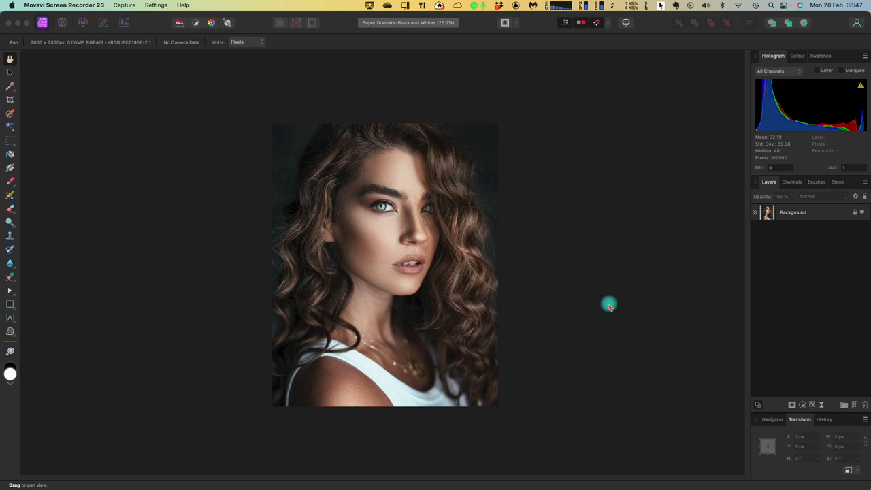
mouse_move(606, 298)
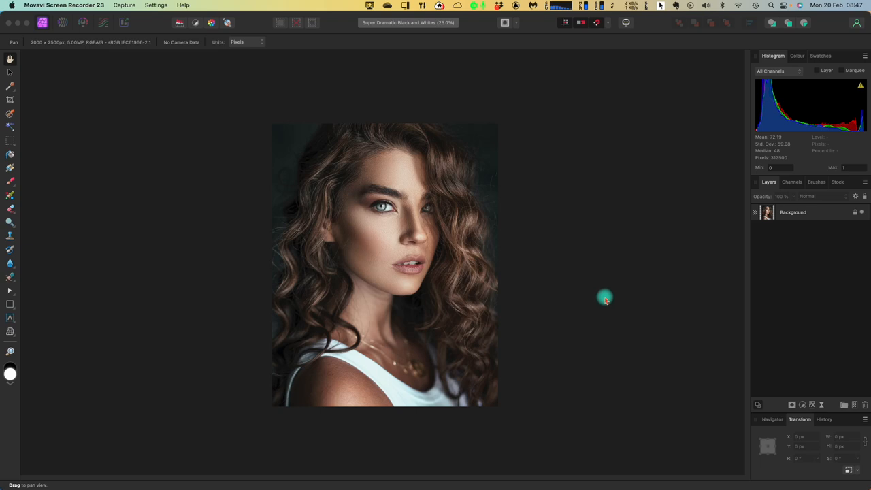
mouse_move(768, 339)
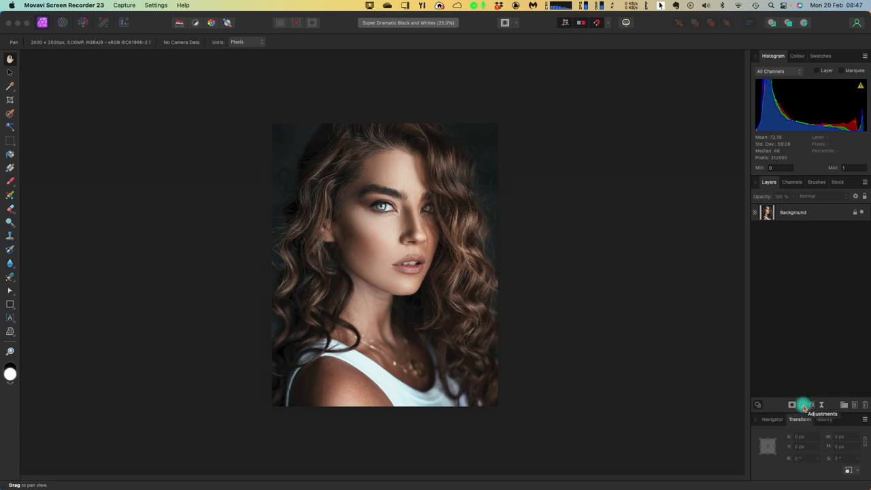
Step: Add an HSL Shift adjustment with Saturation Shift dragged fully left to remove all colour
left_click(793, 405)
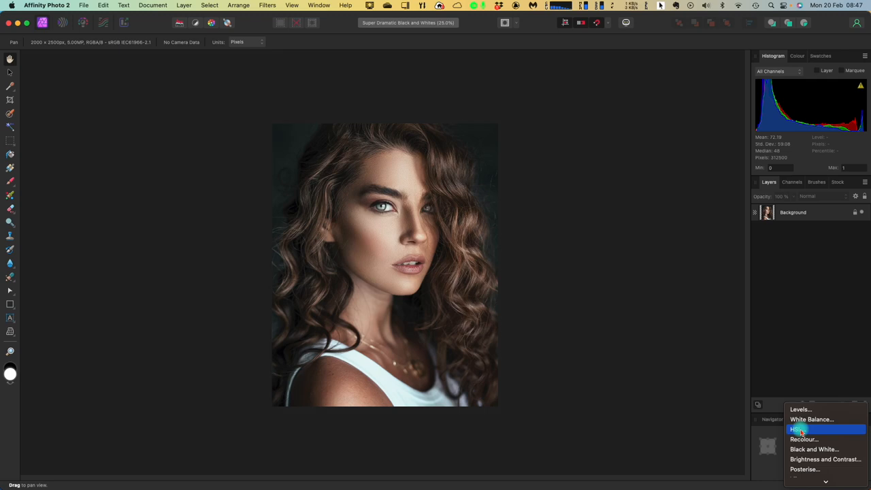
left_click(788, 429)
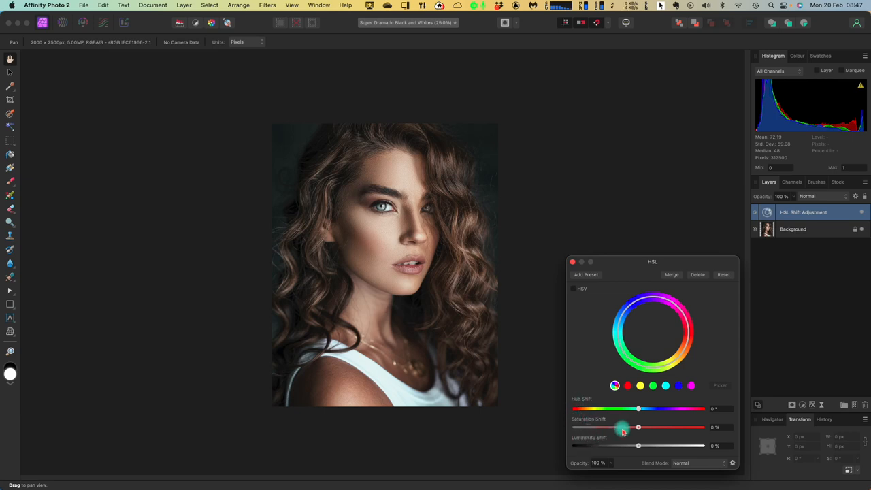
left_click_drag(638, 428, 633, 427)
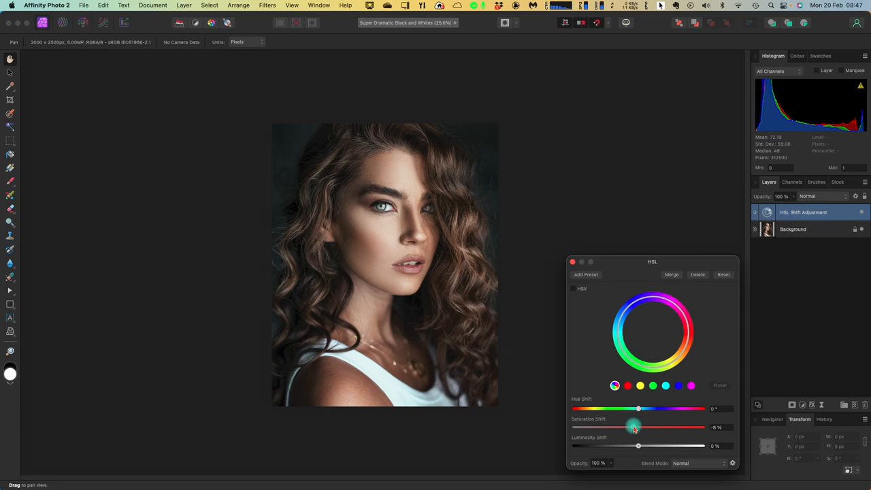
left_click_drag(633, 427, 598, 427)
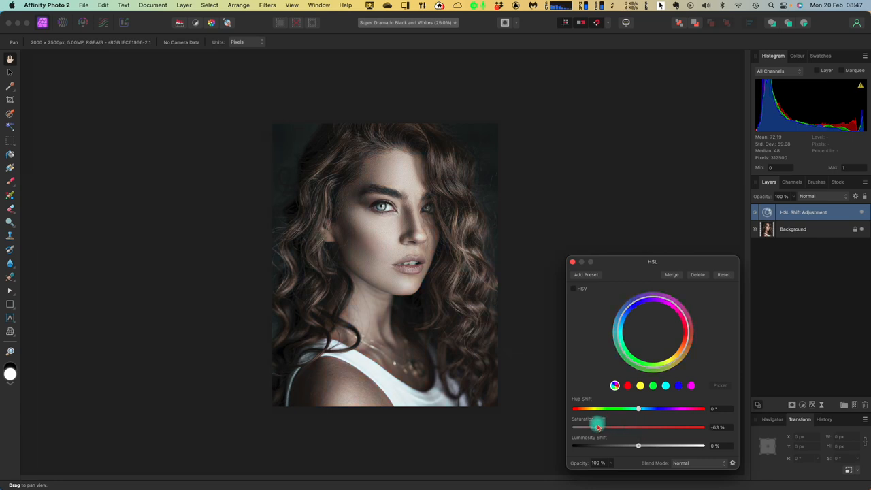
left_click_drag(598, 427, 574, 428)
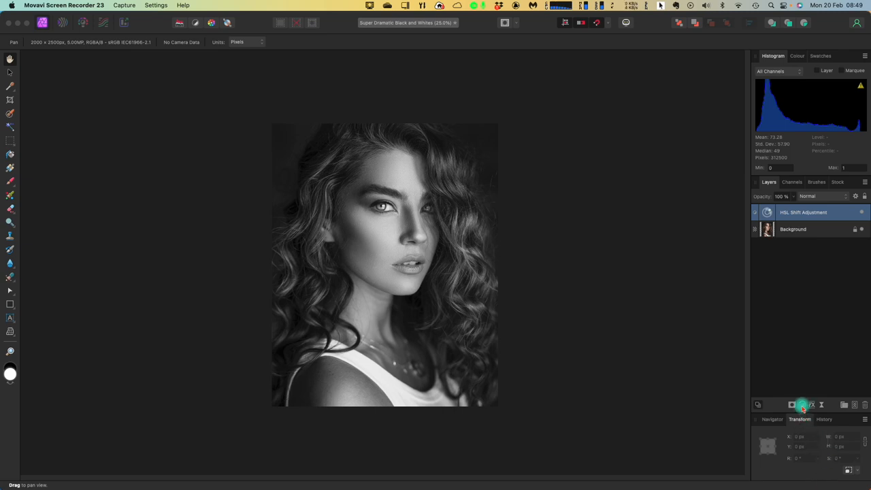
Step: Add a Curves adjustment, raising the upper curve and pulling the shadow point darker
left_click(802, 404)
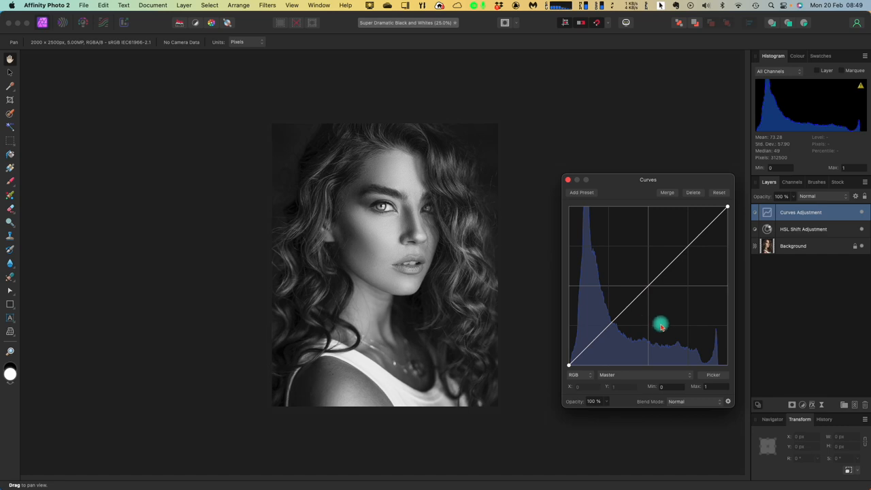
left_click_drag(660, 324, 689, 249)
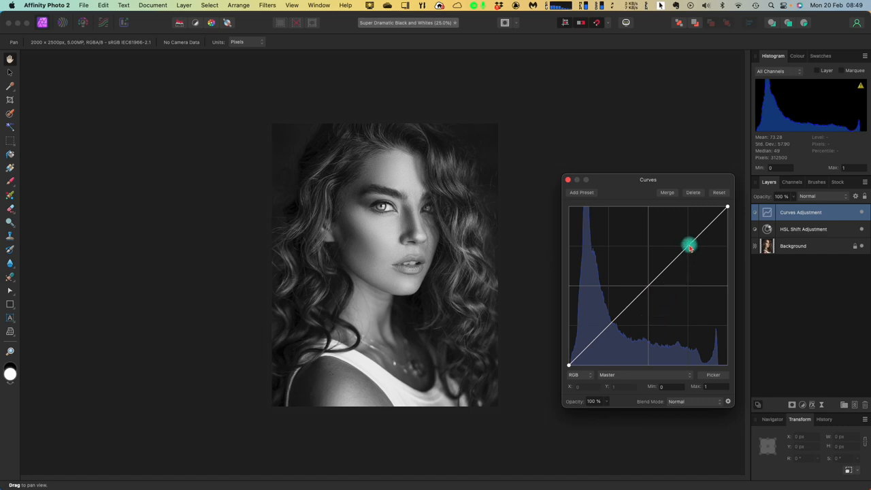
left_click_drag(690, 247, 678, 234)
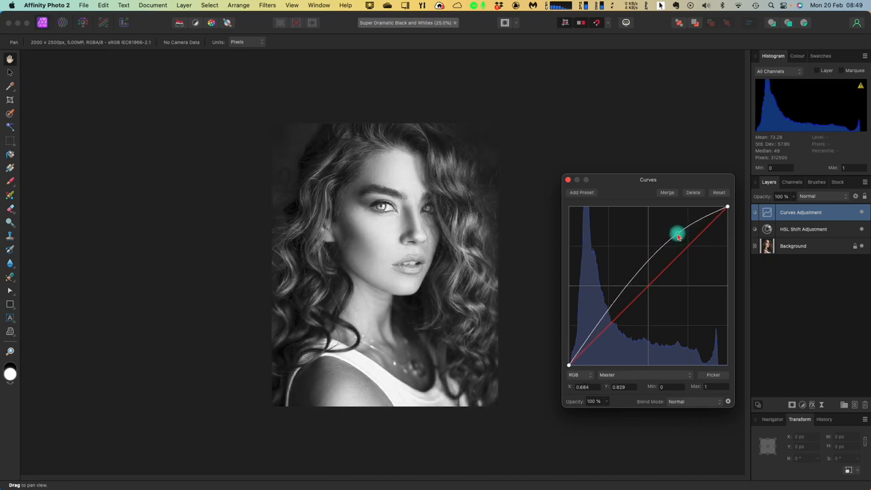
left_click_drag(679, 234, 606, 312)
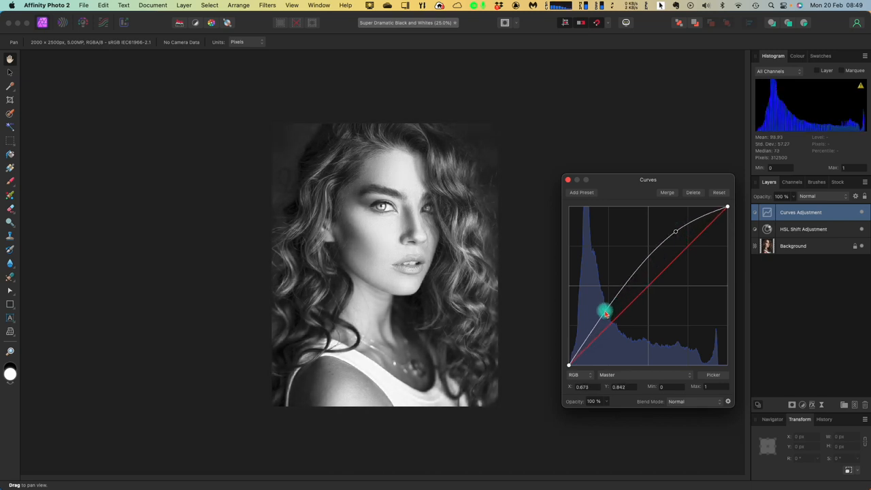
left_click_drag(604, 313, 611, 325)
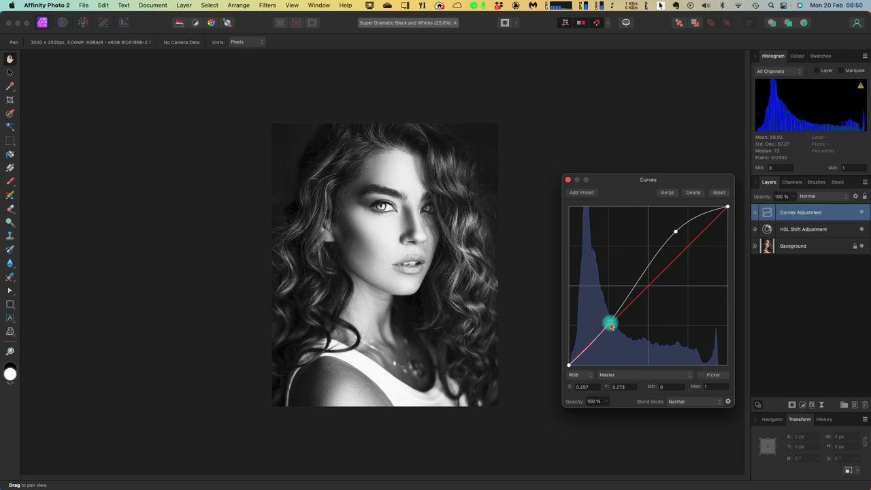
left_click_drag(611, 325, 618, 339)
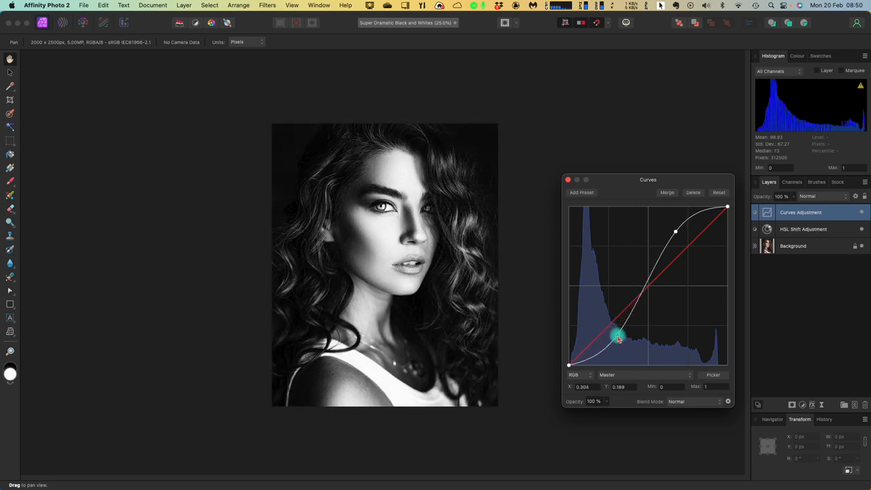
left_click_drag(616, 339, 626, 342)
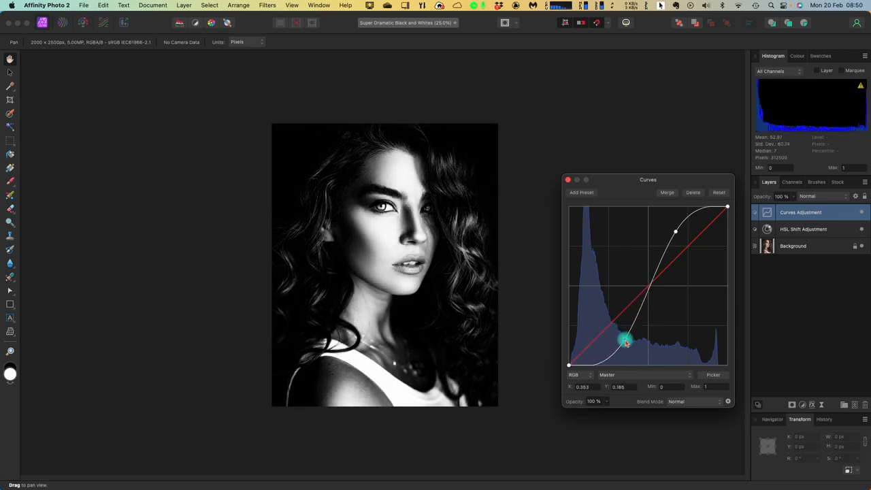
Step: Fine-tune the shadow and highlight points into a gentle S-curve
left_click_drag(624, 340, 628, 345)
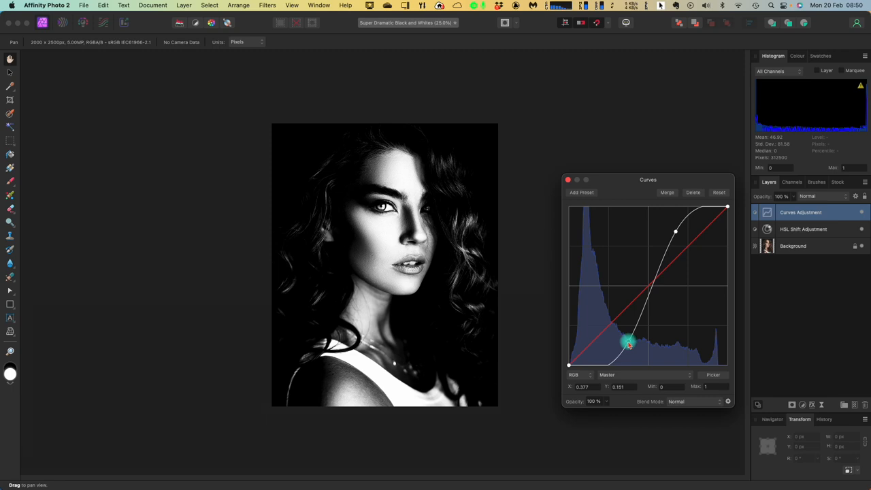
left_click_drag(629, 344, 627, 342)
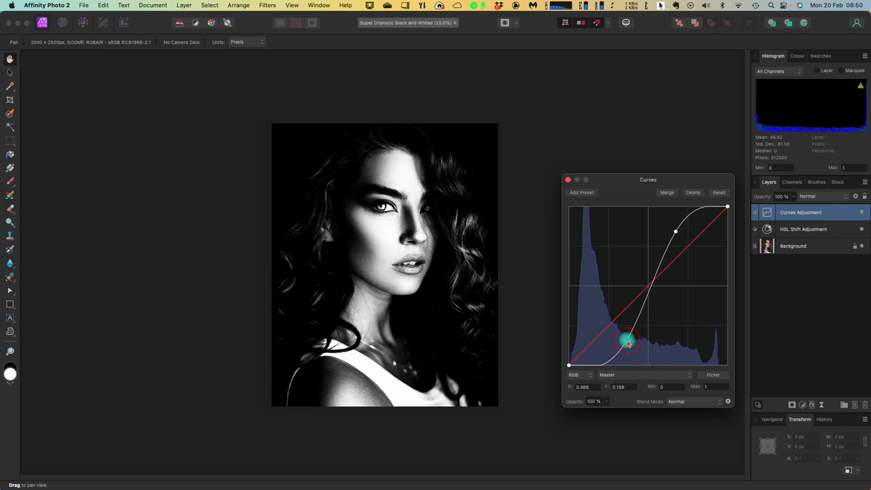
left_click_drag(626, 342, 617, 326)
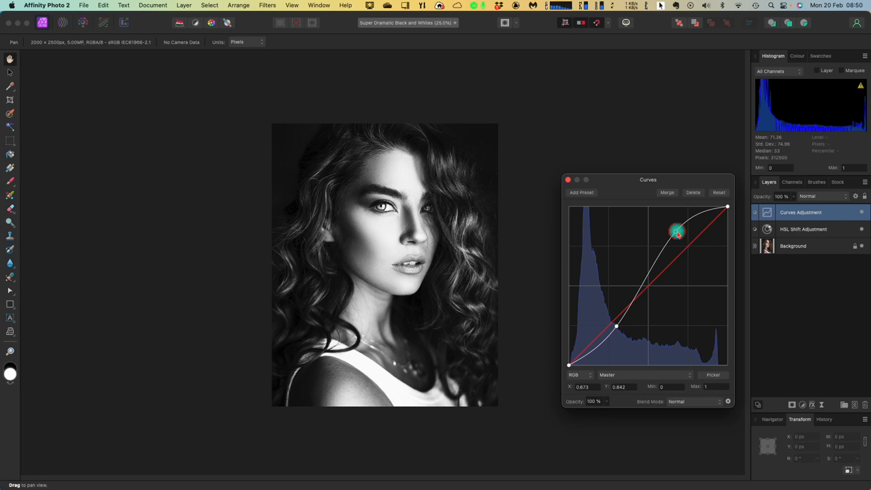
left_click_drag(677, 232, 681, 239)
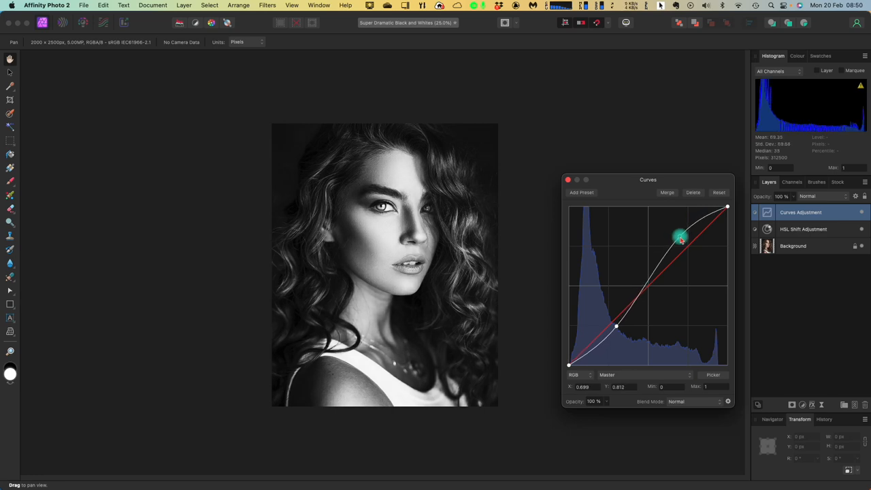
left_click_drag(681, 238, 677, 237)
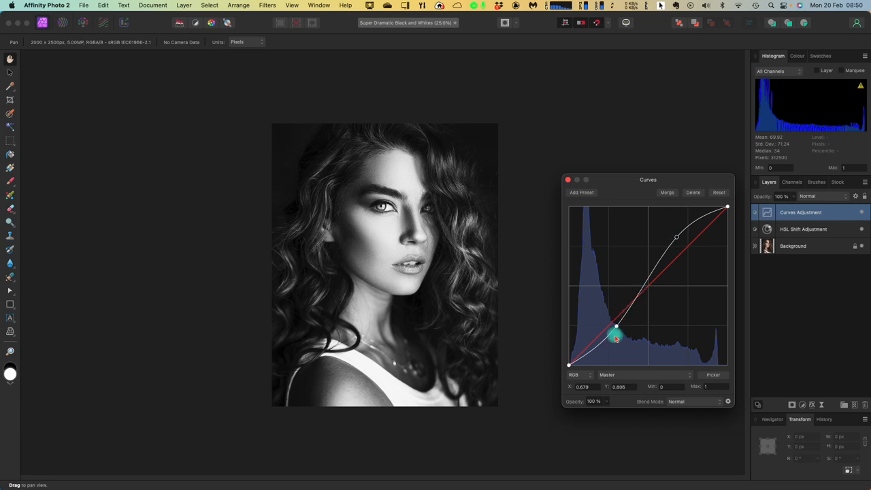
left_click_drag(616, 335, 618, 330)
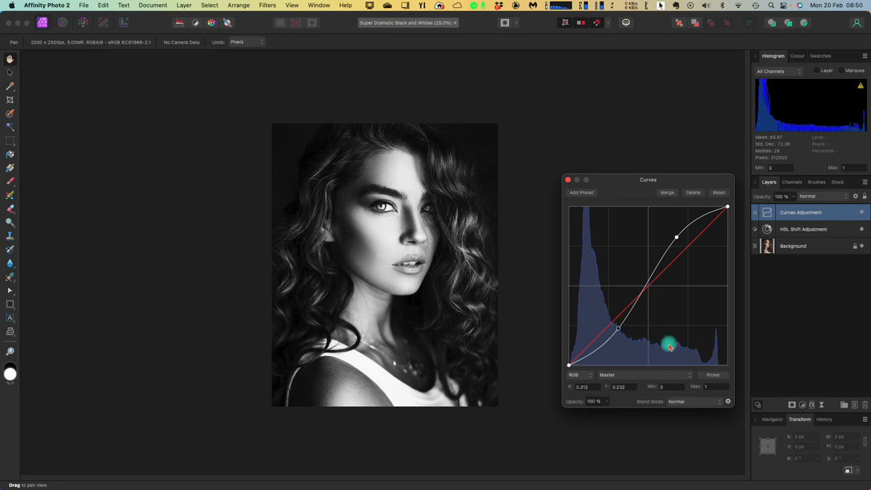
left_click(568, 180)
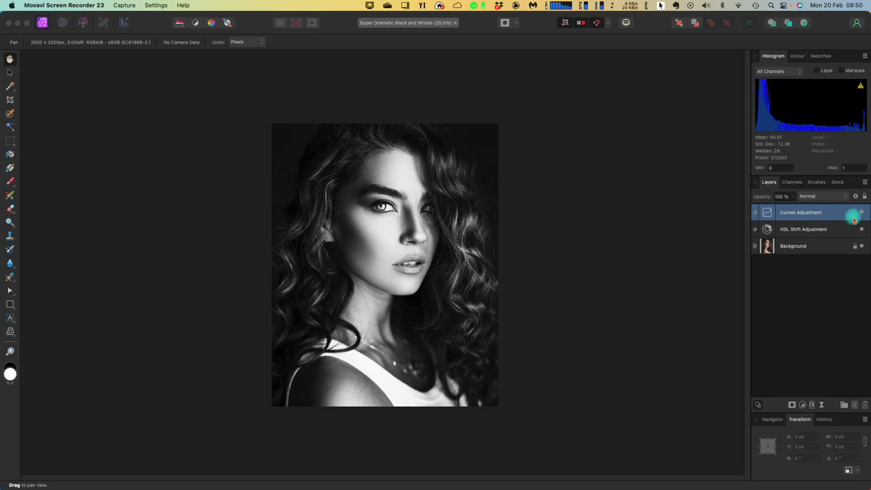
double_click(801, 212)
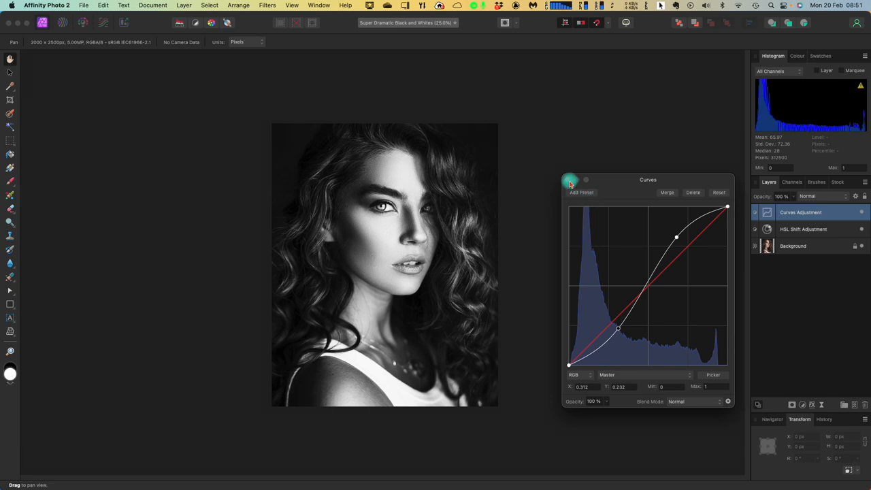
left_click(569, 180)
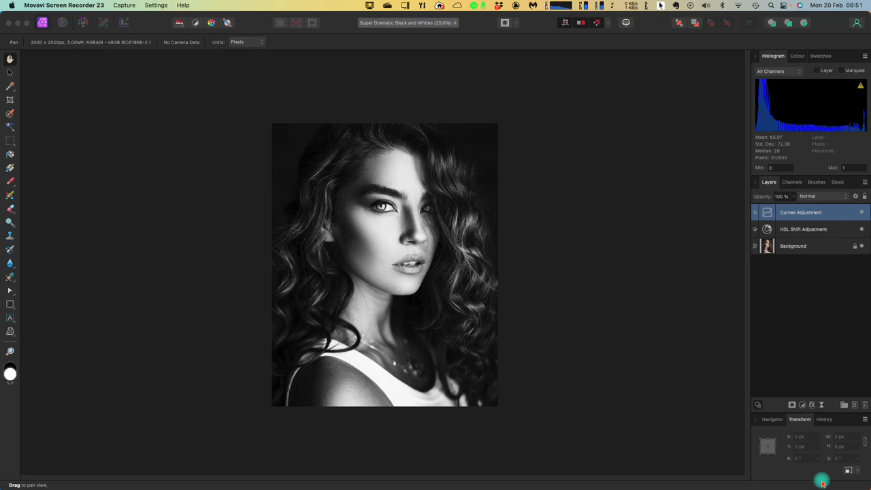
mouse_move(748, 351)
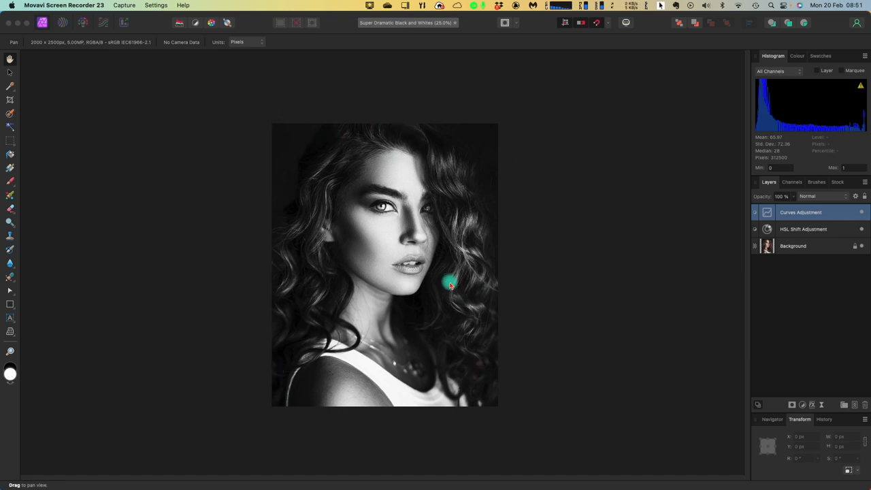
mouse_move(421, 279)
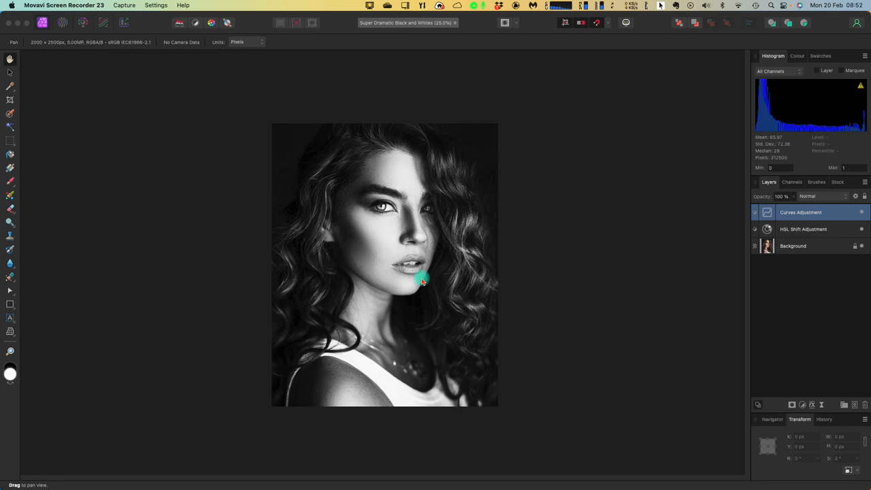
mouse_move(302, 223)
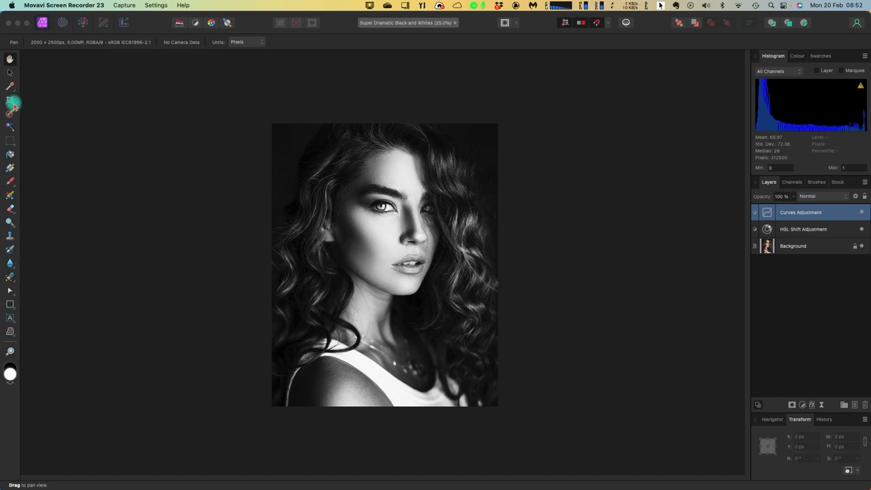
Step: Drag the crop corners, especially top-left and top-right, past the photo edges and apply the crop
left_click(9, 102)
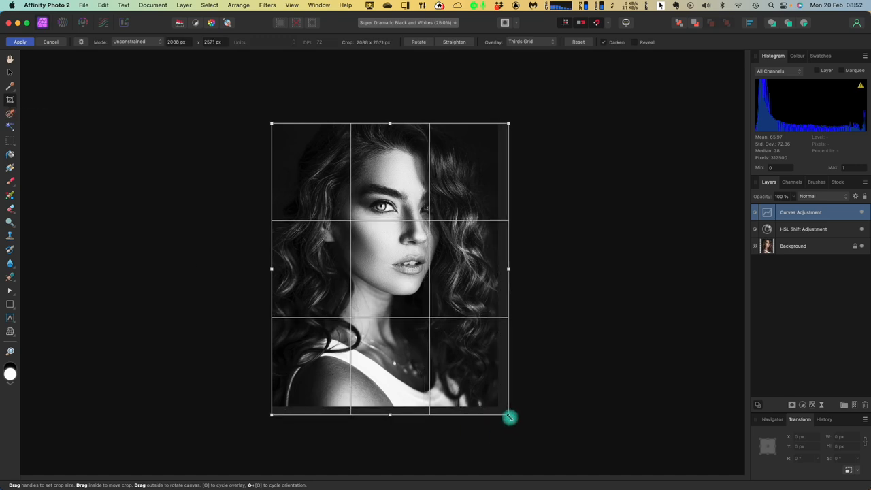
left_click_drag(509, 415, 526, 438)
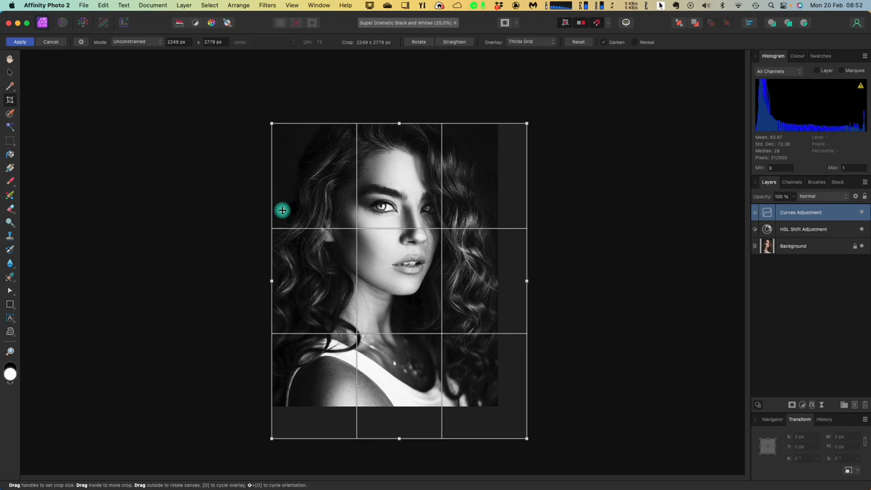
left_click_drag(271, 123, 249, 107)
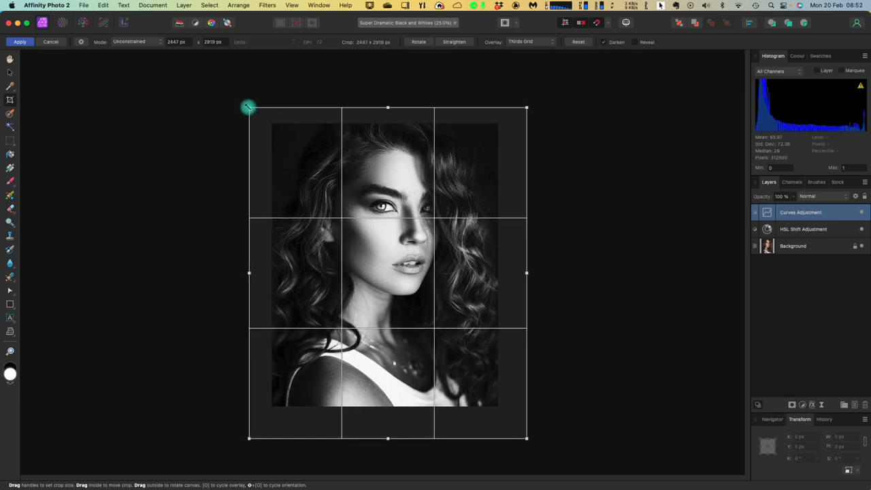
left_click_drag(249, 107, 246, 104)
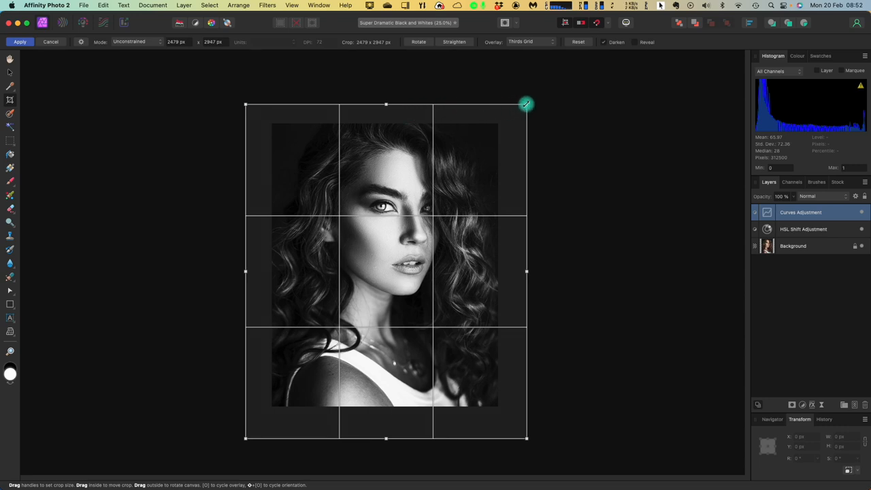
left_click_drag(526, 104, 531, 100)
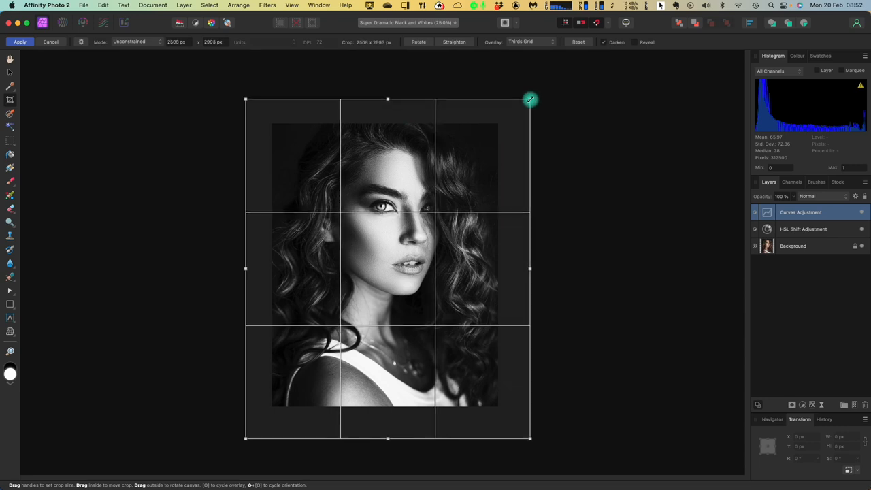
mouse_move(246, 100)
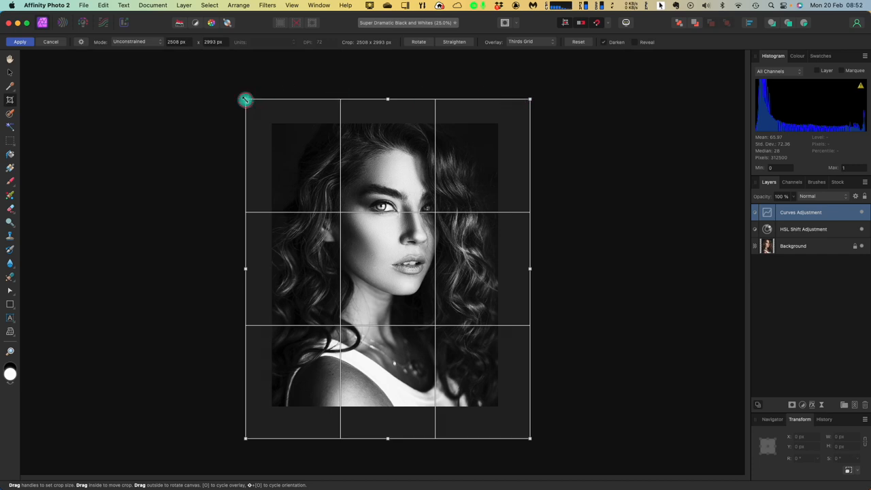
left_click_drag(246, 101, 241, 100)
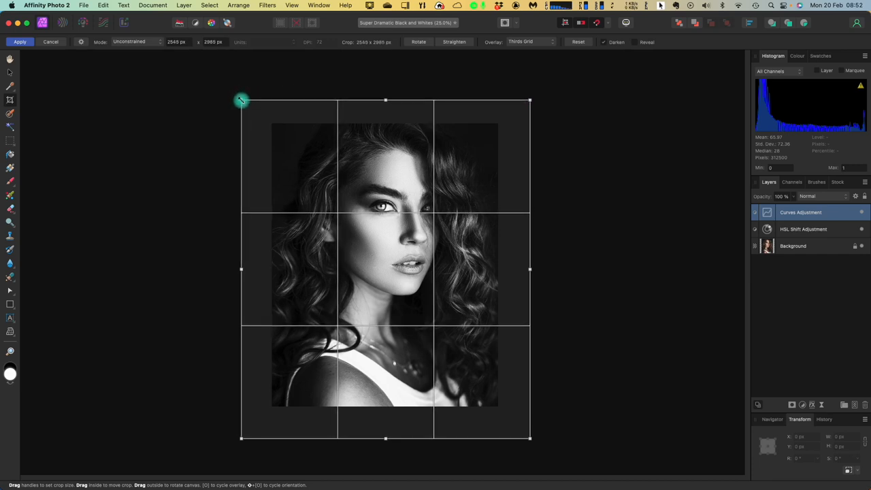
mouse_move(532, 105)
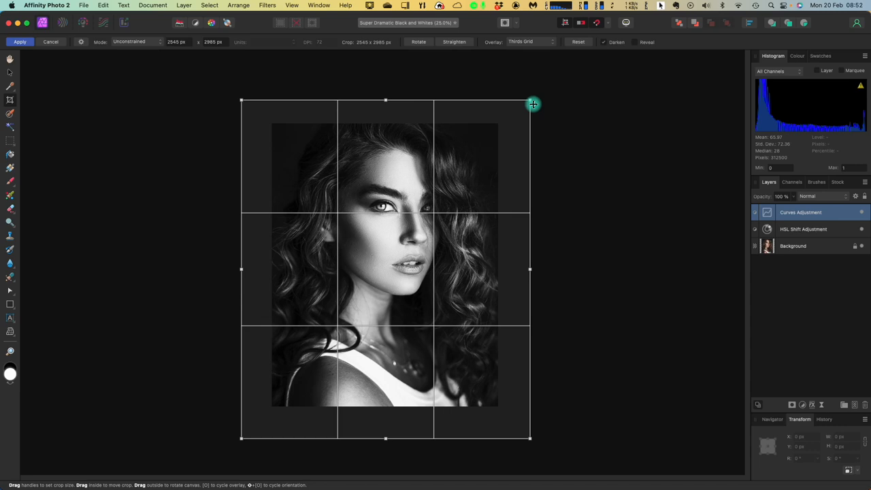
left_click_drag(530, 100, 534, 100)
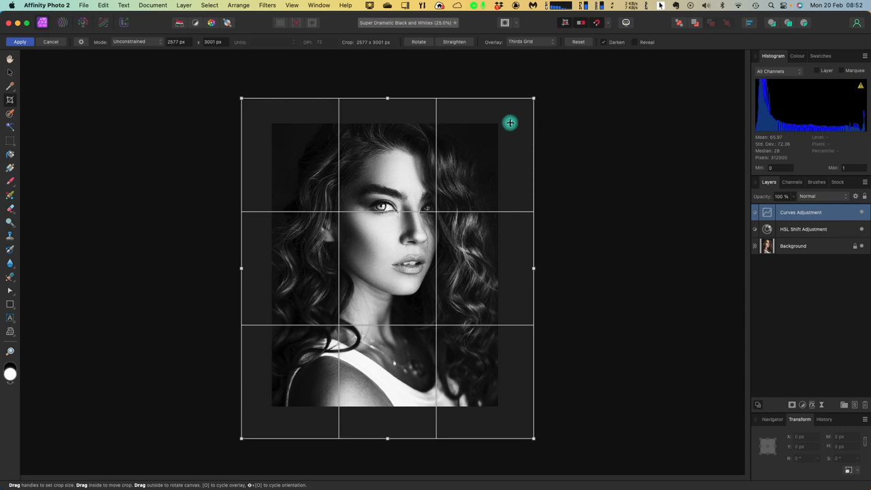
left_click(20, 41)
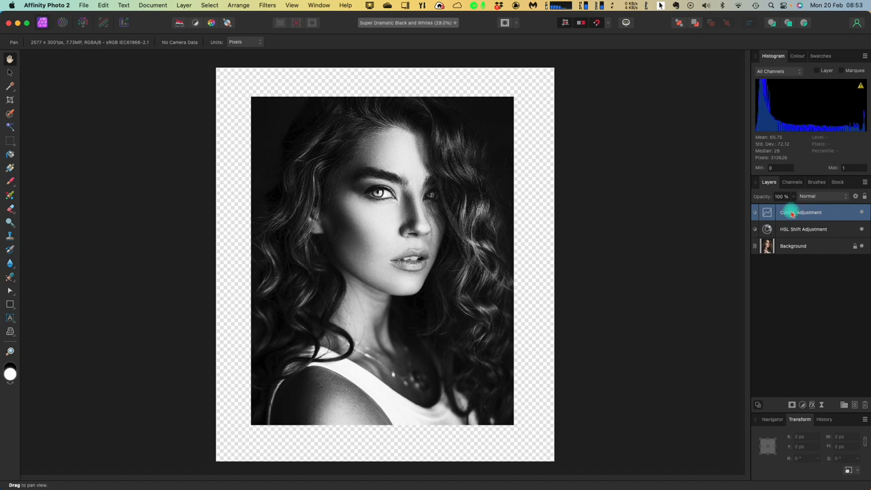
Step: Insert a New Pixel Layer from the Curves layer's right-click menu
right_click(790, 211)
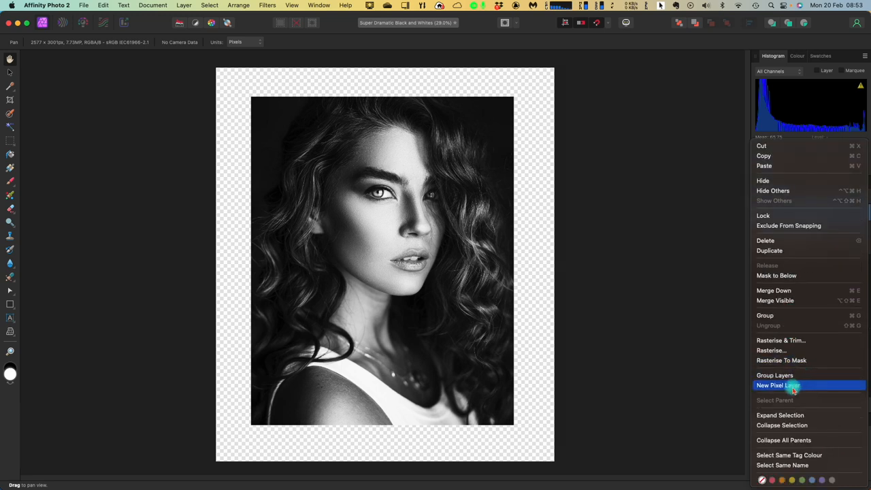
mouse_move(807, 388)
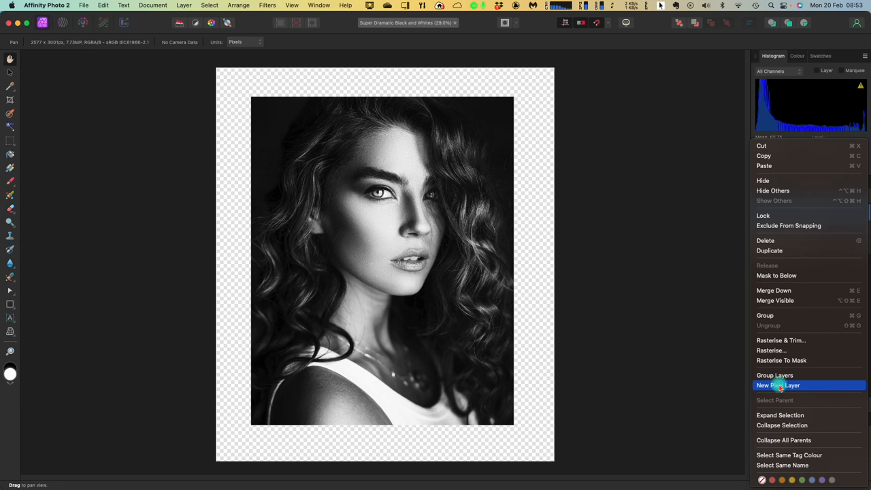
left_click(783, 386)
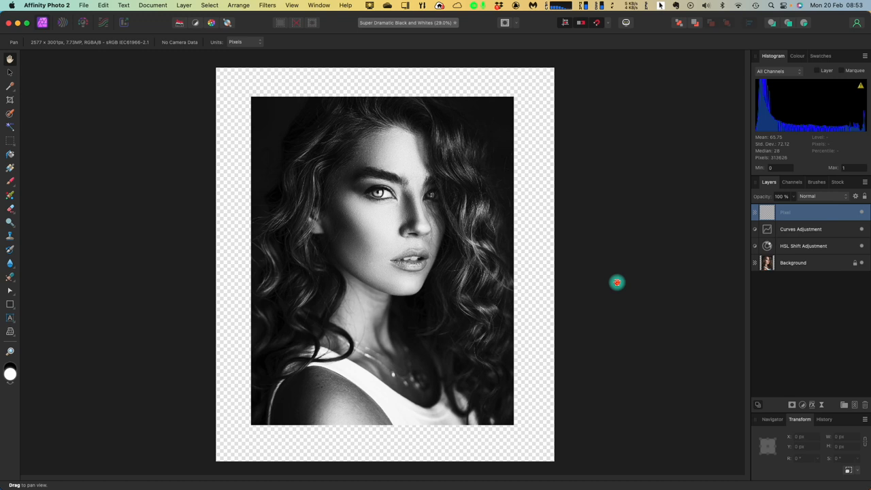
mouse_move(597, 274)
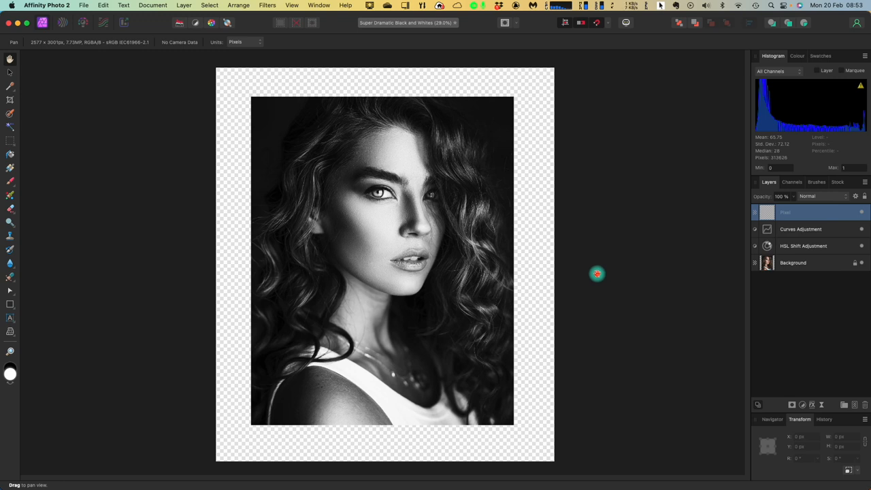
mouse_move(531, 253)
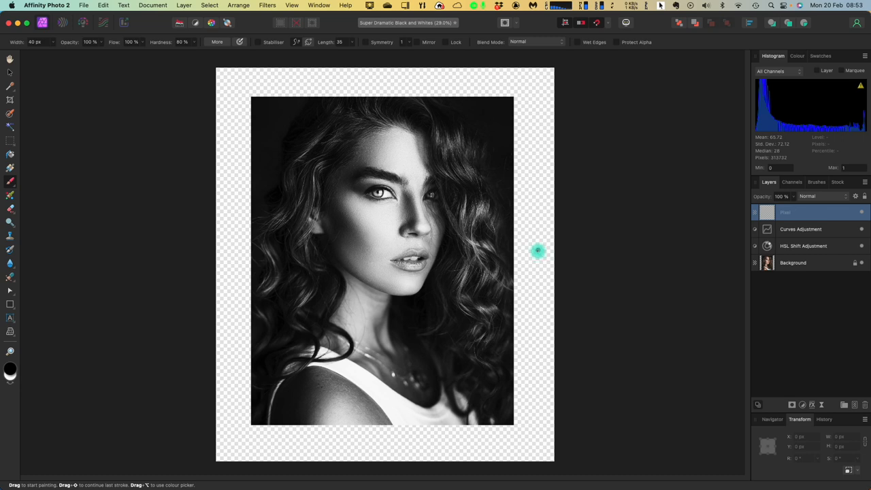
mouse_move(291, 91)
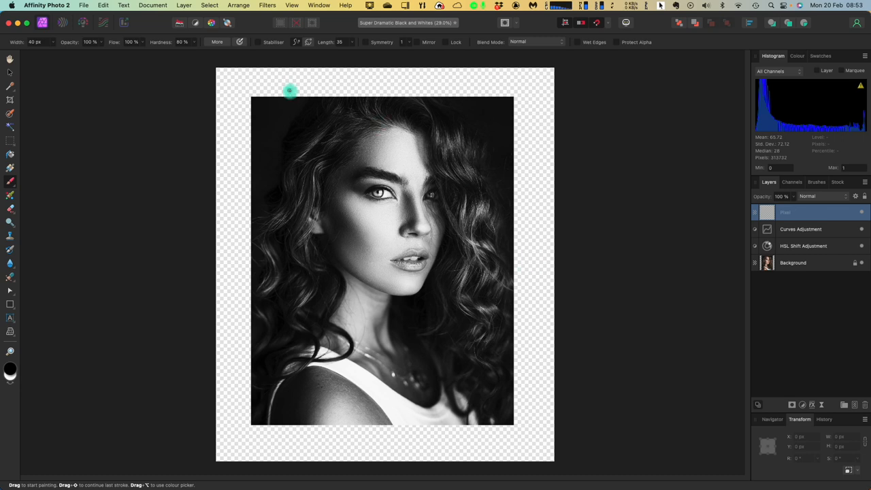
mouse_move(34, 53)
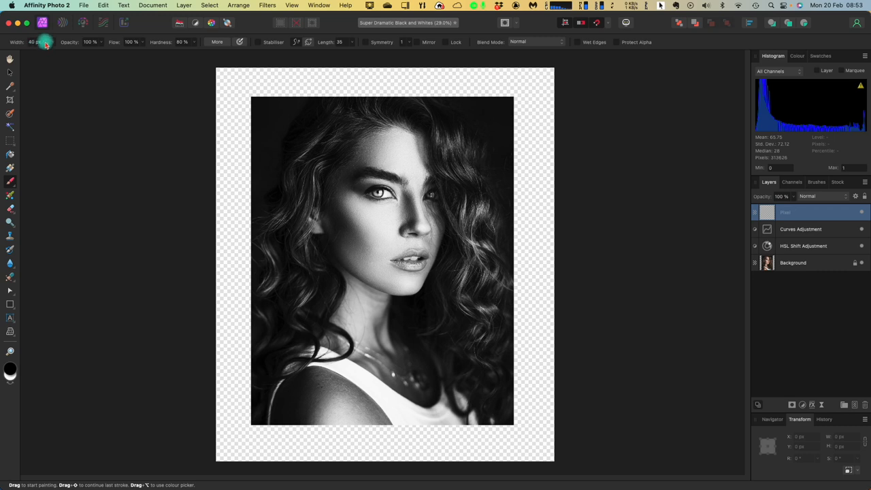
Step: Set the Paint Brush width to 250 px and hardness to 0%
left_click(42, 42)
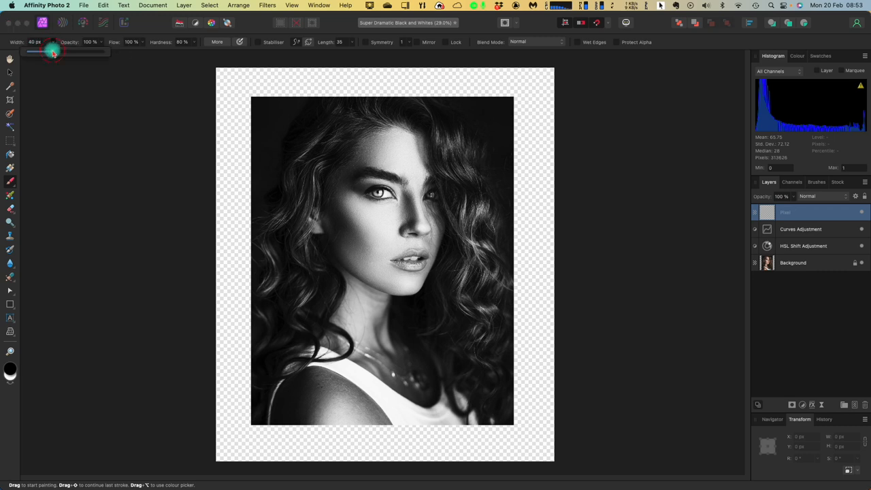
left_click_drag(53, 52, 69, 52)
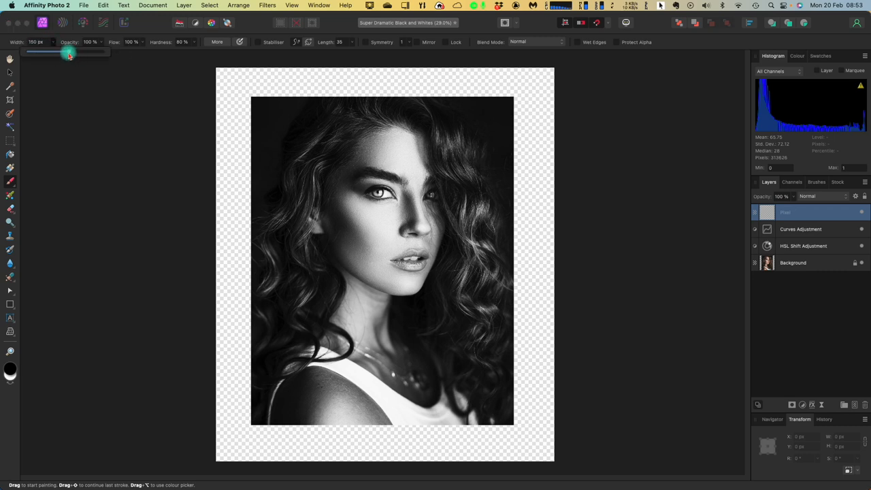
left_click_drag(70, 52, 75, 52)
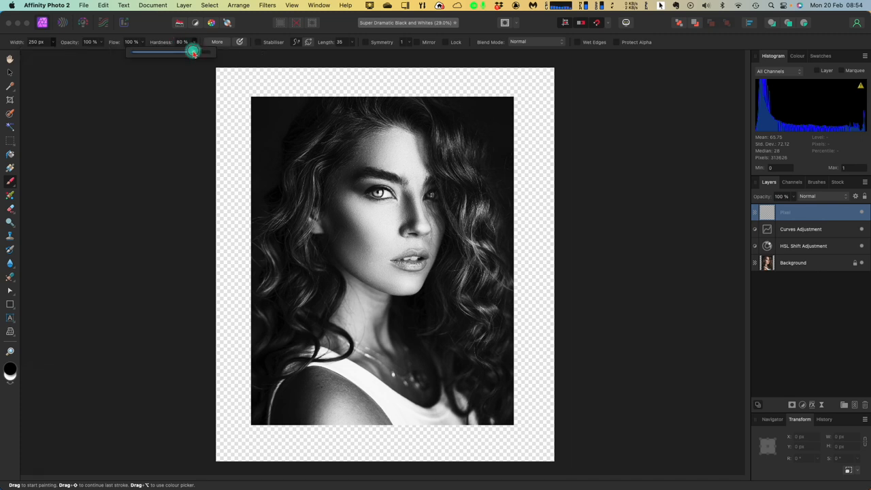
left_click_drag(194, 51, 133, 51)
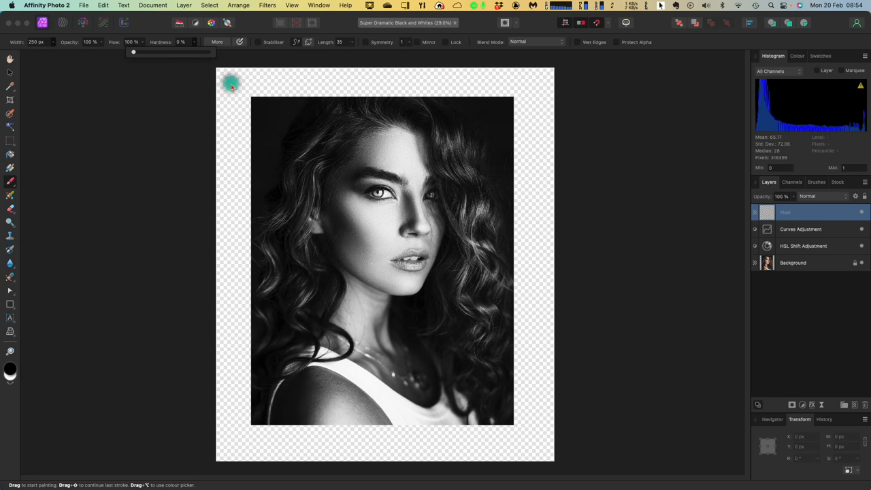
mouse_move(215, 76)
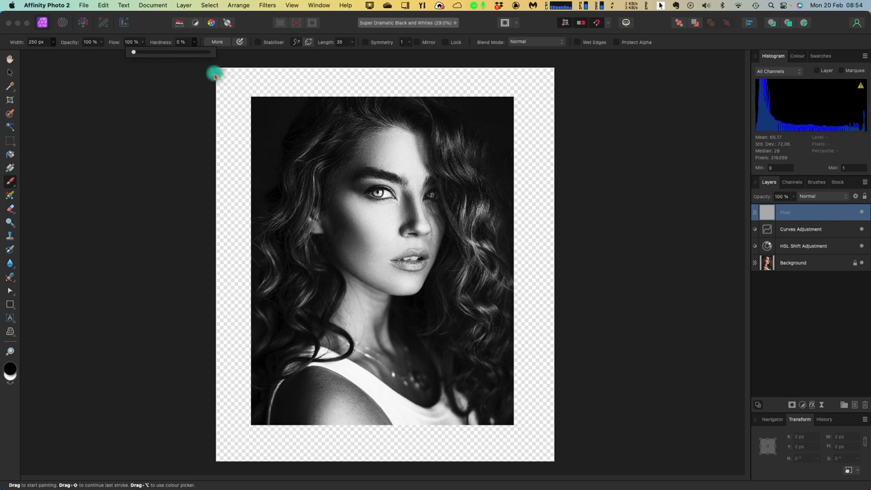
Step: Brush soft black across the top border and down the upper left margin
left_click_drag(216, 73, 270, 73)
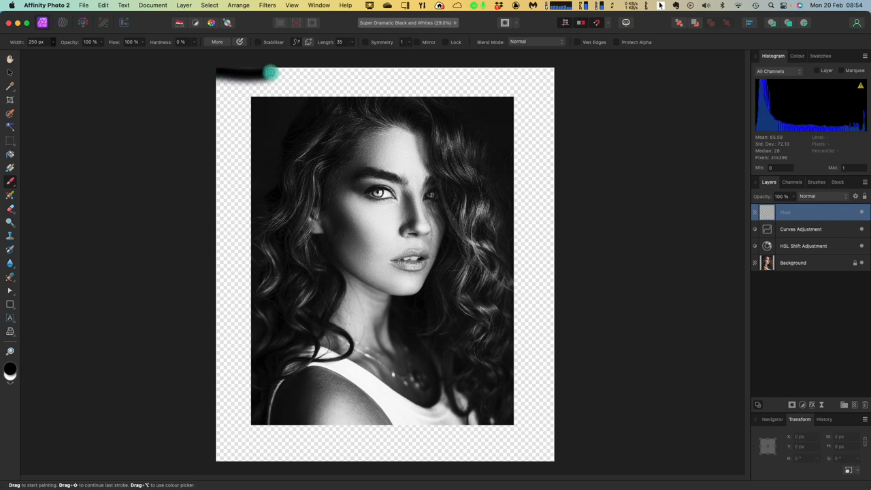
left_click_drag(271, 73, 254, 90)
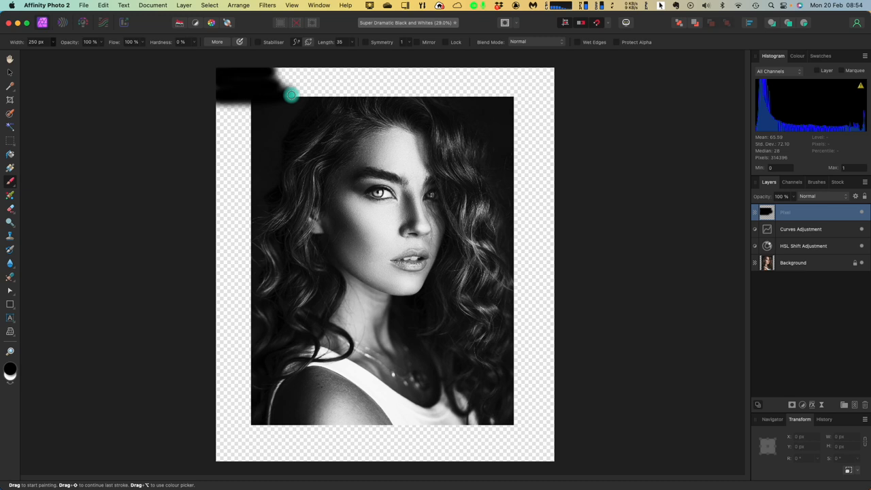
left_click_drag(291, 95, 334, 66)
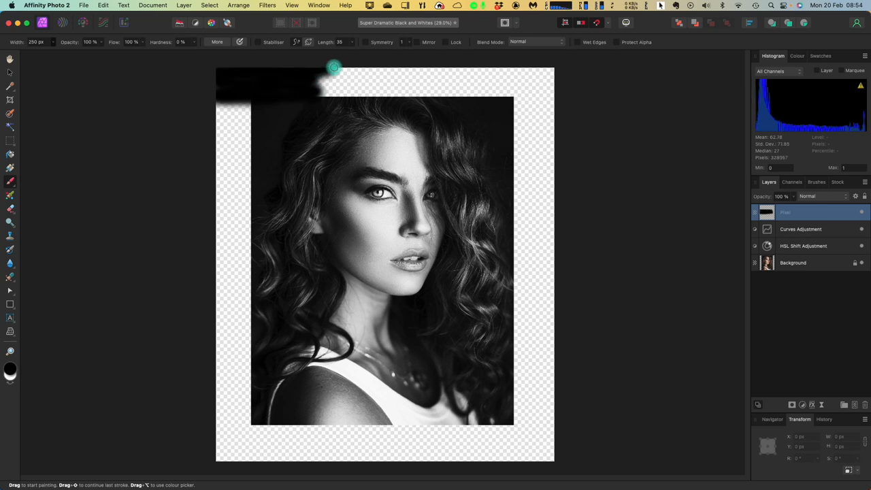
left_click_drag(334, 67, 543, 74)
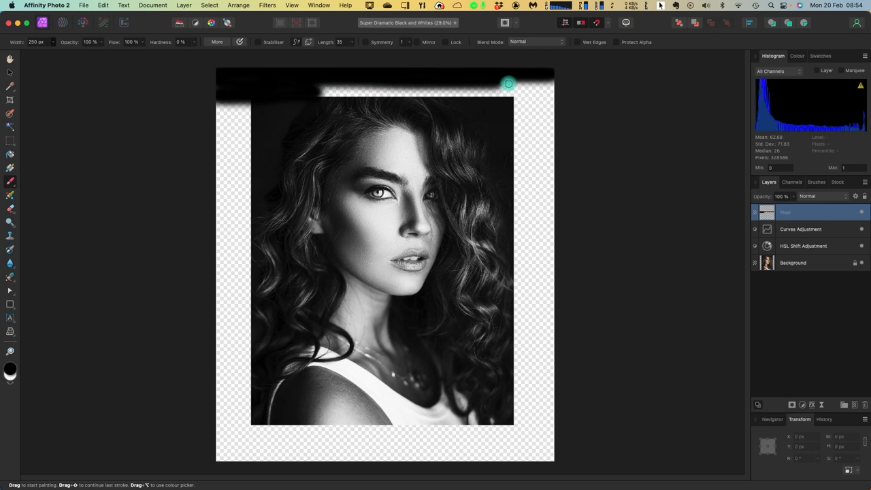
left_click_drag(508, 83, 422, 92)
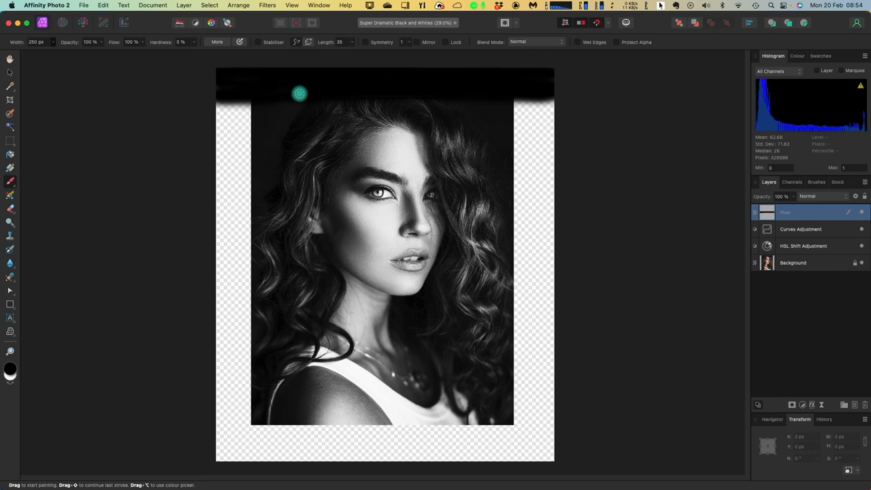
left_click_drag(300, 93, 228, 97)
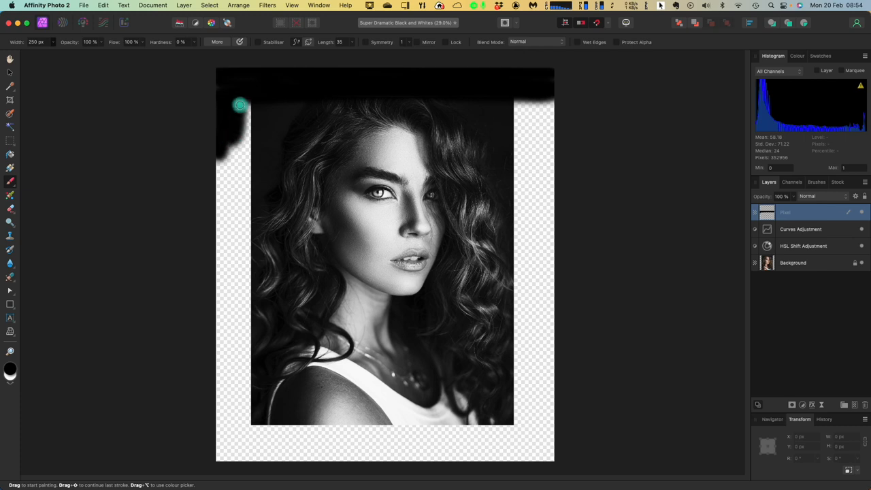
left_click_drag(239, 105, 247, 151)
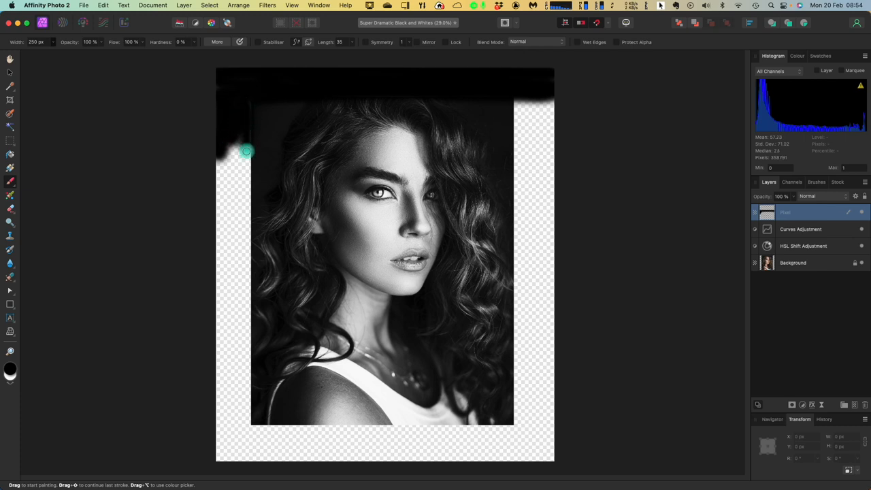
left_click_drag(246, 151, 220, 96)
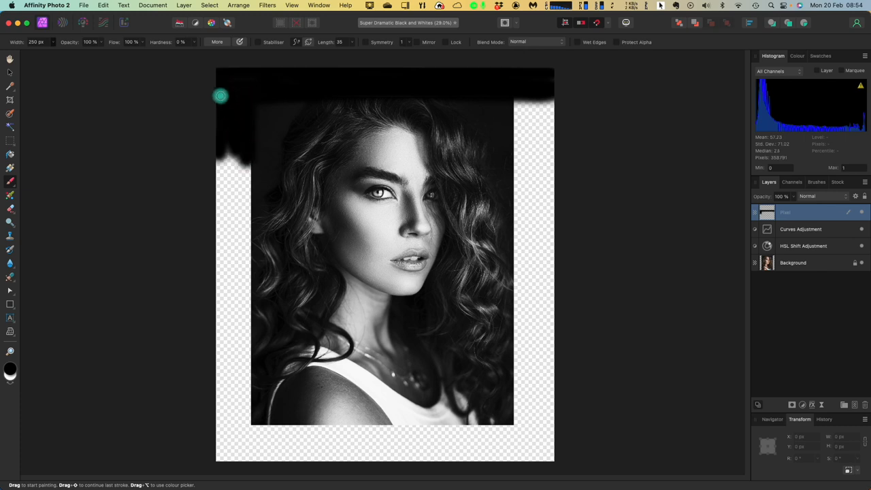
left_click_drag(222, 96, 233, 128)
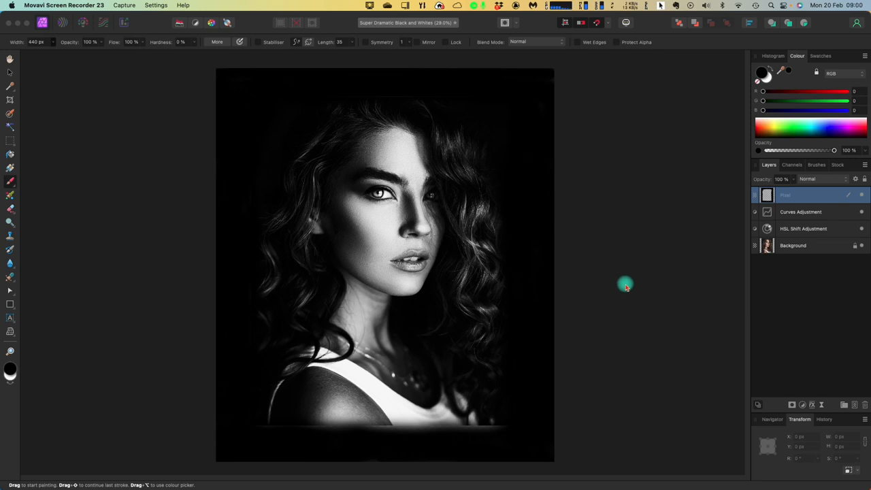
mouse_move(624, 258)
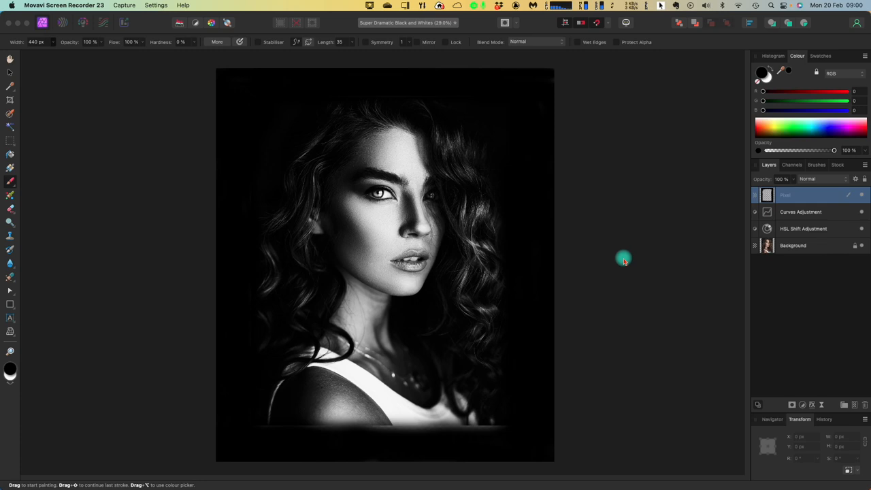
mouse_move(613, 259)
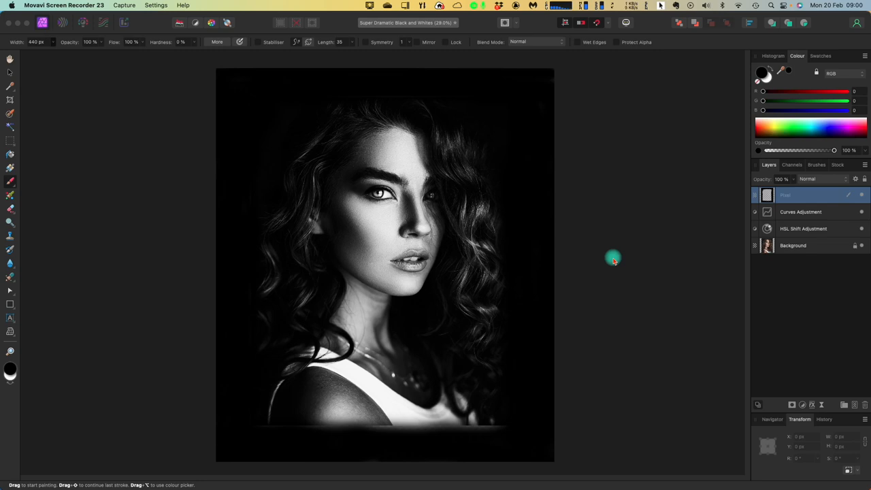
mouse_move(617, 267)
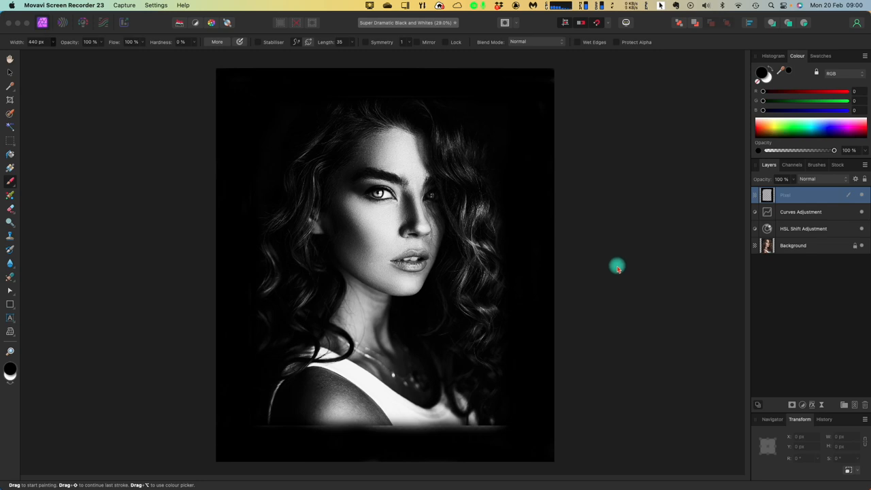
mouse_move(618, 260)
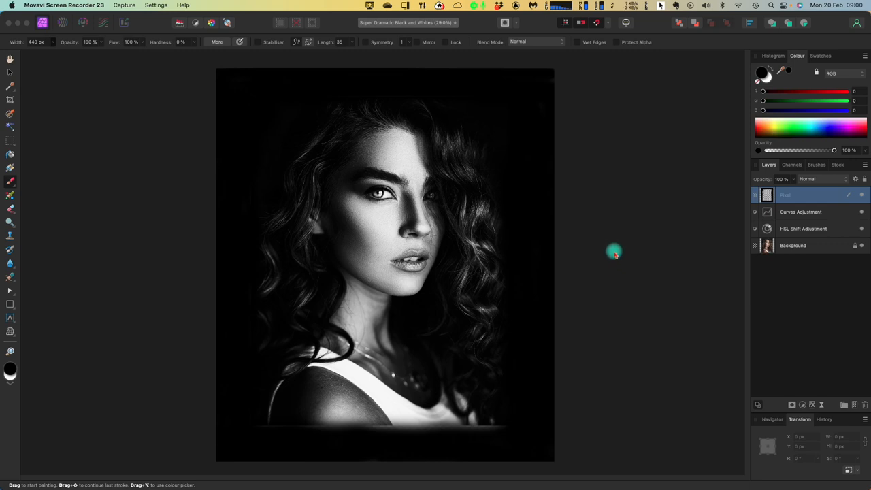
mouse_move(71, 132)
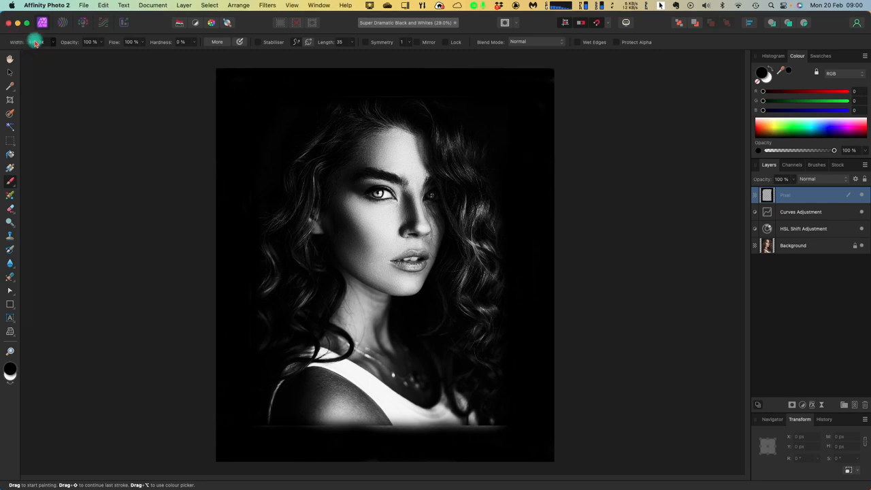
Step: Widen the paint brush from 49 px to 130 px with the Width slider
left_click_drag(37, 51, 65, 51)
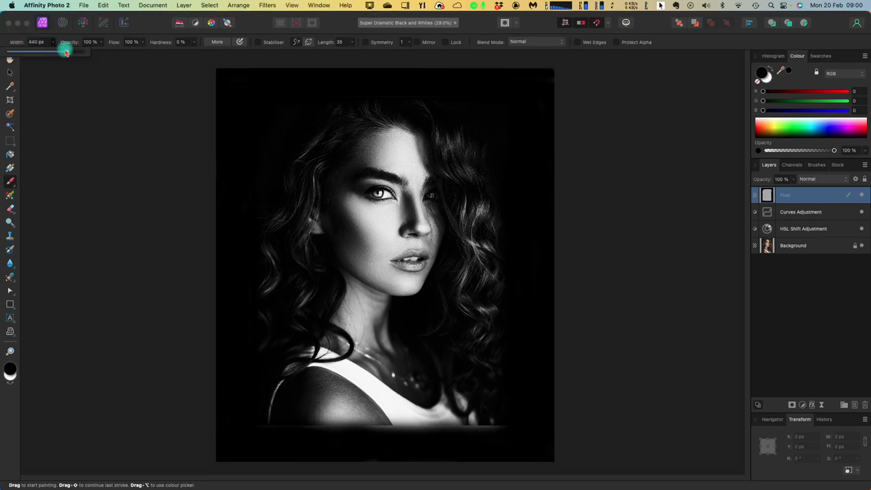
left_click_drag(65, 52, 43, 55)
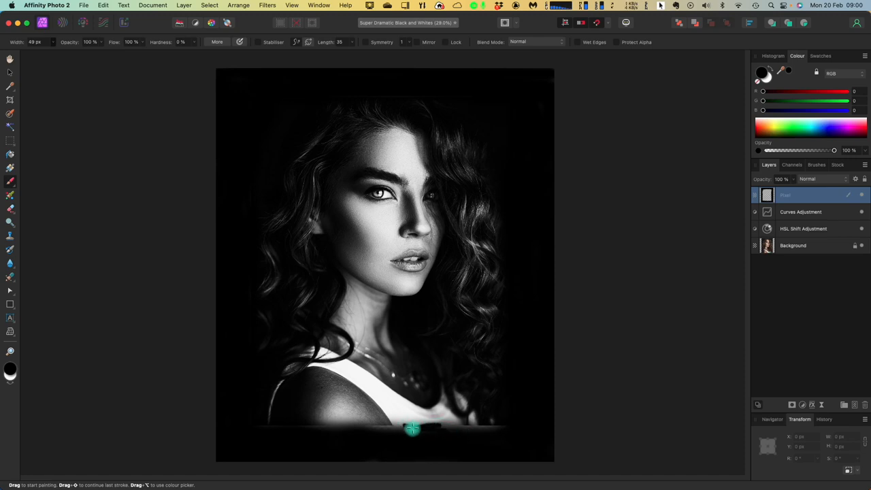
mouse_move(416, 439)
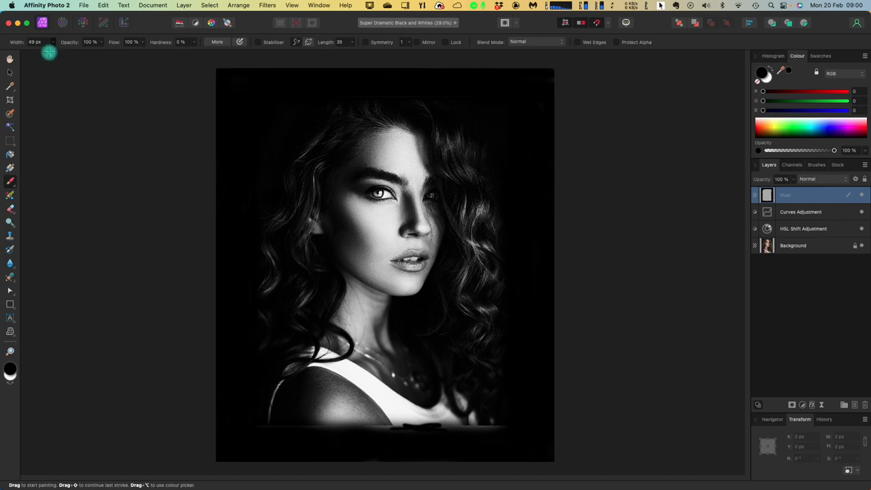
left_click(38, 42)
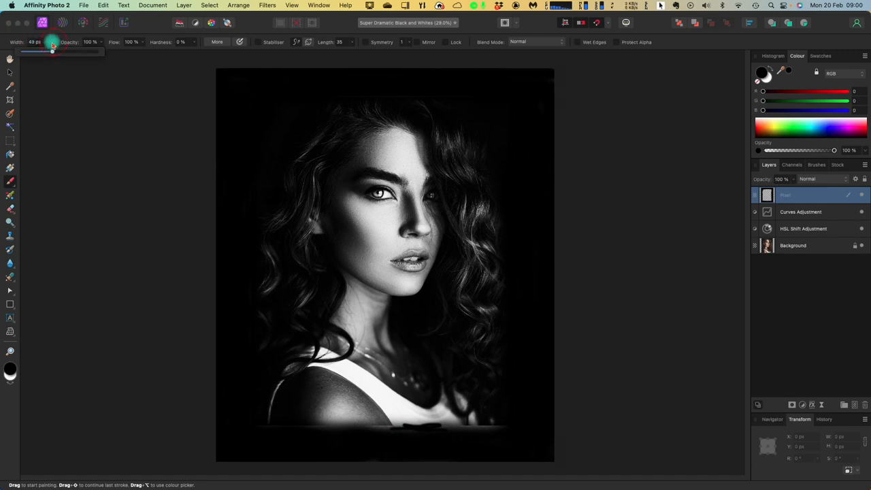
left_click_drag(52, 51, 63, 52)
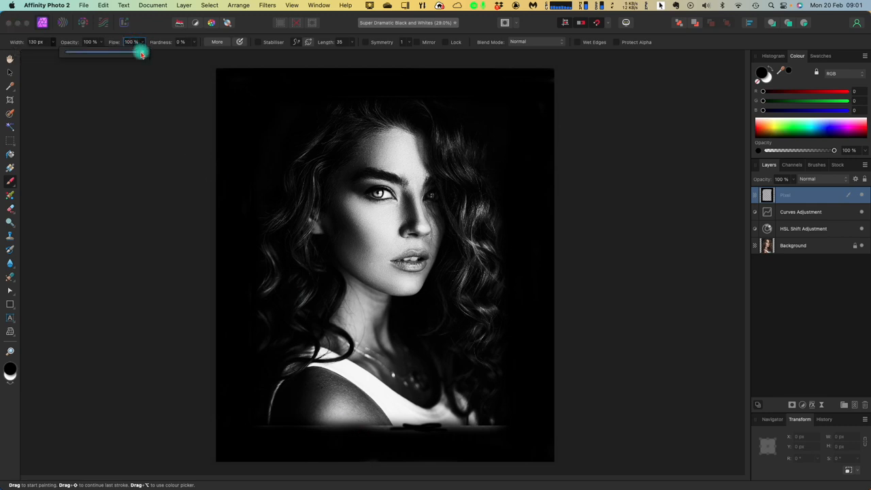
Step: Lower the brush flow to 10%
left_click_drag(141, 53, 92, 57)
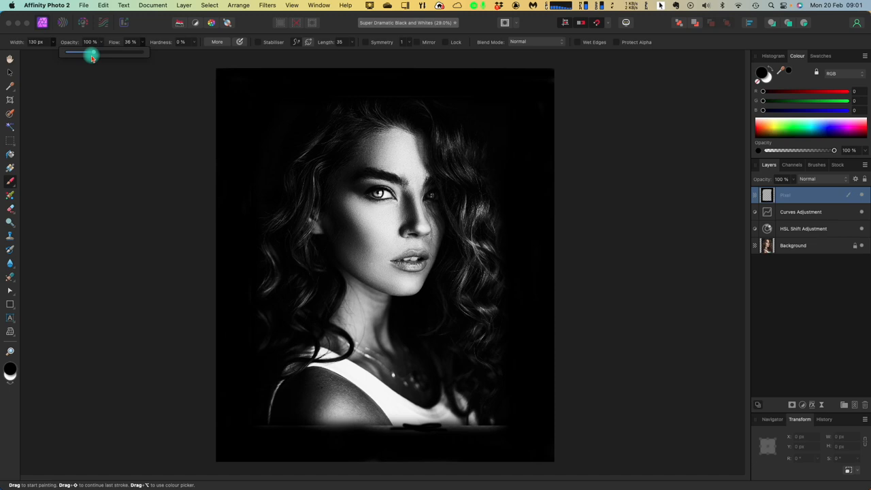
left_click_drag(92, 54, 74, 57)
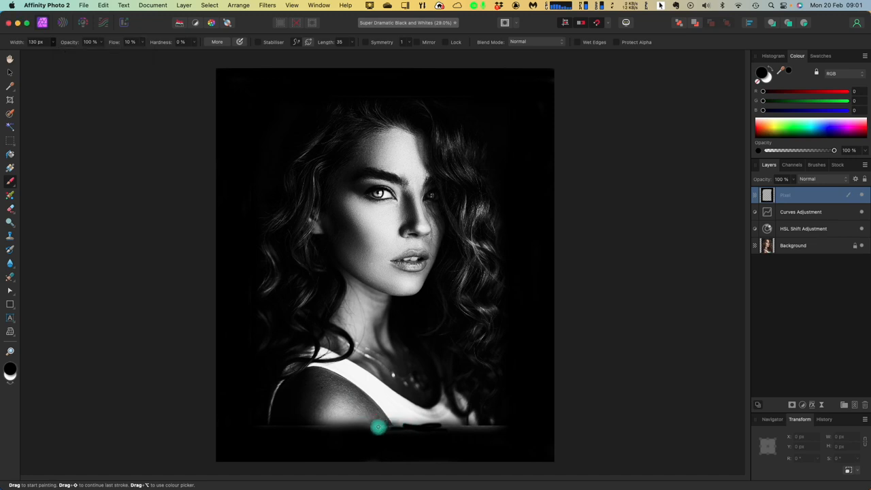
mouse_move(398, 429)
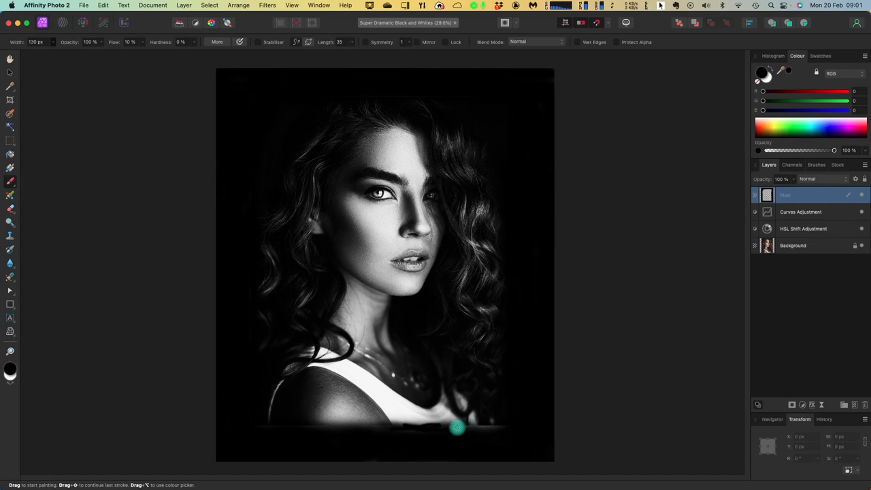
mouse_move(508, 437)
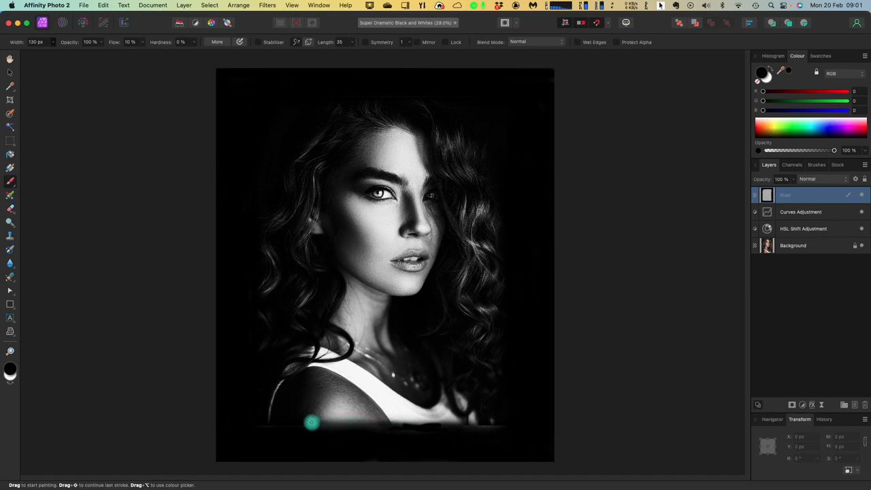
mouse_move(244, 444)
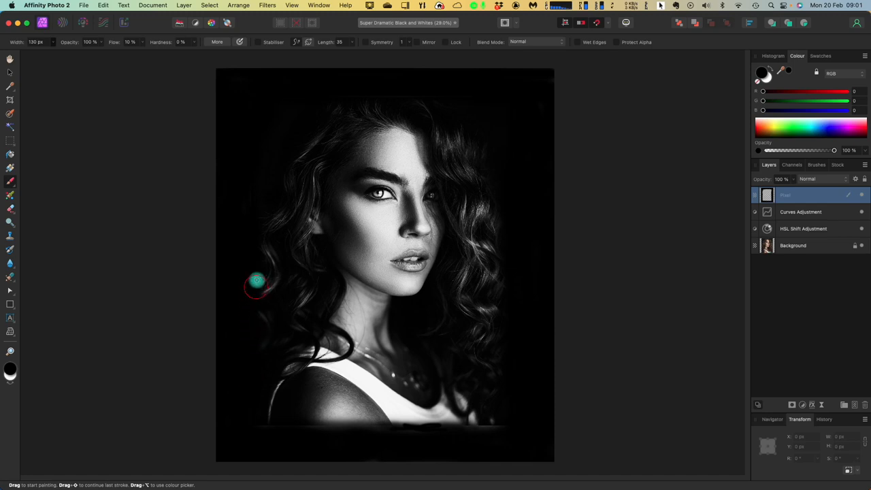
mouse_move(267, 121)
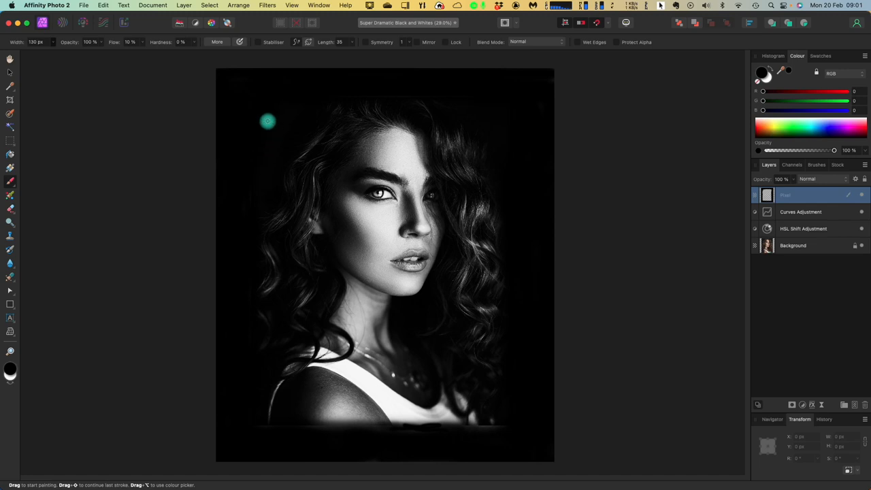
mouse_move(290, 100)
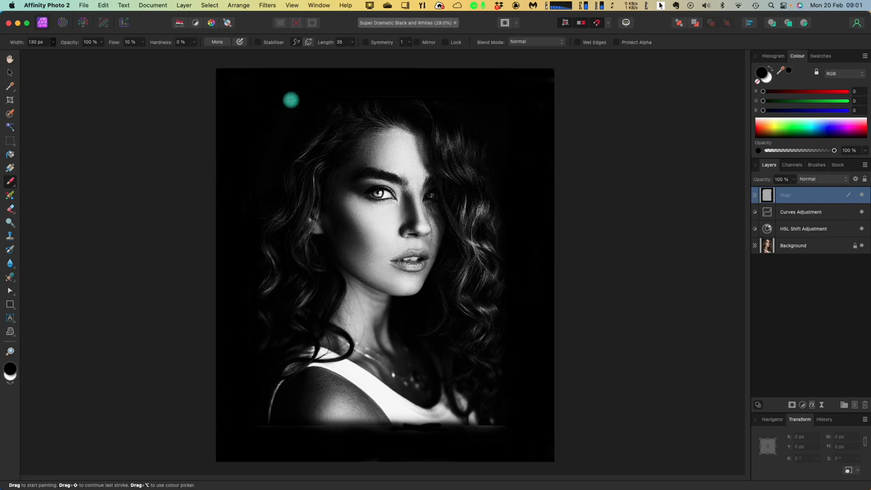
mouse_move(469, 98)
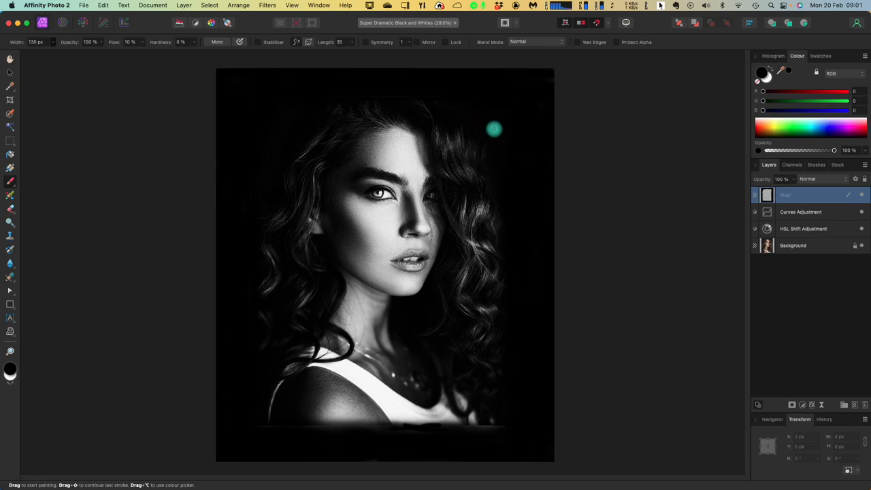
mouse_move(498, 163)
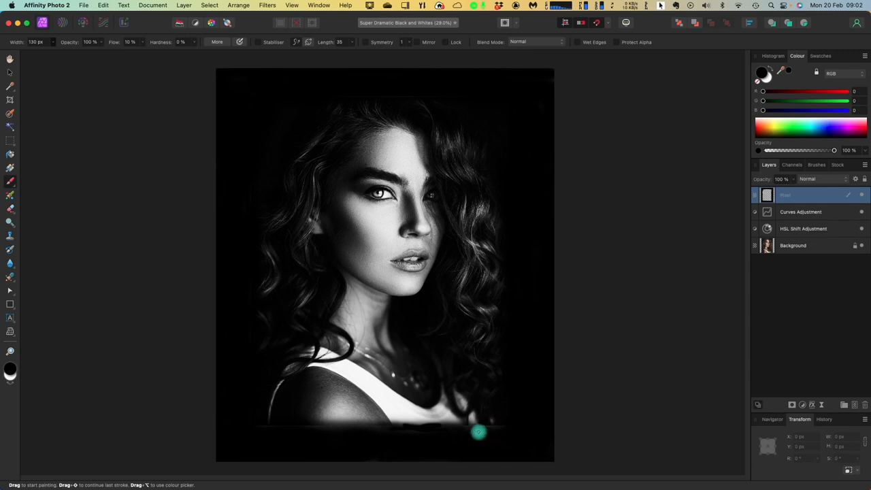
mouse_move(505, 427)
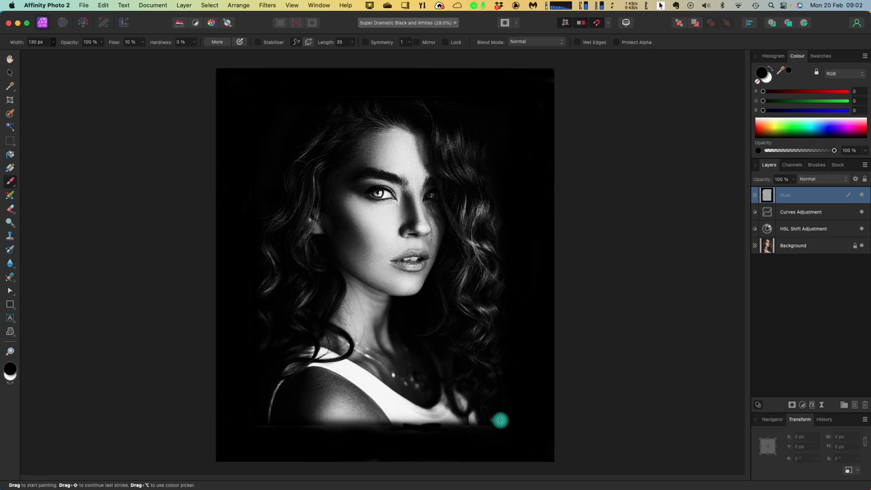
mouse_move(495, 431)
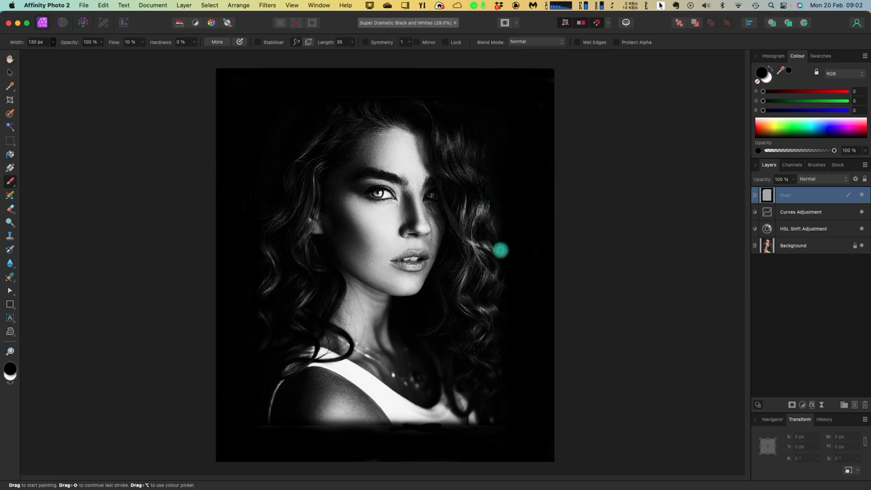
mouse_move(504, 258)
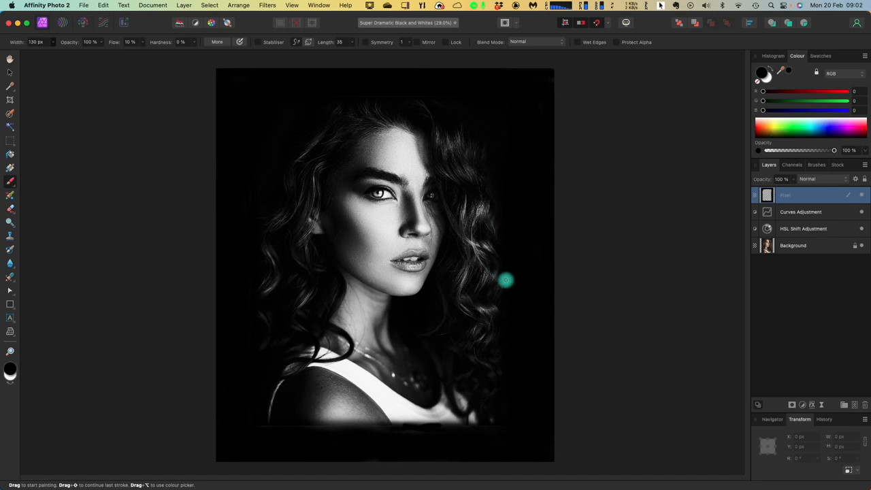
mouse_move(500, 302)
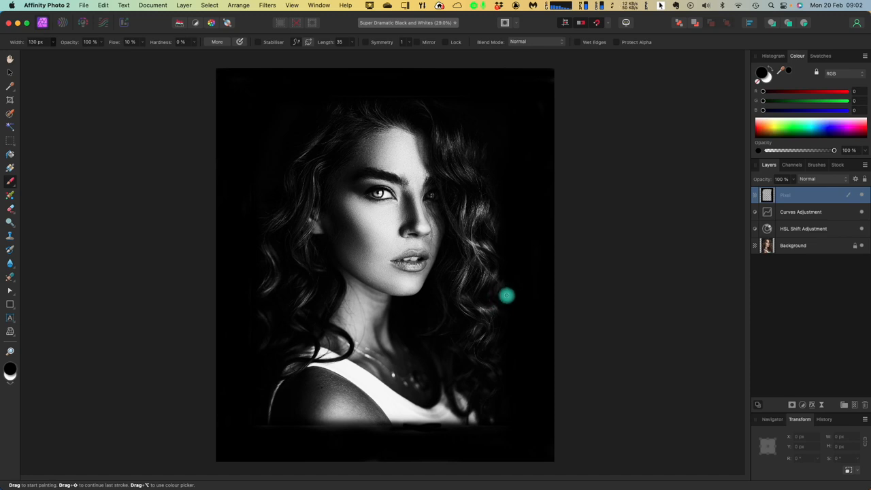
mouse_move(505, 322)
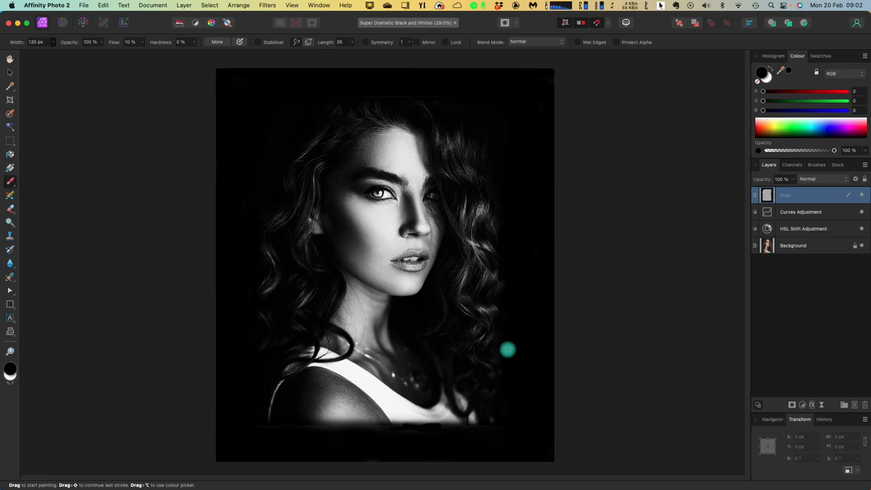
mouse_move(506, 204)
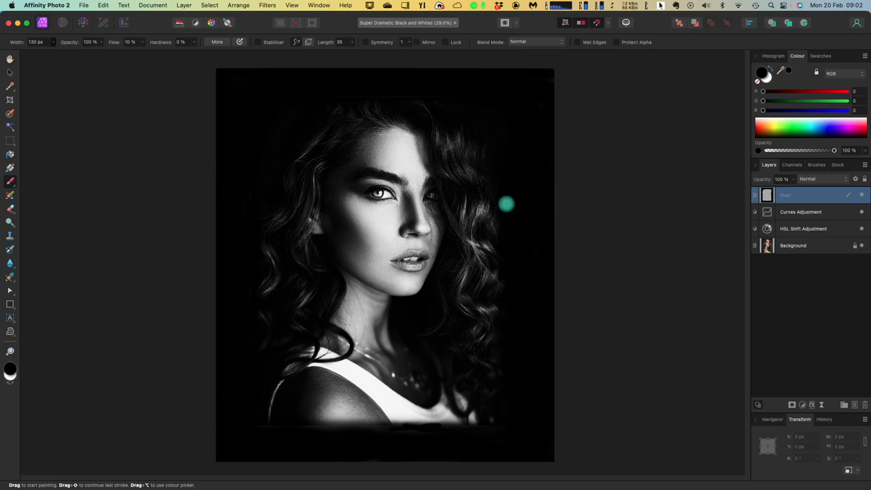
mouse_move(501, 220)
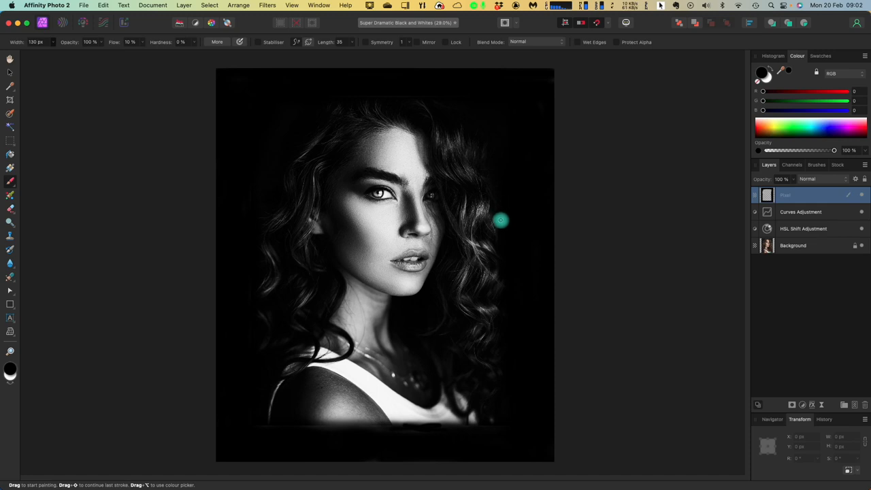
mouse_move(495, 184)
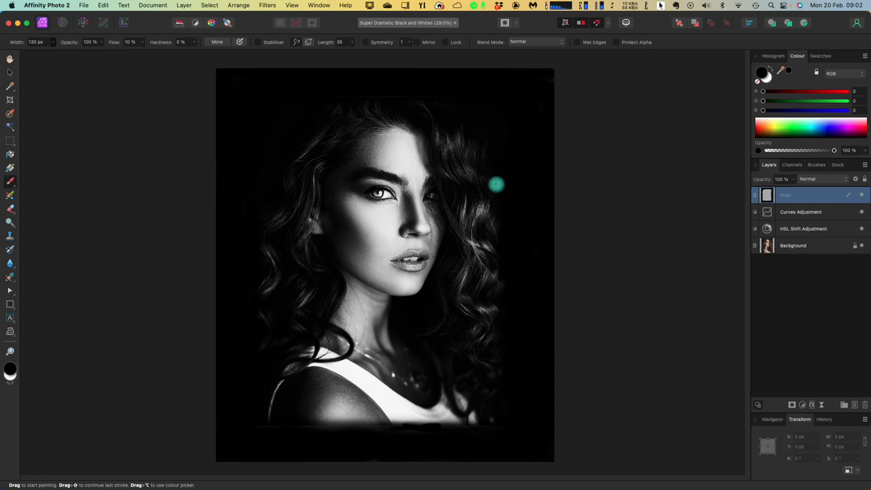
mouse_move(415, 92)
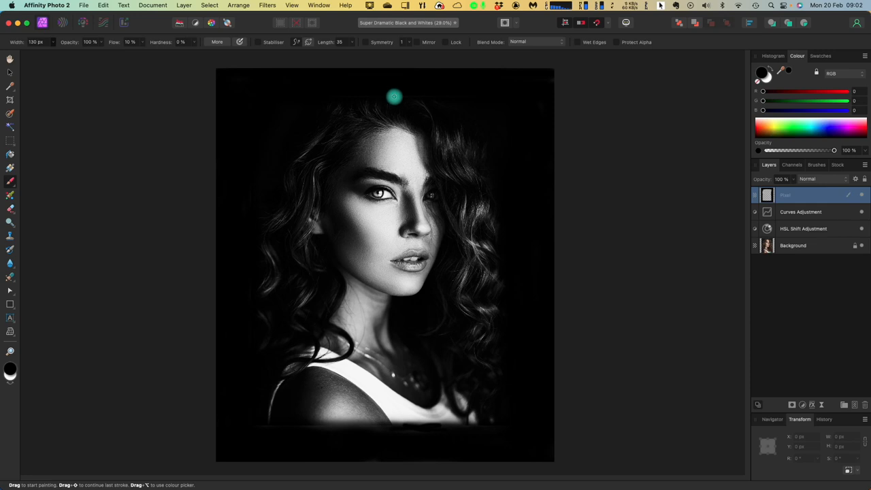
mouse_move(394, 104)
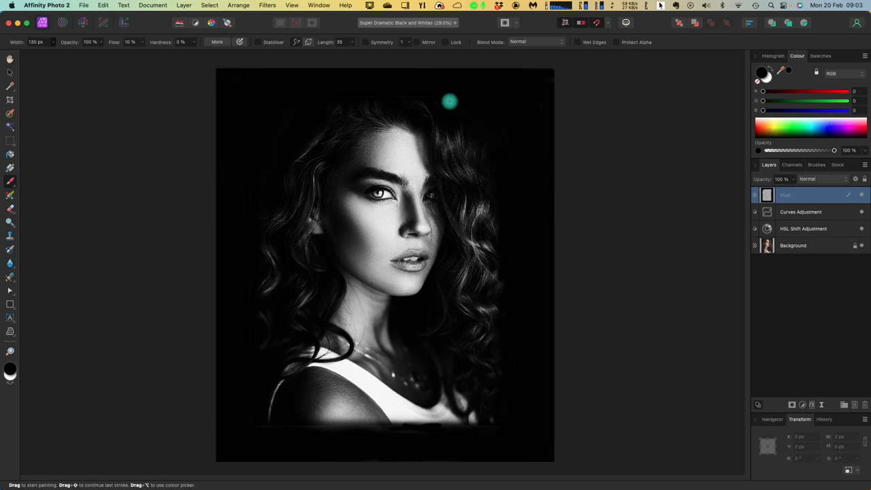
mouse_move(349, 97)
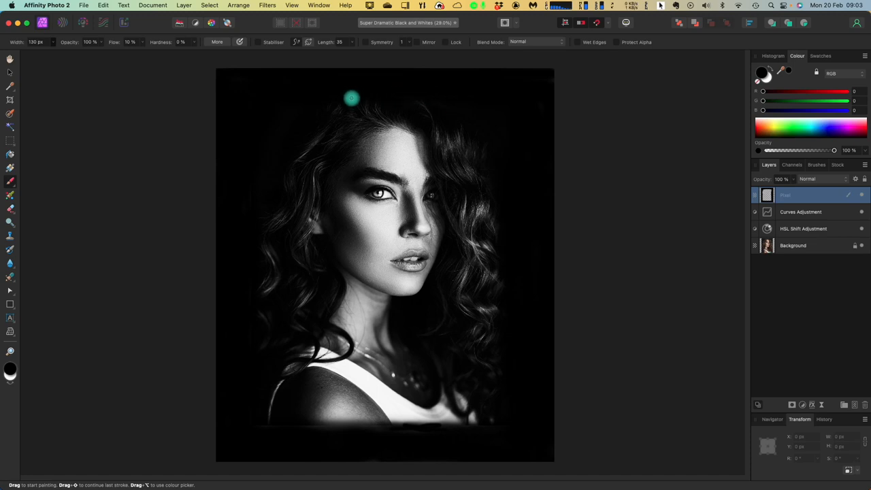
mouse_move(252, 135)
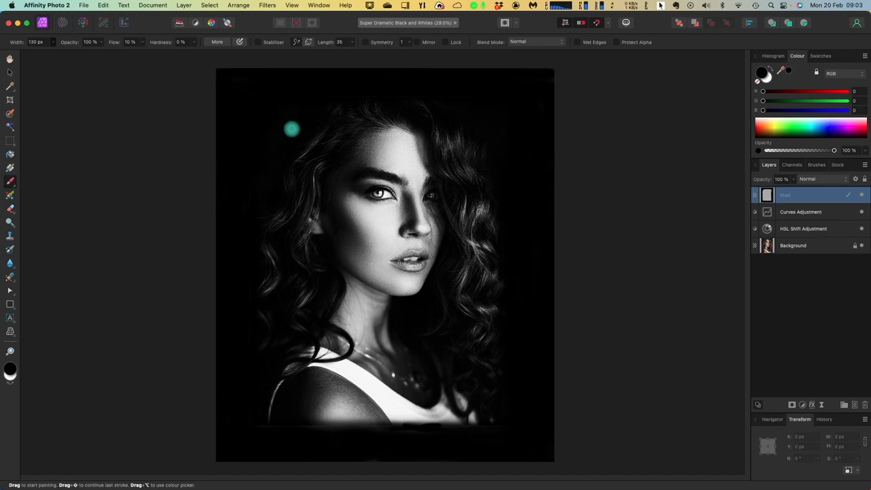
mouse_move(251, 95)
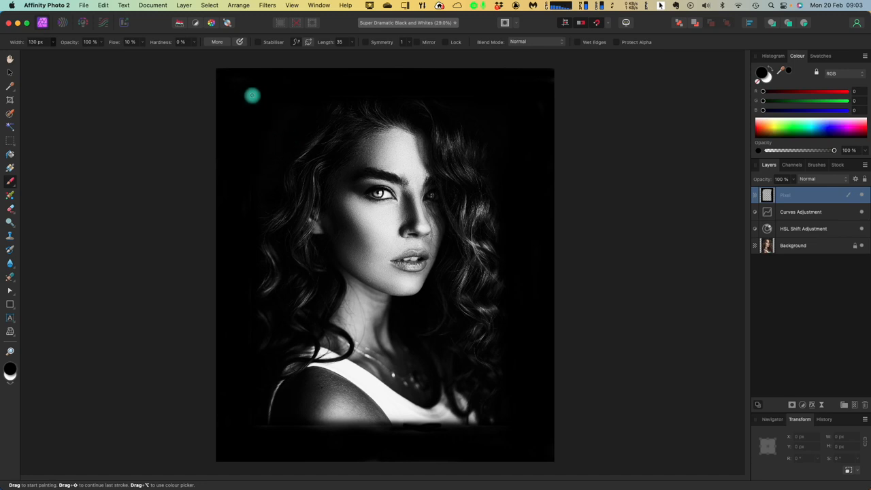
mouse_move(253, 164)
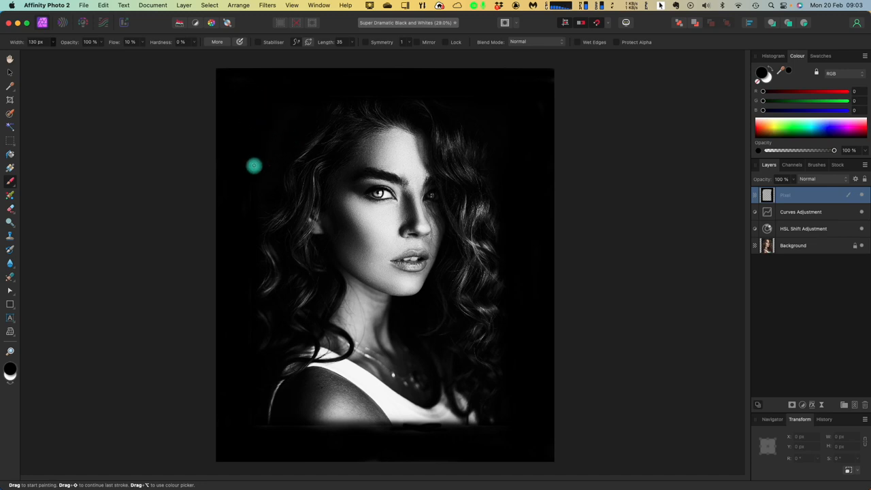
mouse_move(251, 205)
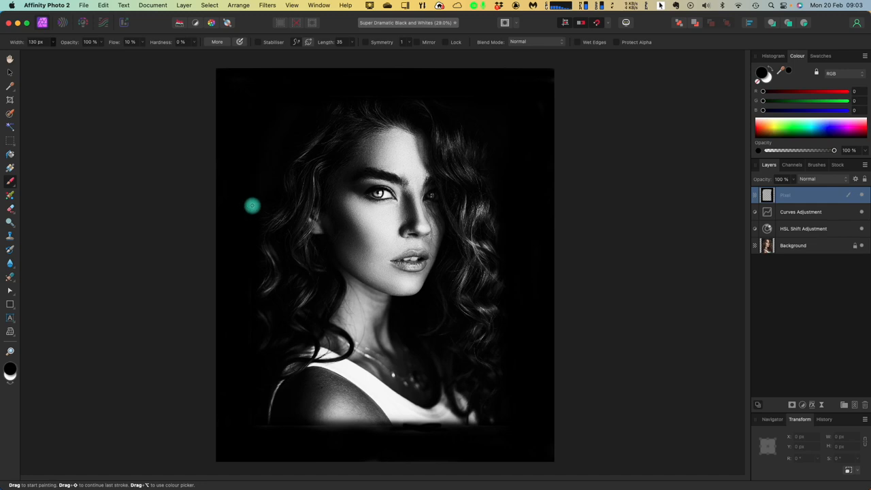
mouse_move(259, 227)
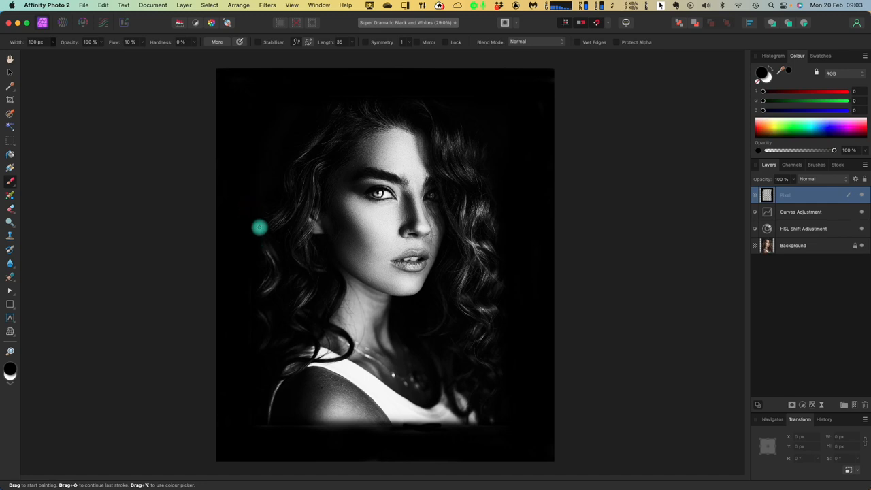
mouse_move(279, 149)
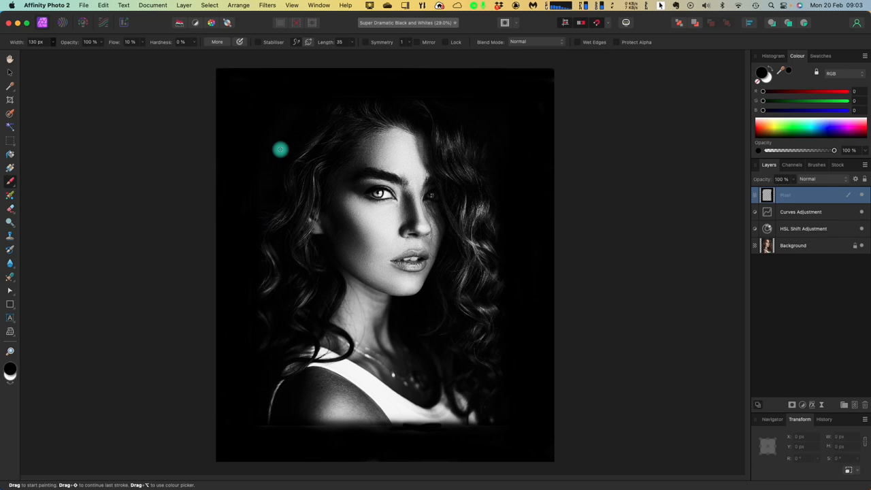
mouse_move(241, 96)
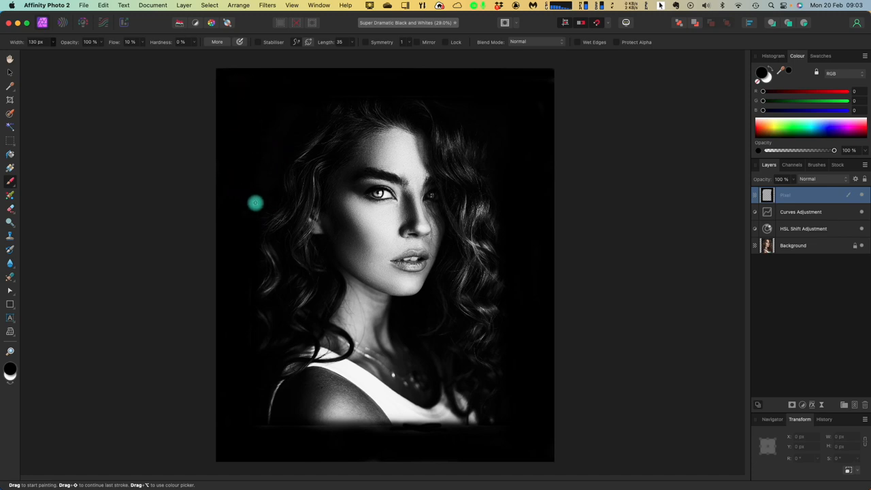
mouse_move(261, 221)
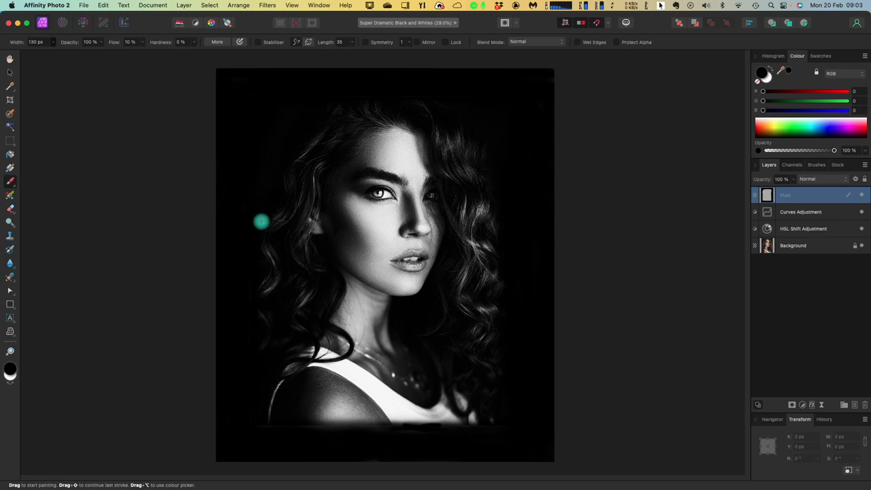
mouse_move(252, 248)
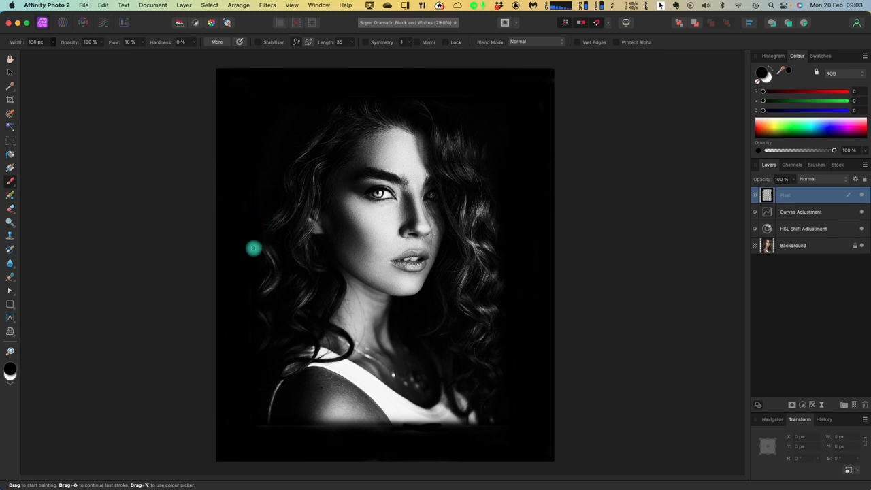
mouse_move(258, 266)
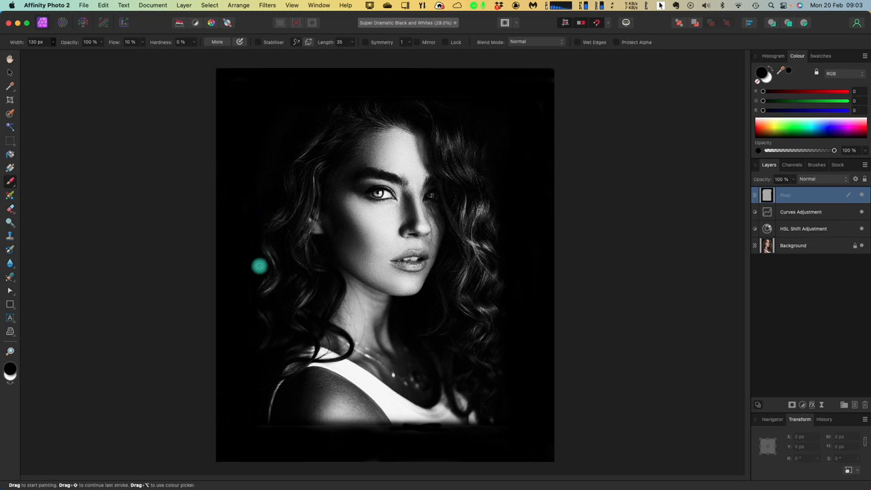
mouse_move(247, 327)
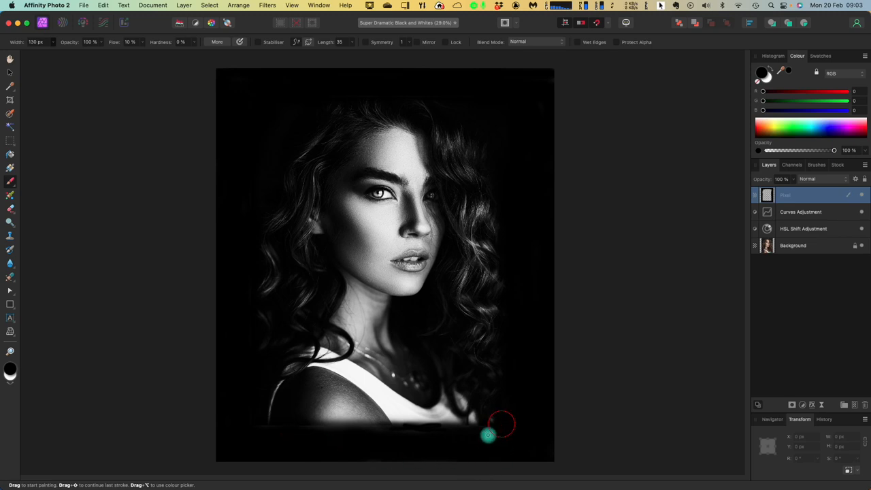
mouse_move(477, 443)
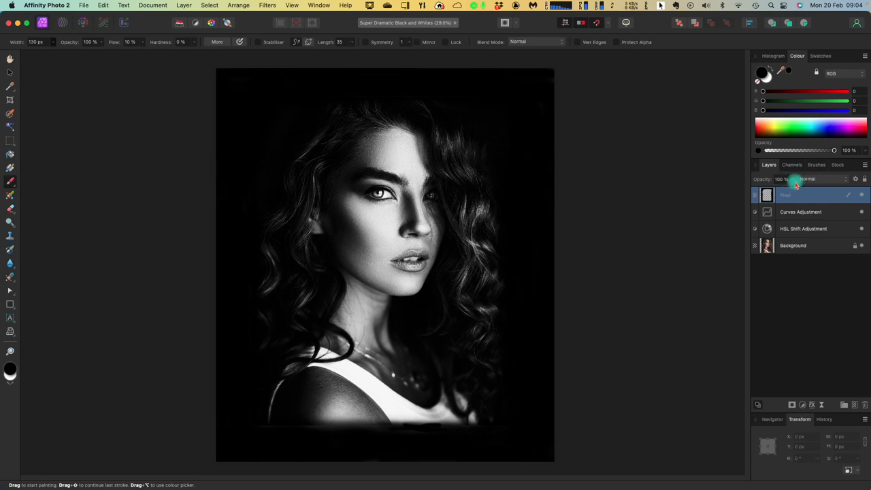
mouse_move(862, 195)
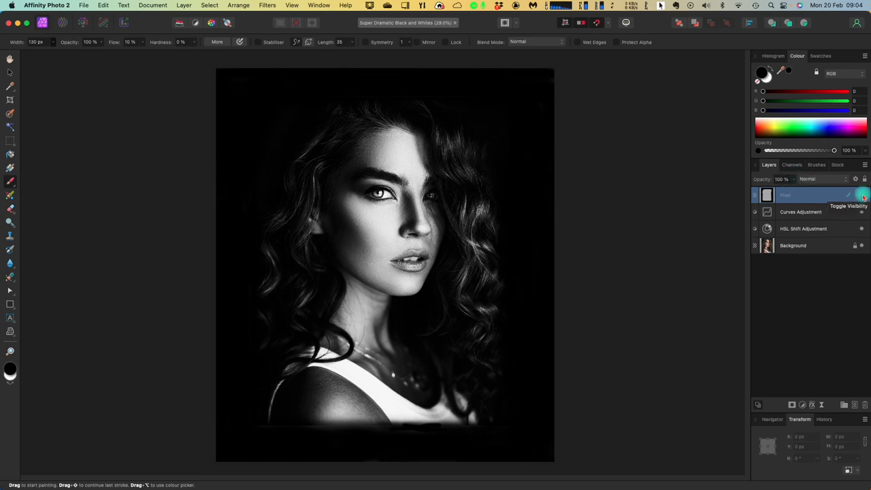
Step: Hide the Pixel layer to compare the portrait without the black paint
left_click(862, 195)
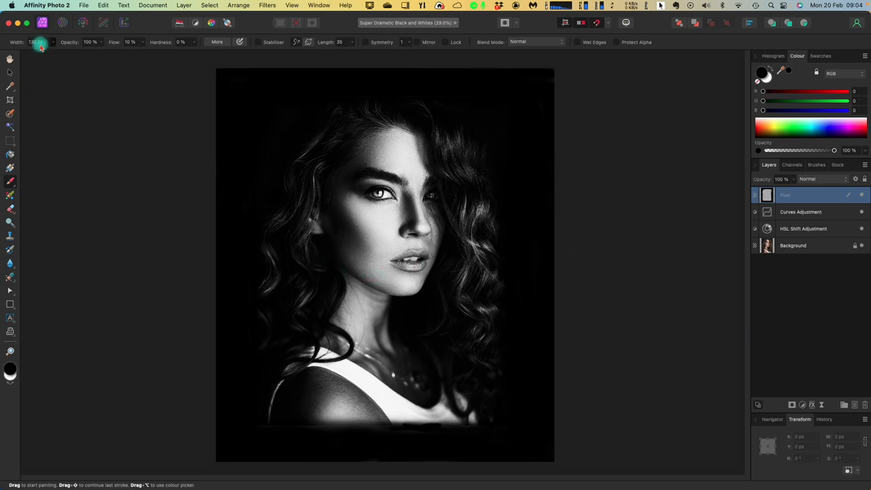
Step: Set the brush width to 330 px and raise its flow to about 20%
left_click(42, 44)
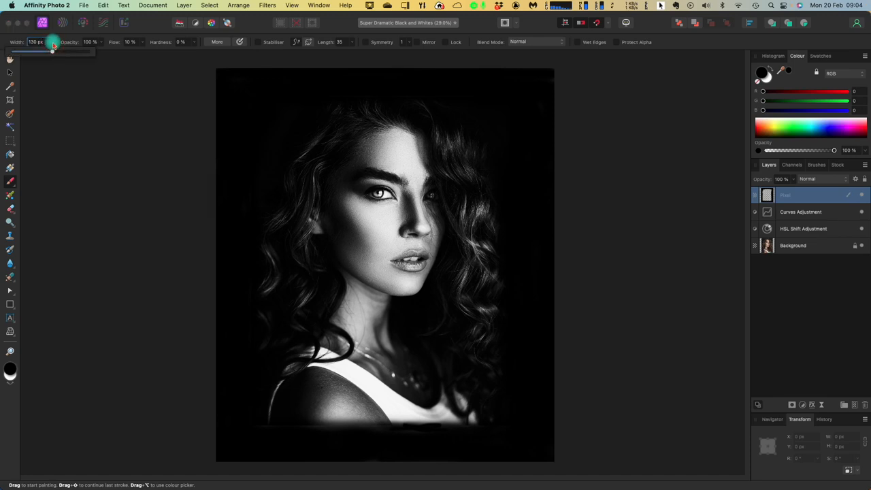
left_click_drag(53, 53, 64, 52)
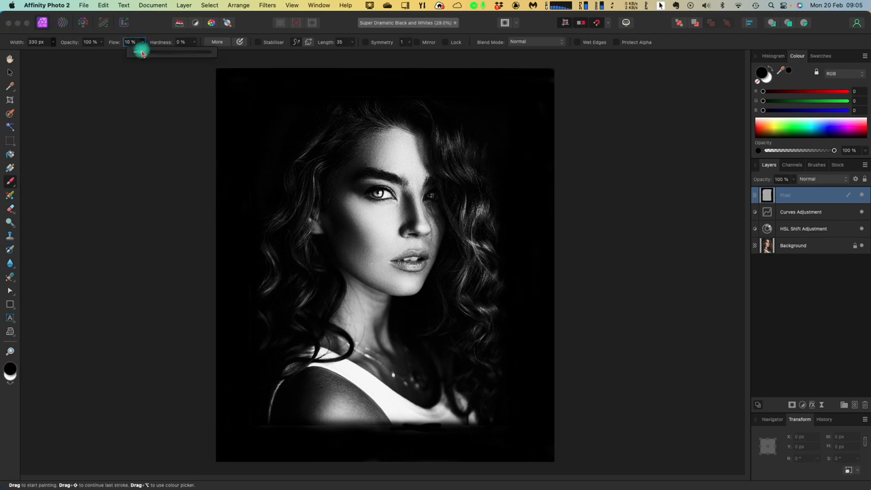
left_click_drag(139, 53, 148, 53)
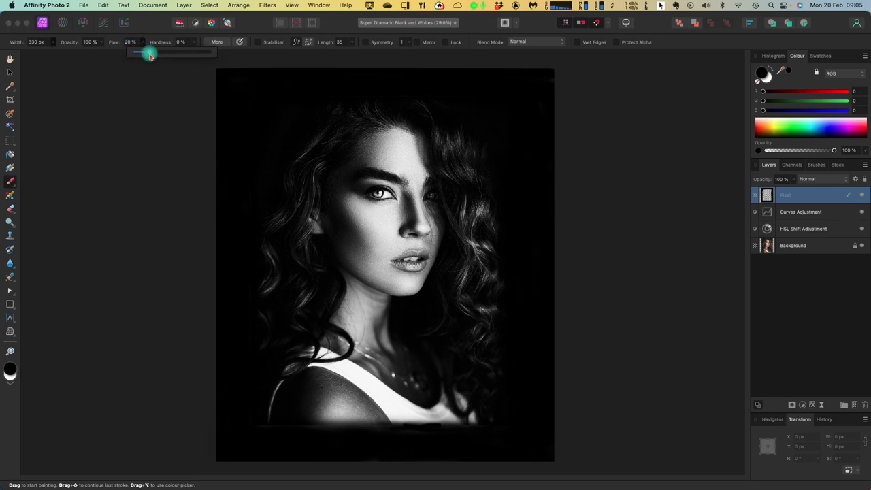
left_click_drag(148, 53, 155, 54)
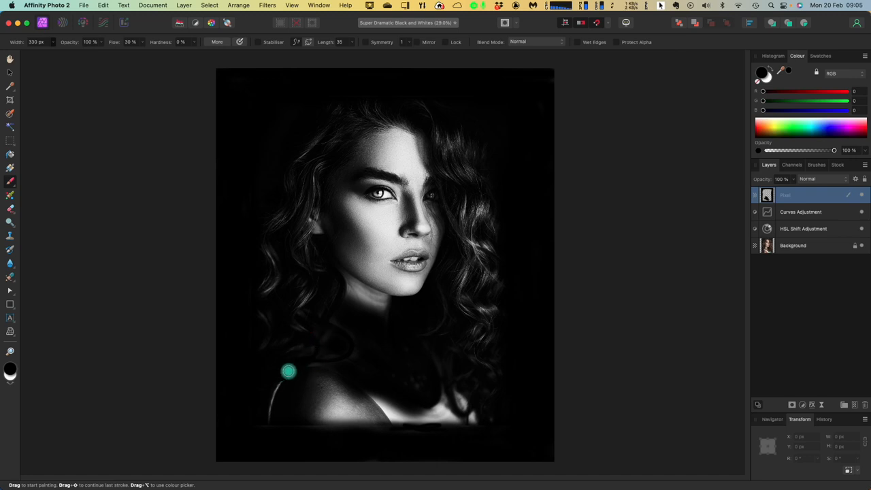
Step: Brush black over the shoulders and chest with the 330 px, 30% flow brush
left_click_drag(289, 371, 328, 388)
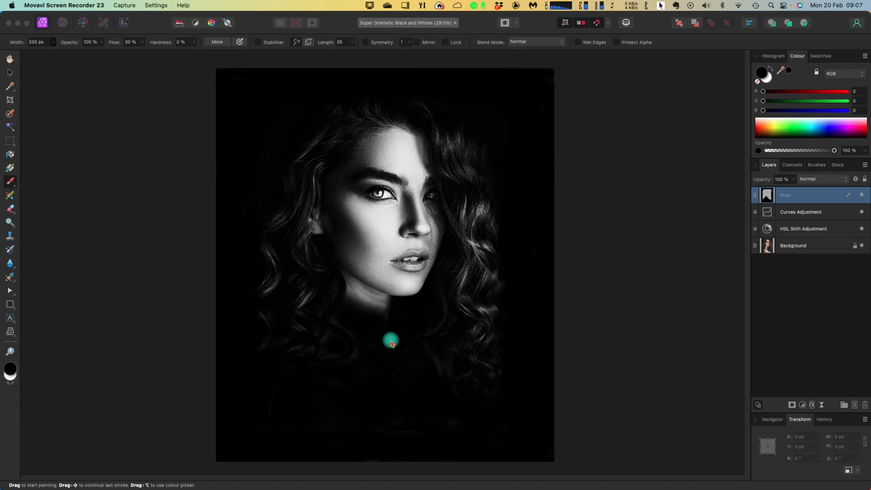
mouse_move(110, 123)
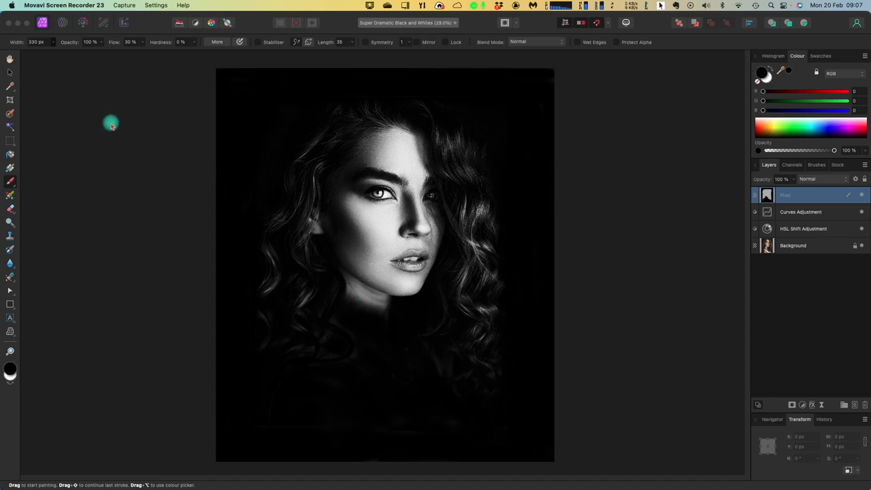
mouse_move(340, 300)
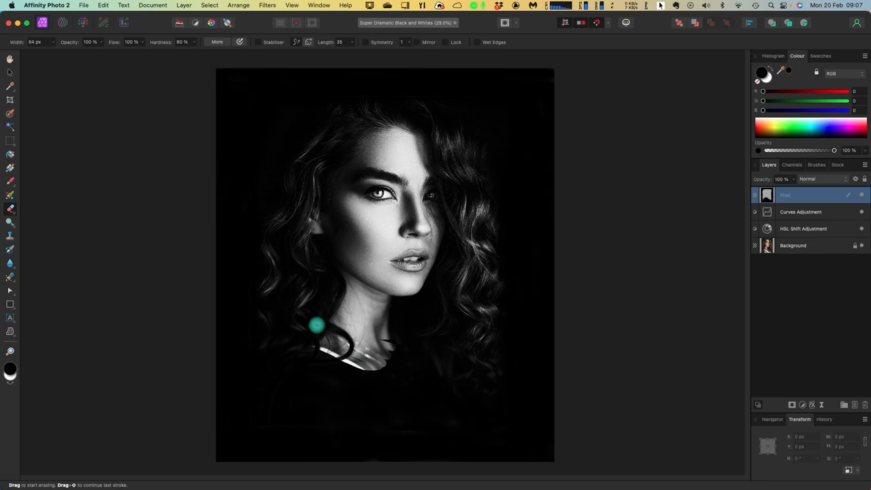
Step: Erase black paint along the neckline with the 64 px Erase Brush, revealing the collarbone
left_click_drag(316, 326, 332, 354)
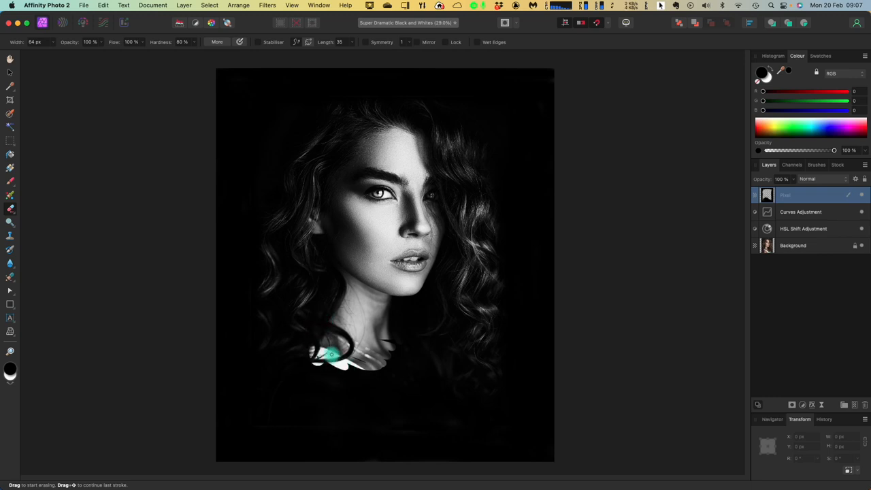
left_click_drag(334, 354, 368, 375)
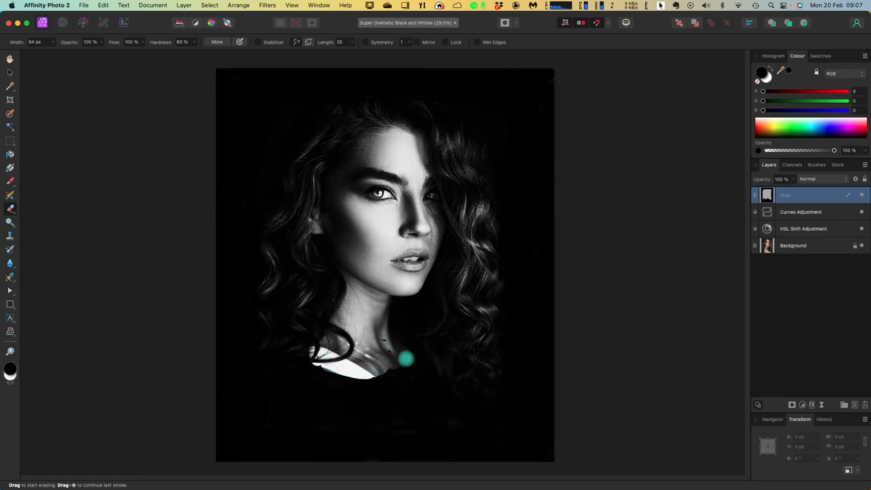
left_click_drag(407, 358, 381, 379)
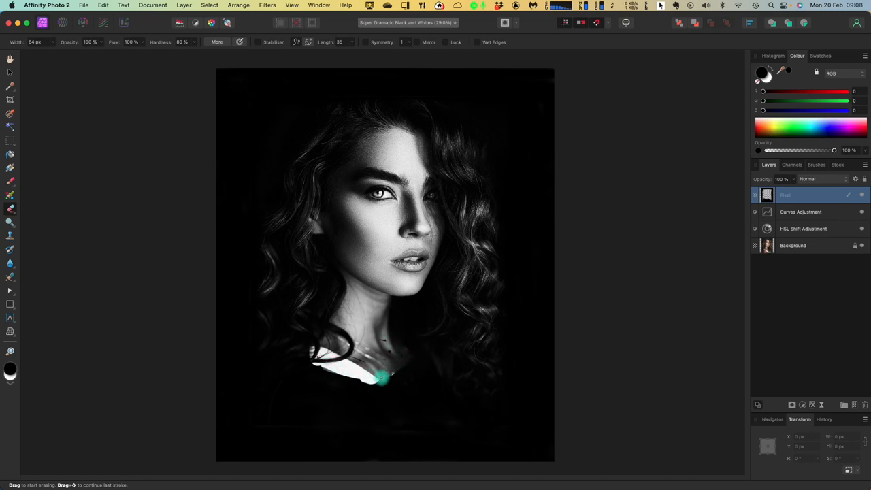
left_click_drag(382, 377, 340, 371)
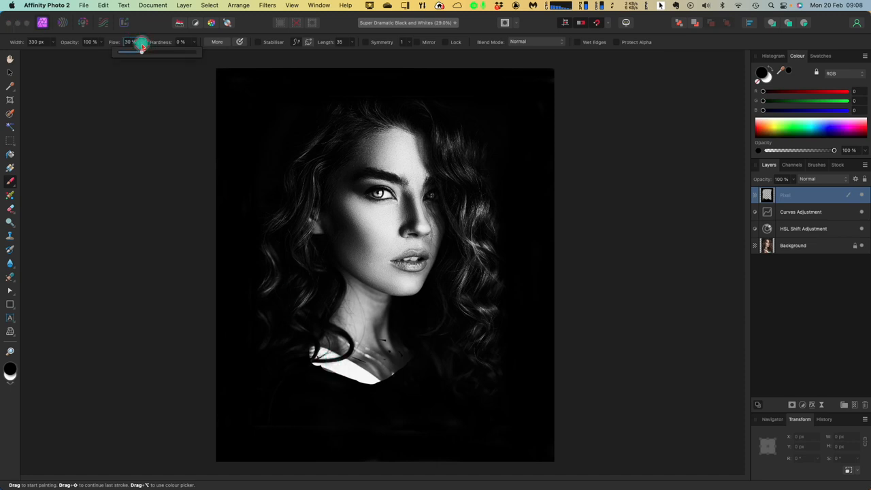
Step: Drop brush flow to 10% and lightly paint black over the white top and neck
left_click_drag(143, 49, 130, 53)
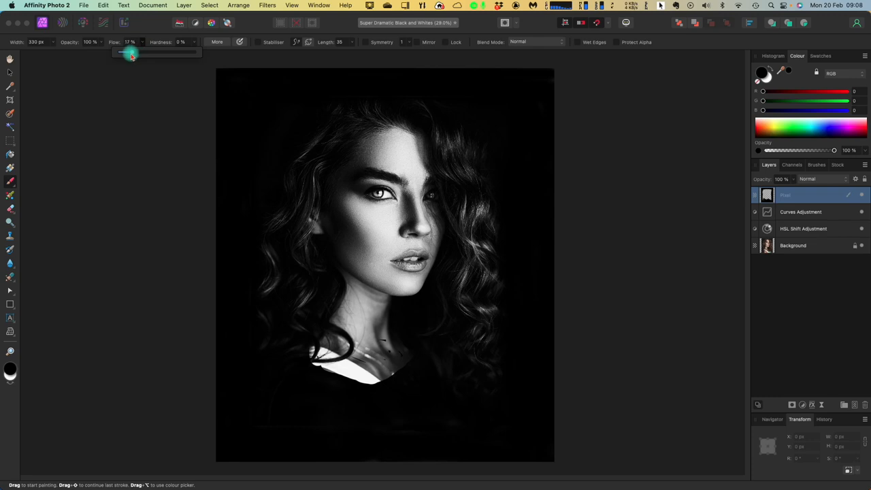
left_click_drag(130, 52, 125, 52)
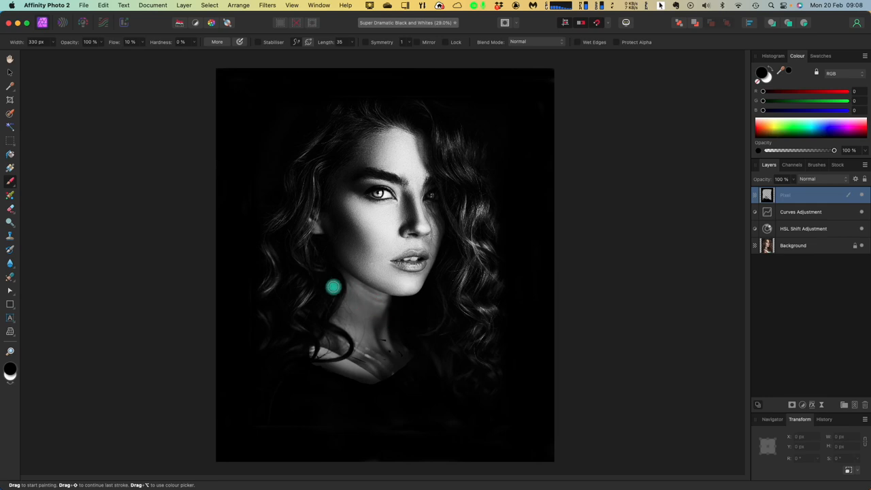
left_click_drag(333, 287, 383, 364)
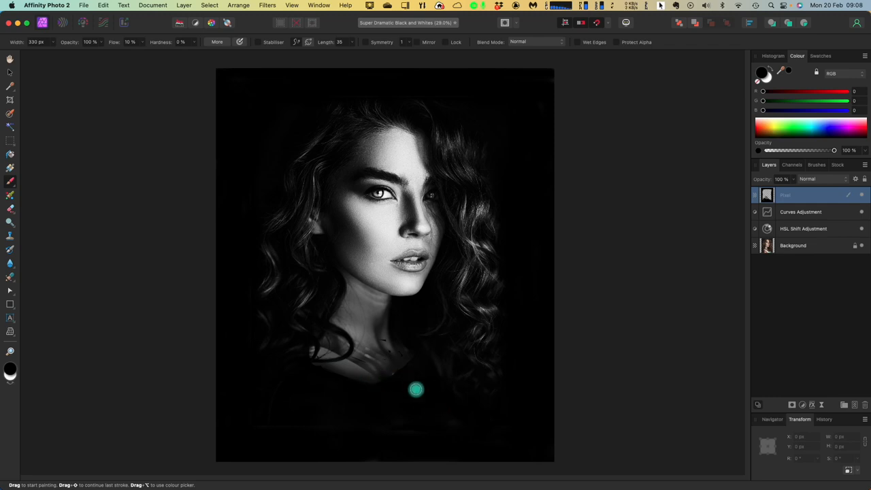
mouse_move(421, 395)
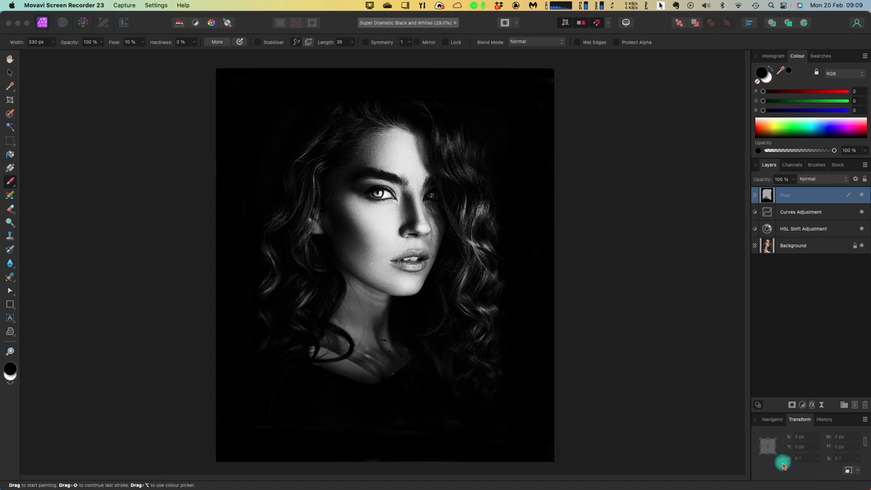
mouse_move(596, 240)
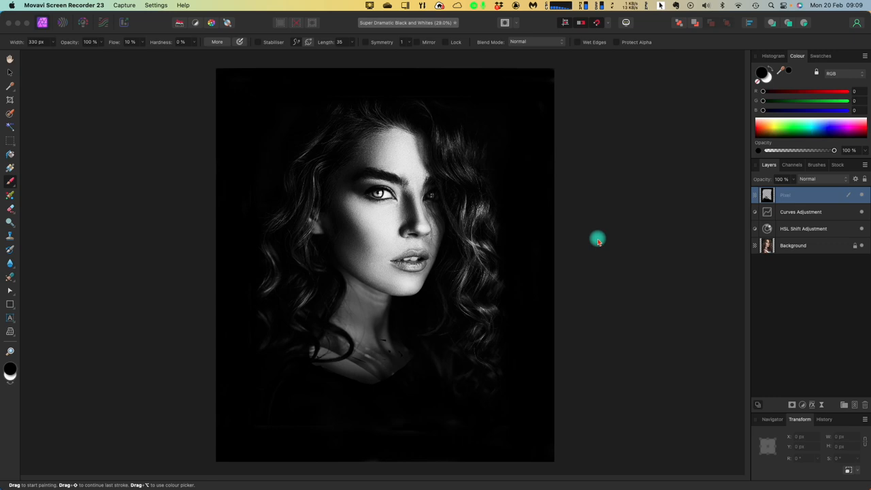
mouse_move(589, 248)
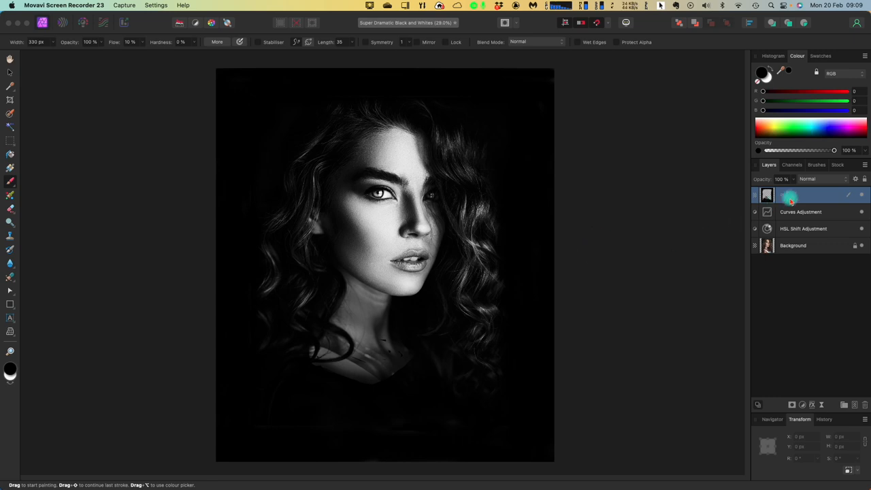
Step: Add a New Pixel Layer from the Pixel layer's context menu
right_click(789, 197)
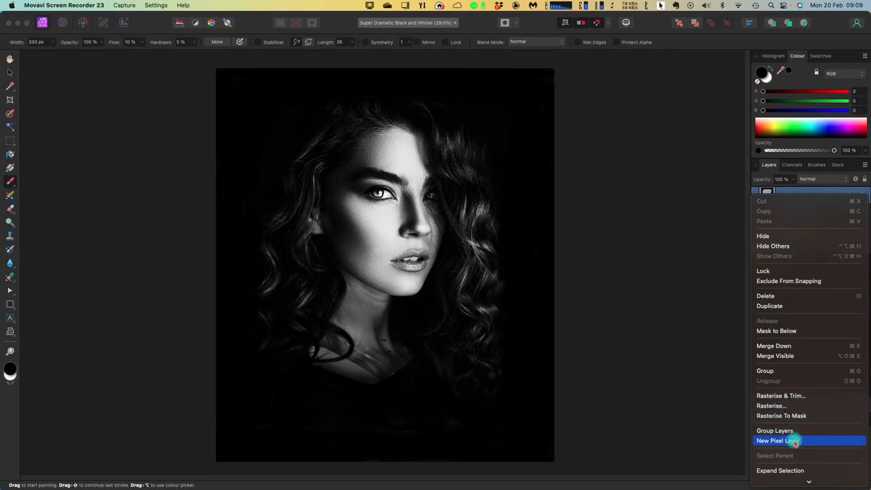
left_click(785, 441)
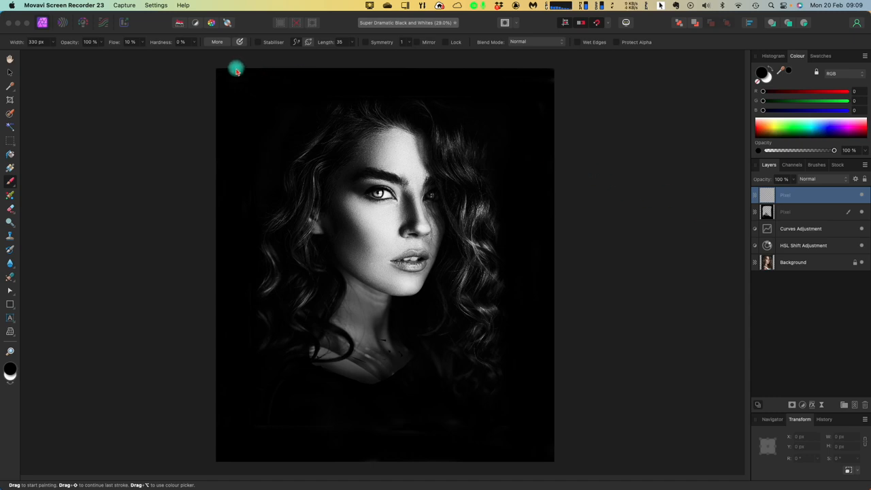
mouse_move(548, 206)
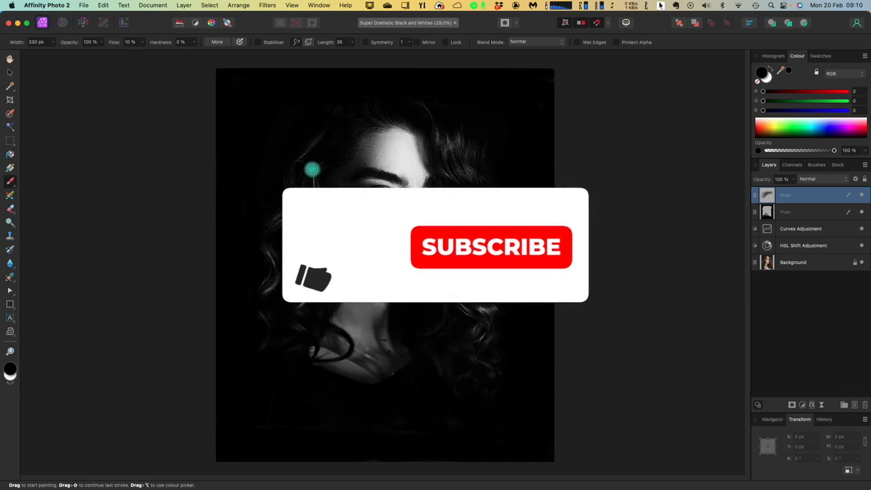
left_click(491, 247)
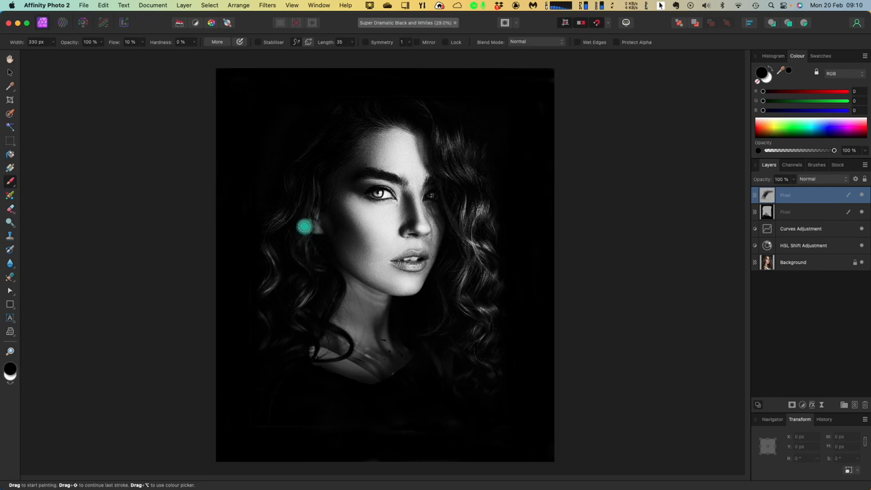
mouse_move(290, 214)
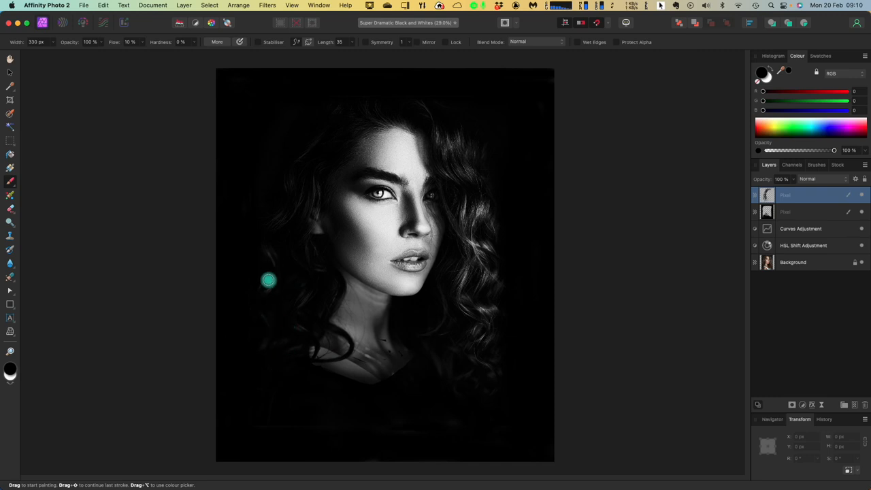
mouse_move(278, 229)
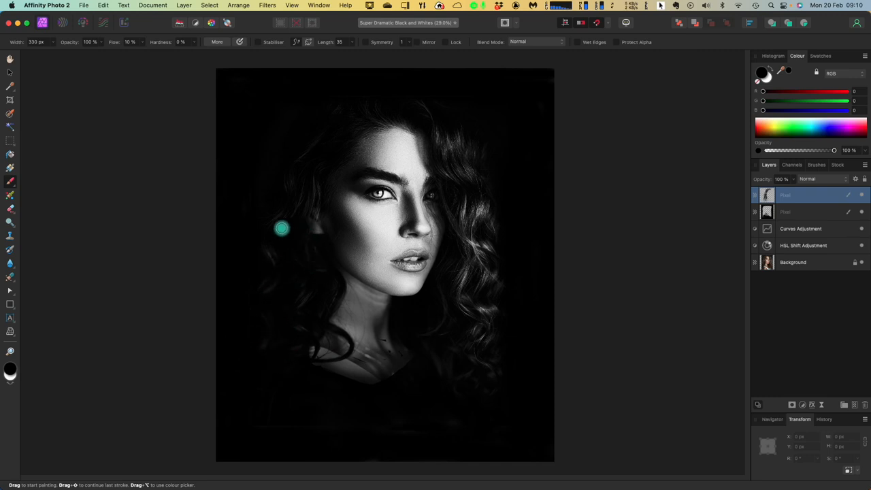
mouse_move(312, 169)
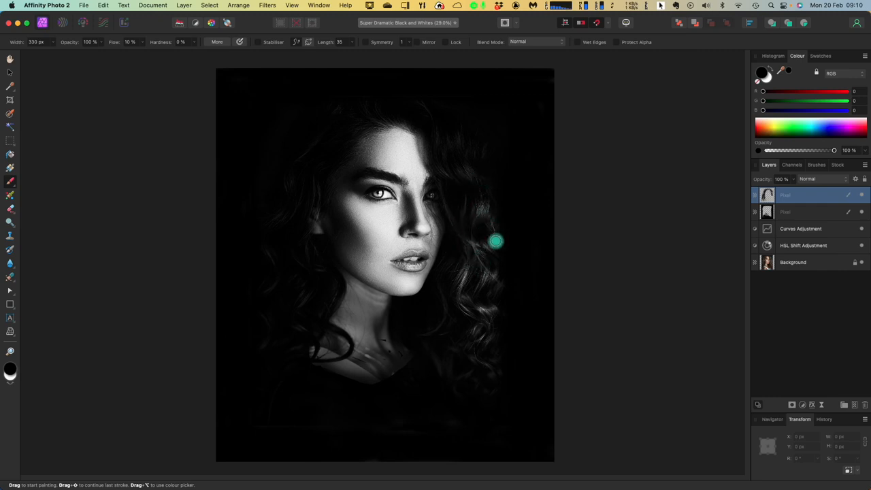
mouse_move(491, 225)
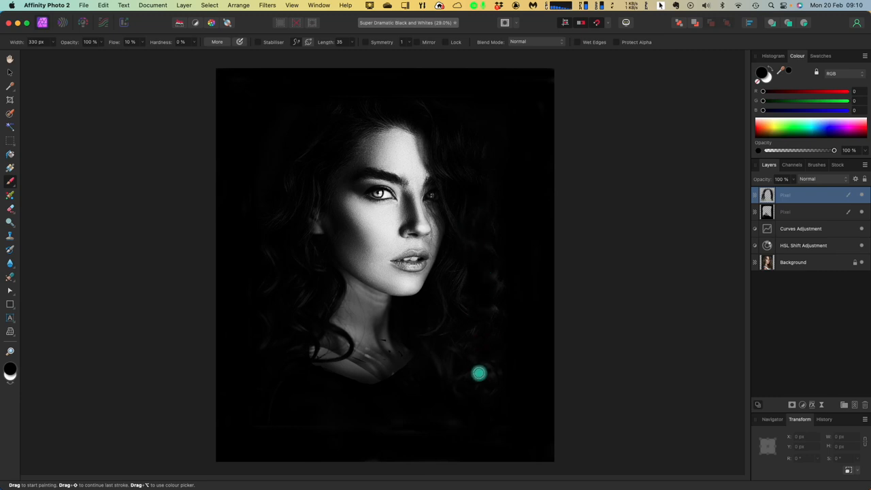
mouse_move(464, 202)
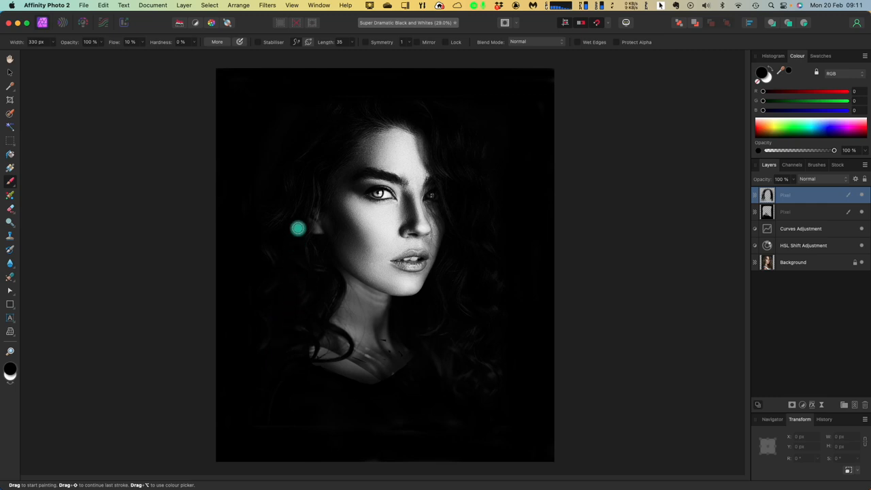
mouse_move(287, 133)
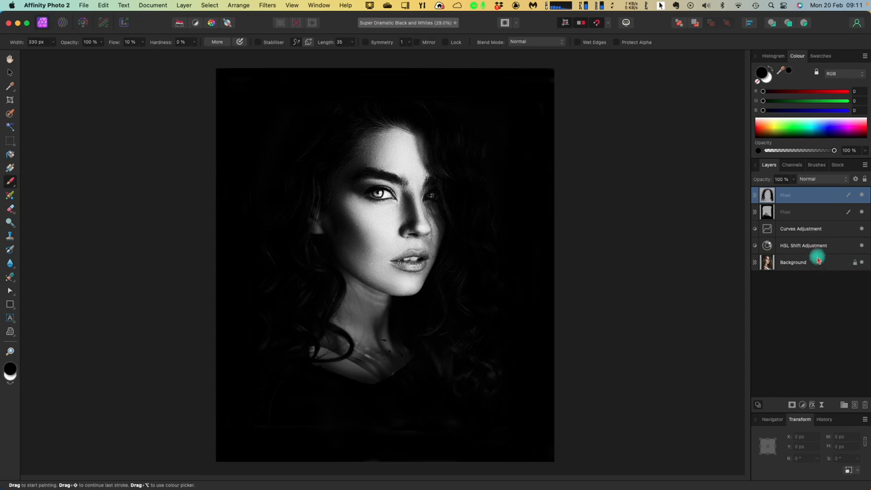
mouse_move(795, 466)
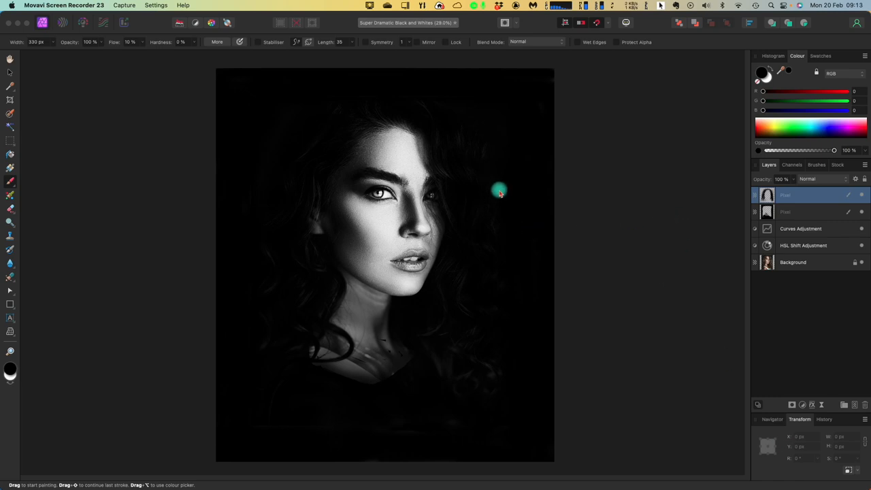
mouse_move(791, 179)
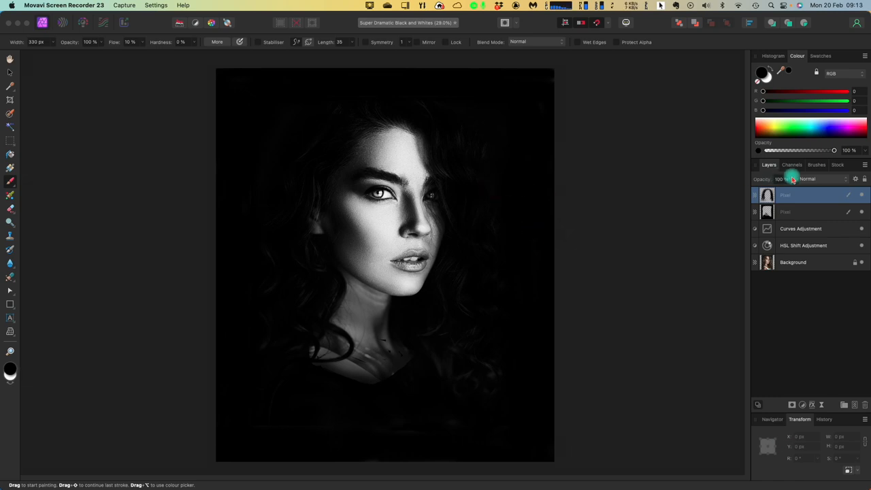
mouse_move(854, 180)
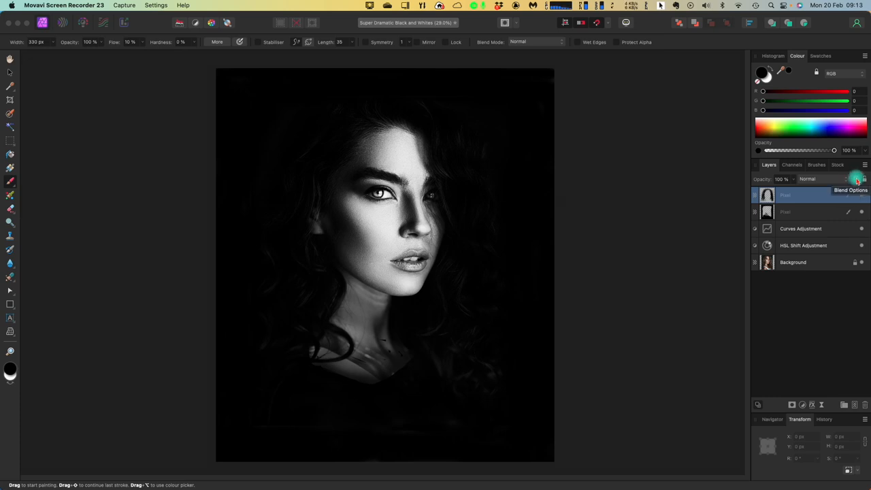
Step: In the top layer's Blend Options, drag the Underlying Composition right node to 0% output
left_click(853, 179)
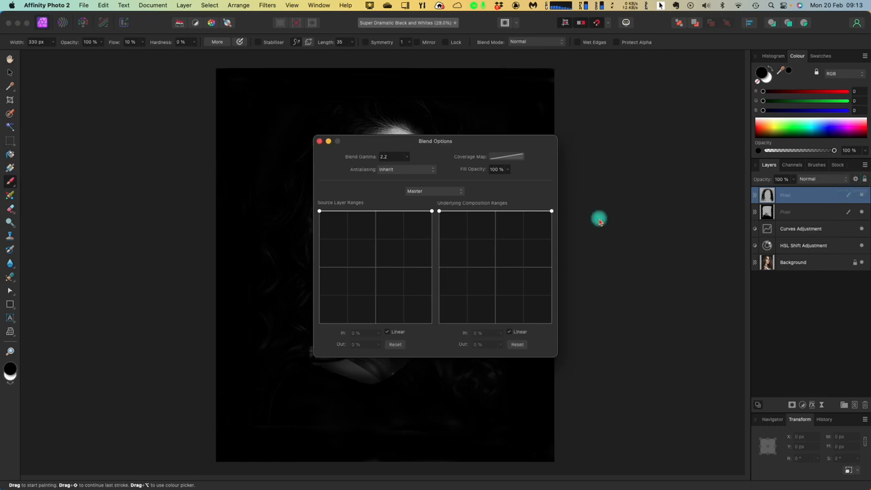
left_click_drag(436, 141, 594, 141)
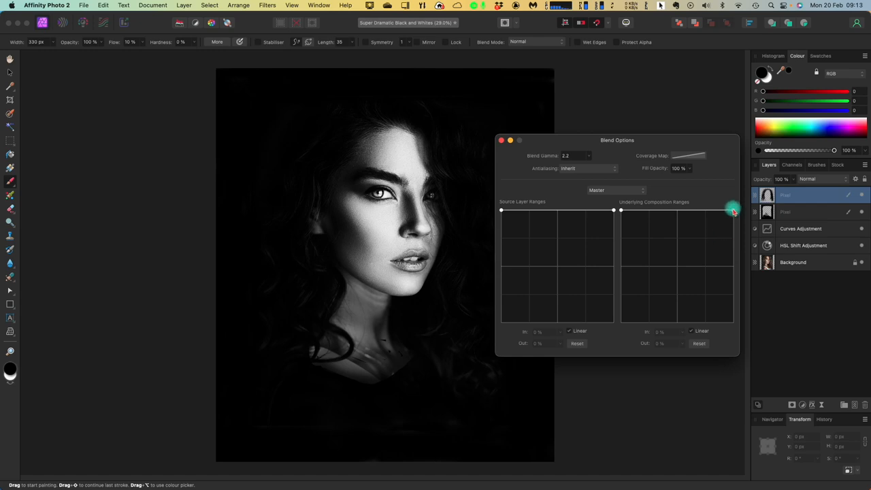
left_click_drag(733, 209, 730, 223)
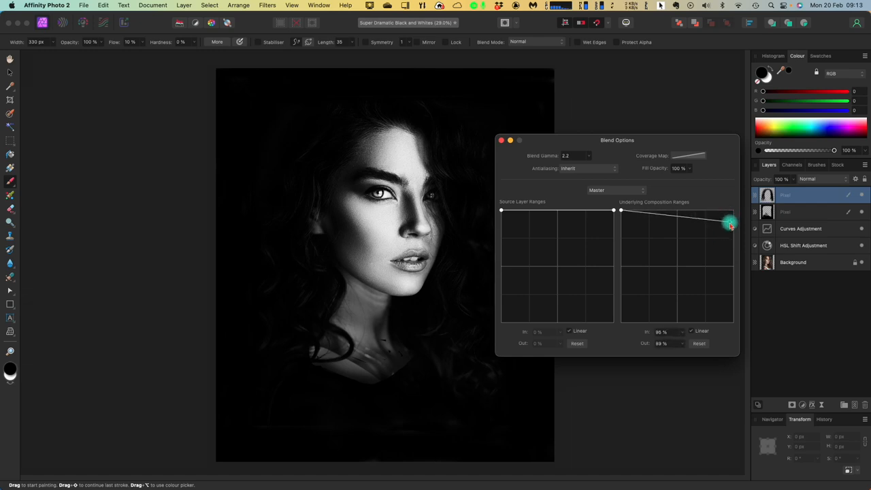
left_click_drag(730, 224, 728, 249)
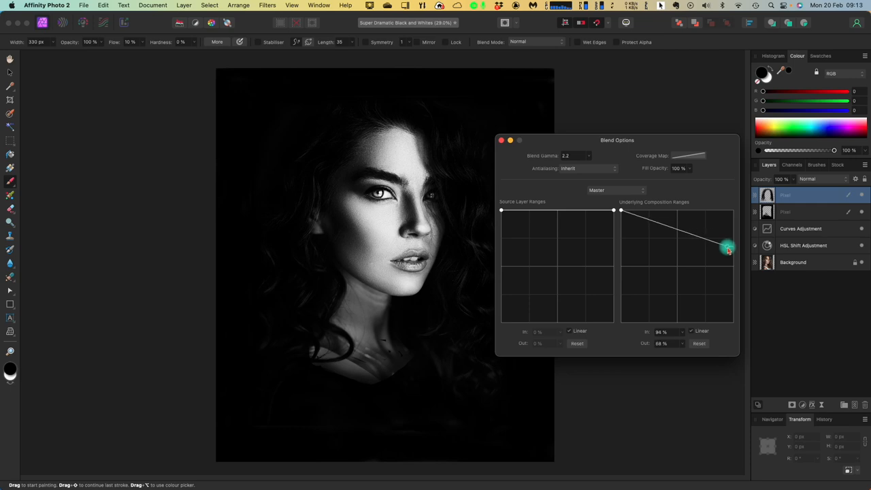
left_click_drag(728, 247, 728, 273)
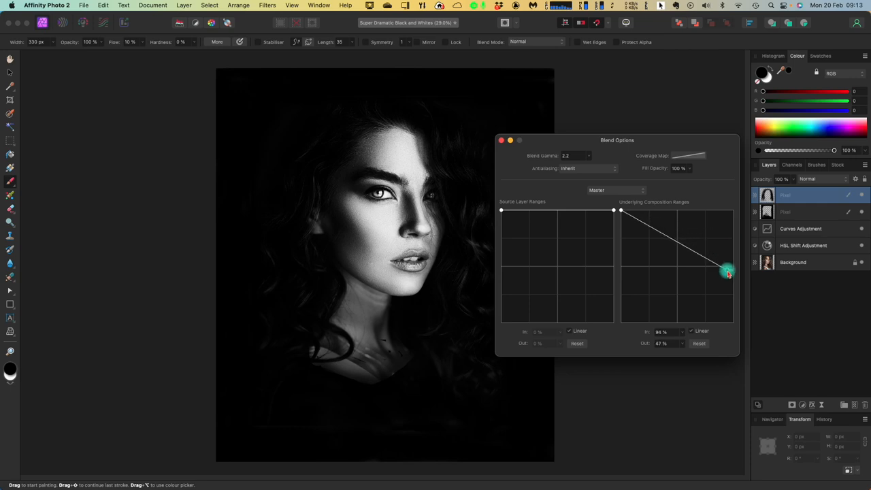
left_click_drag(727, 272, 734, 307)
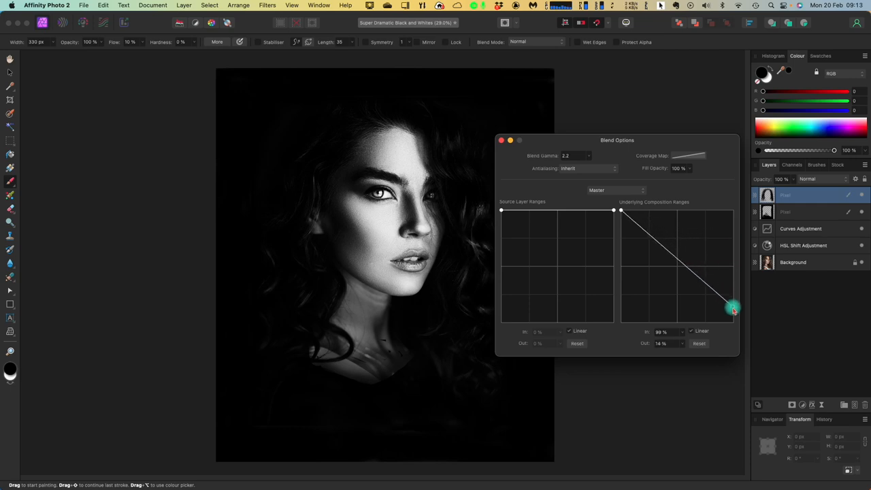
left_click_drag(732, 308, 732, 323)
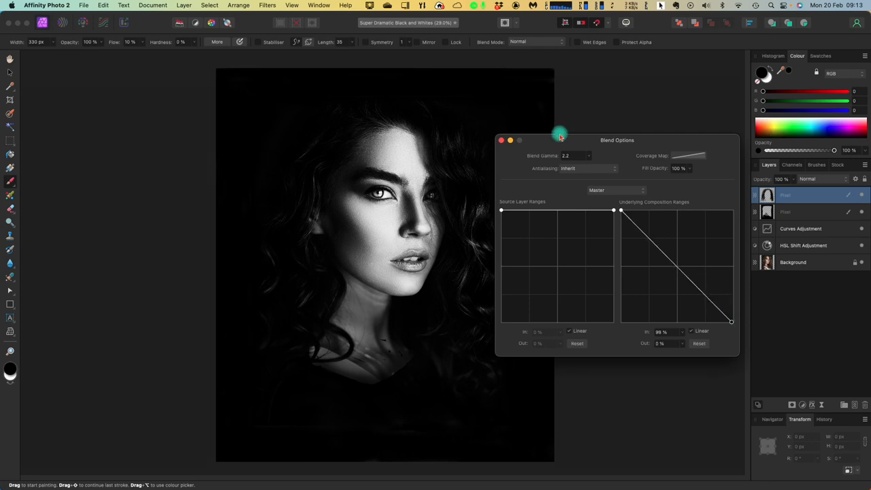
left_click_drag(559, 140, 592, 137)
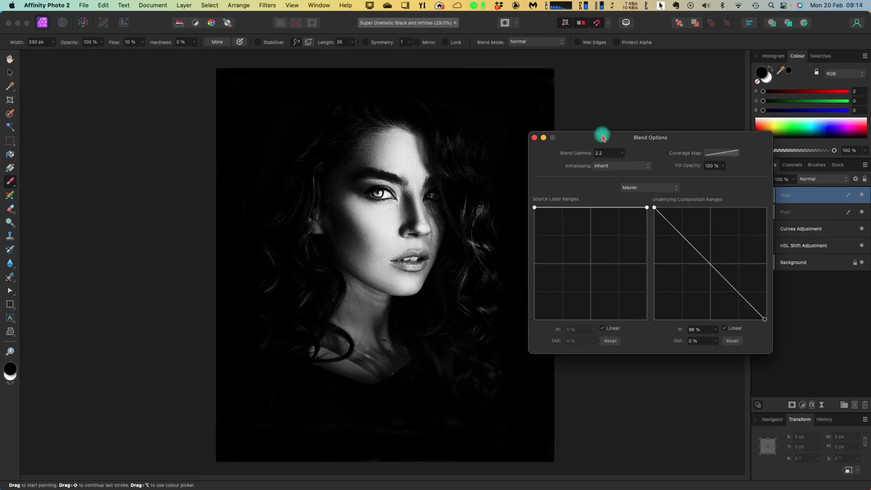
mouse_move(605, 134)
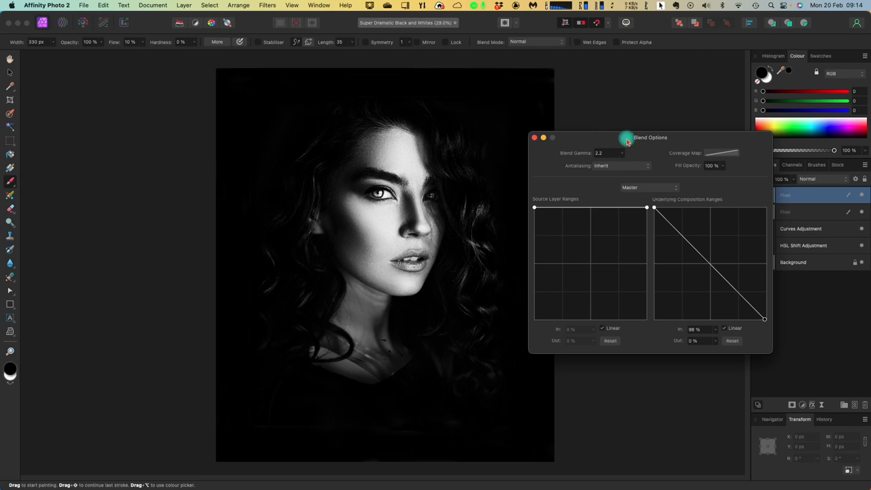
mouse_move(761, 316)
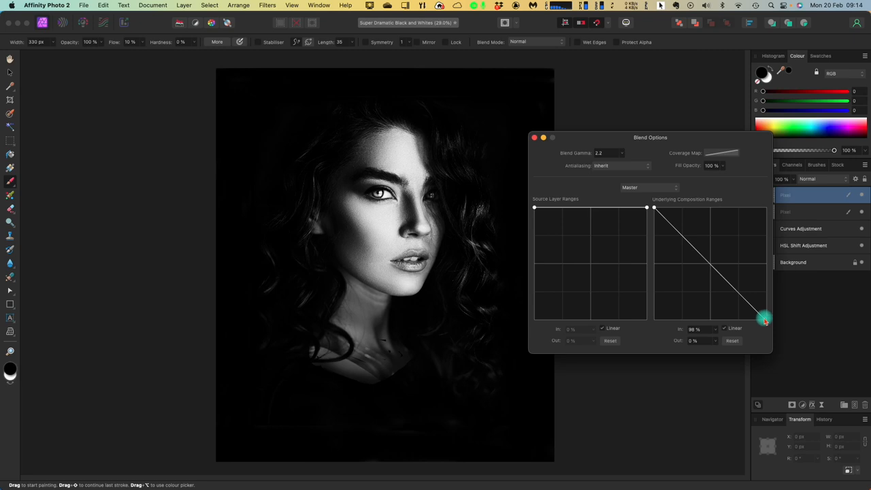
Step: Move the Underlying Composition highlight node to In 77%, Out 2%
left_click_drag(763, 319, 744, 319)
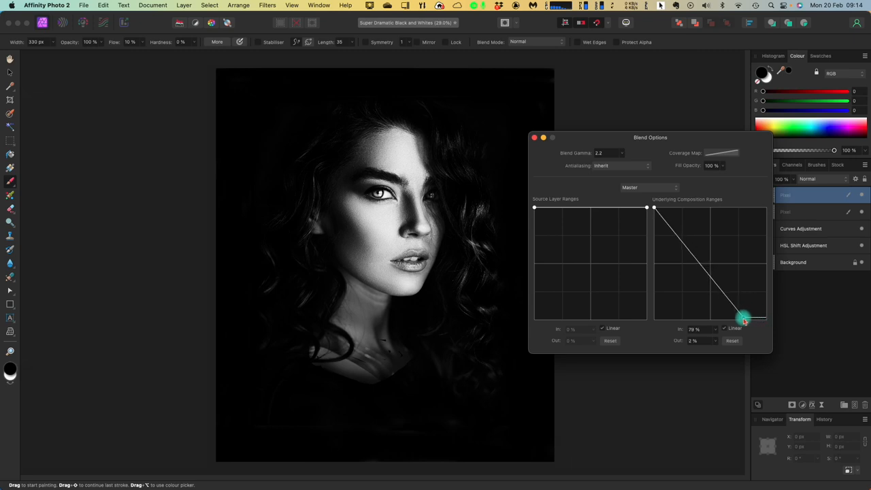
left_click_drag(744, 318, 740, 318)
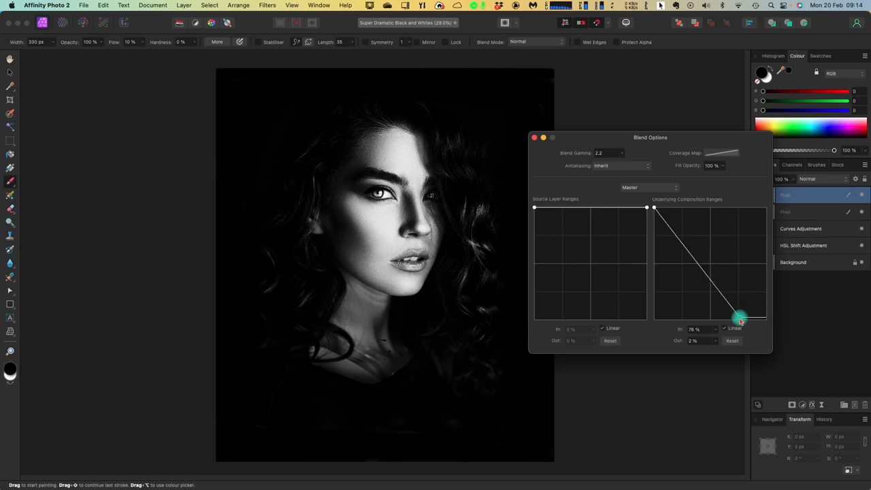
left_click_drag(740, 319, 746, 320)
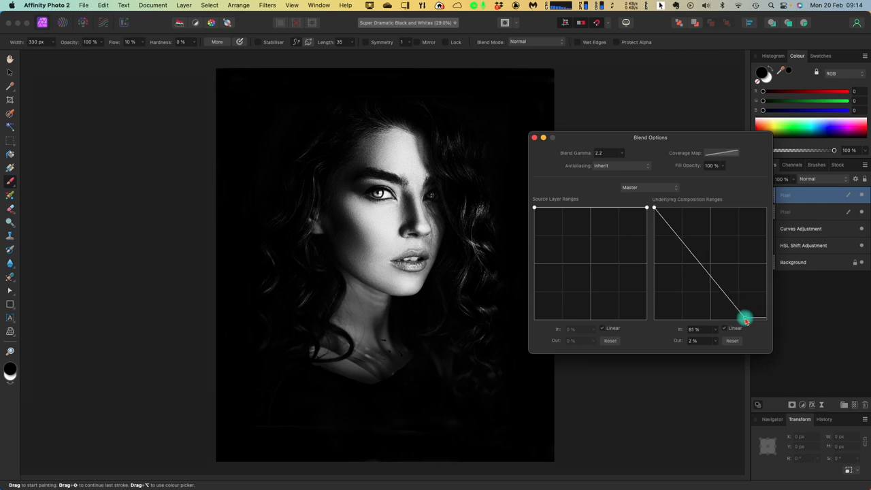
left_click_drag(746, 320, 740, 319)
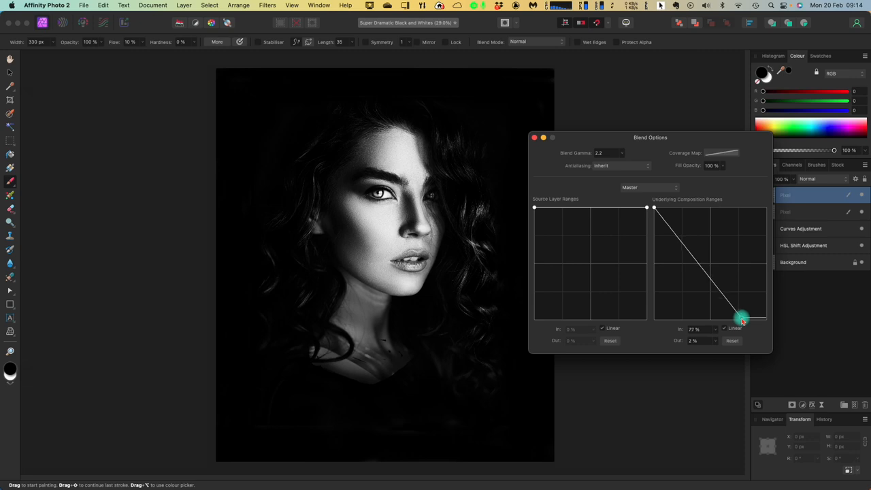
left_click_drag(742, 319, 736, 309)
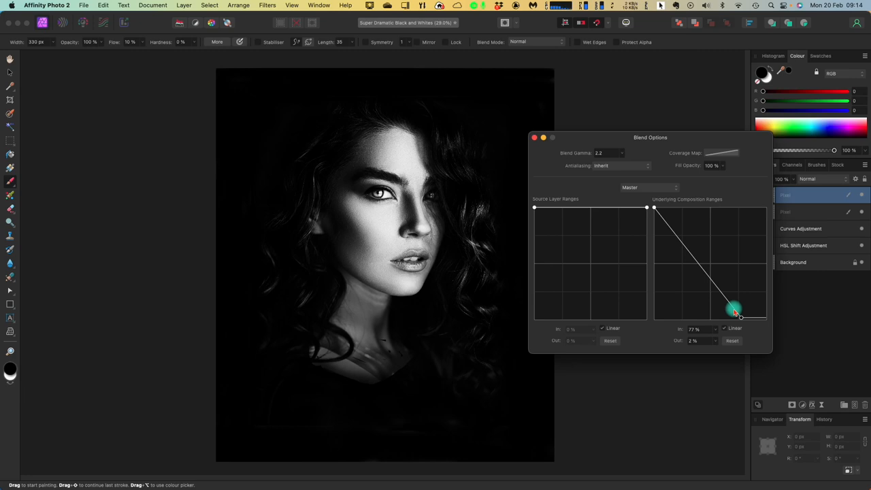
left_click_drag(735, 308, 742, 318)
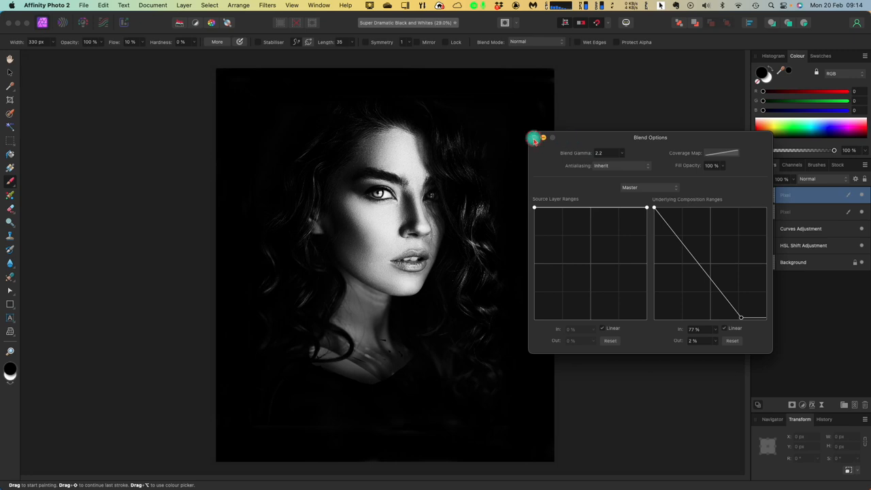
Step: Close the Blend Options dialog
left_click(534, 138)
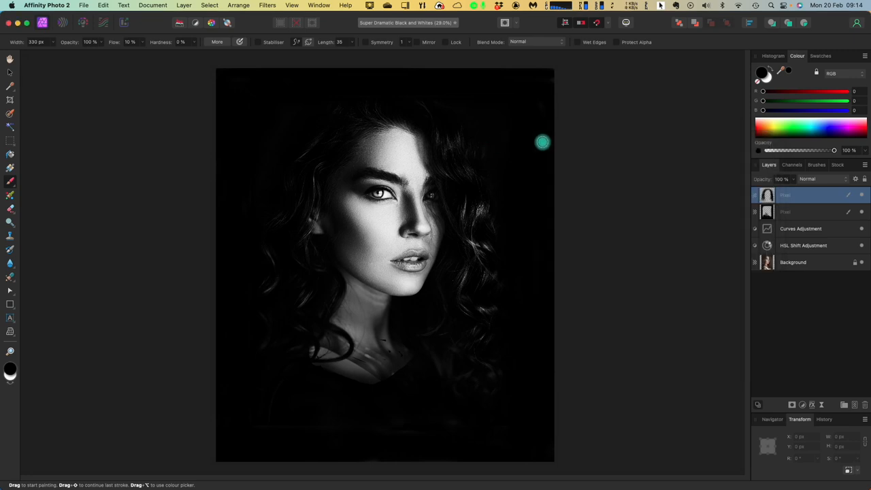
mouse_move(610, 178)
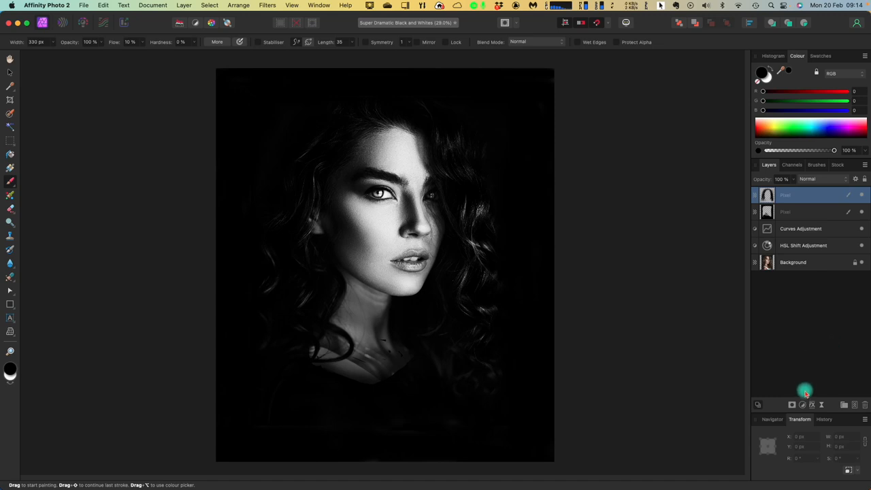
mouse_move(803, 405)
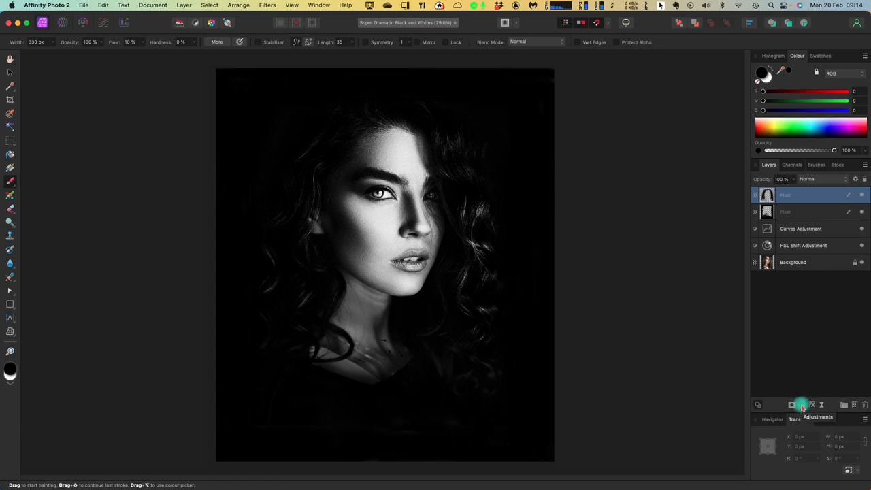
Step: Attach a Curves adjustment to the top pixel layer from the Adjustments menu
left_click(802, 403)
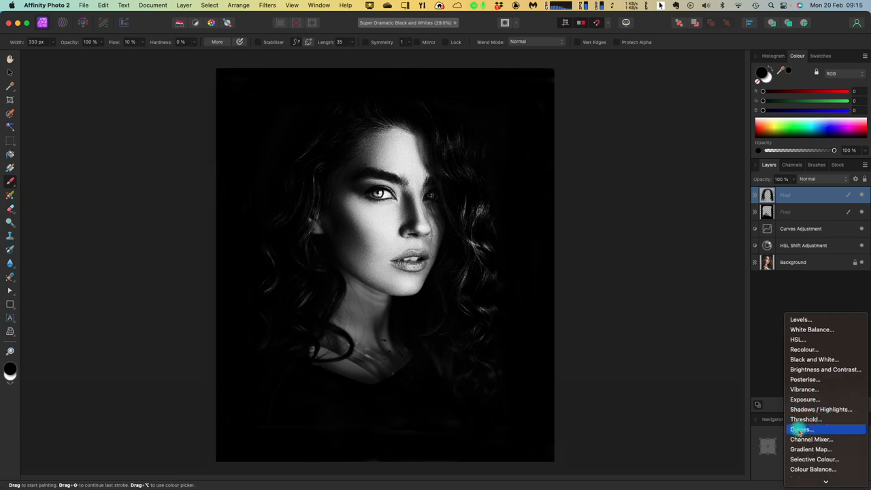
left_click(796, 429)
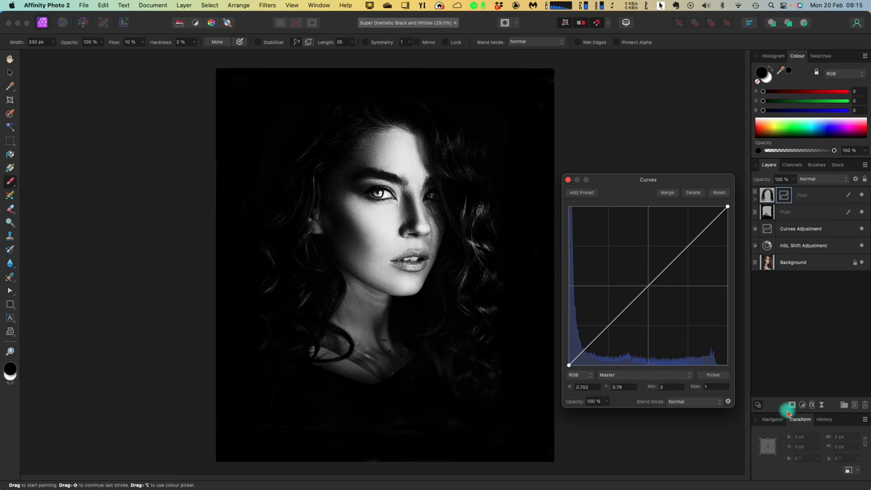
mouse_move(788, 409)
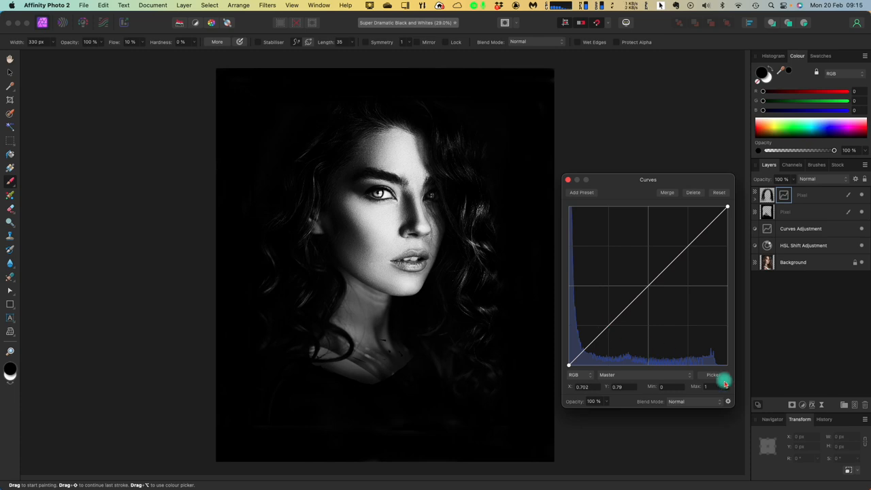
left_click(566, 180)
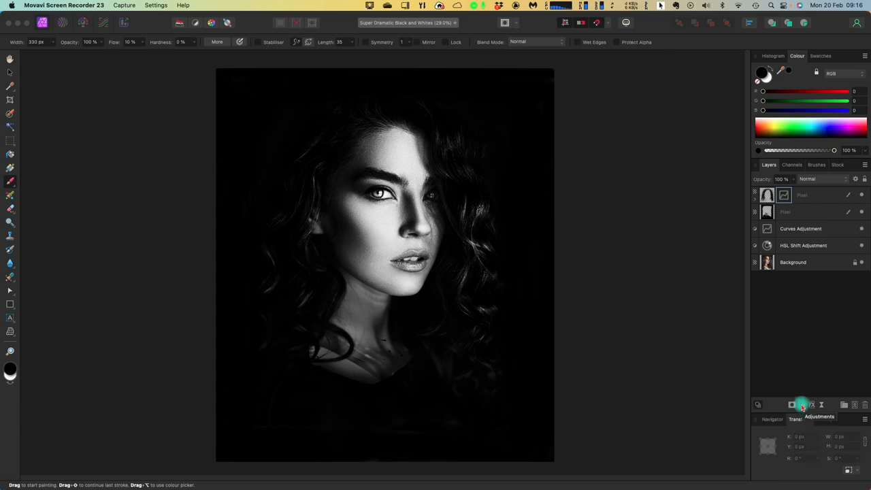
left_click(799, 403)
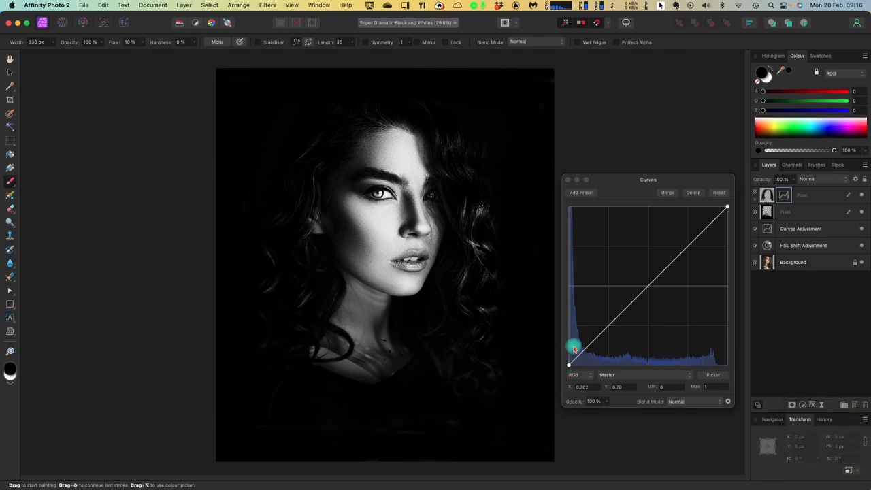
Step: Raise the curve's black point slightly, keeping it pinned to the left edge
left_click_drag(574, 346, 570, 364)
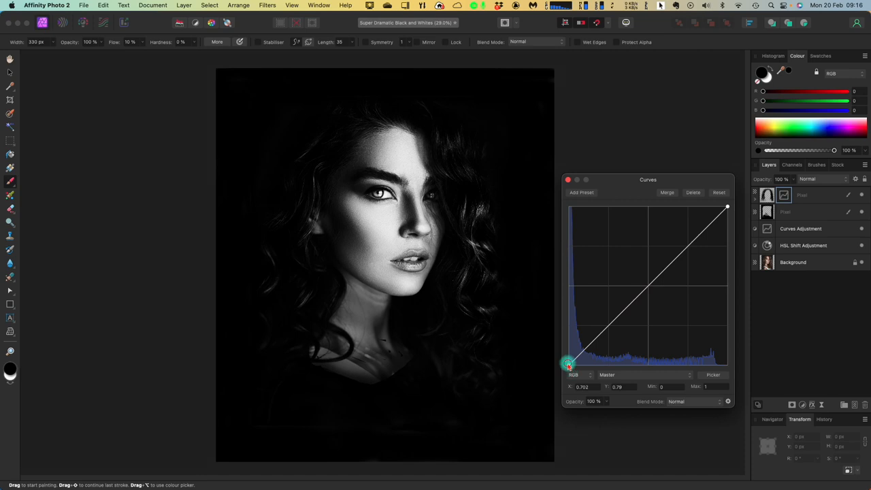
left_click_drag(569, 365, 572, 351)
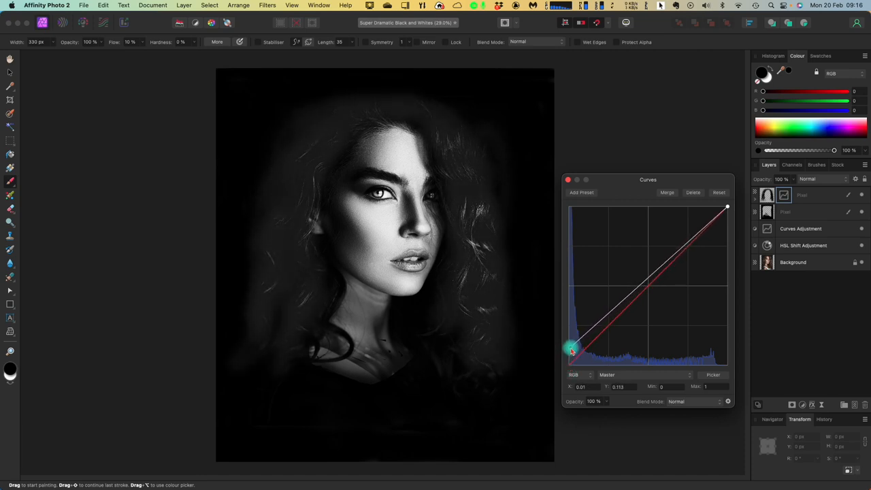
left_click_drag(572, 349, 574, 357)
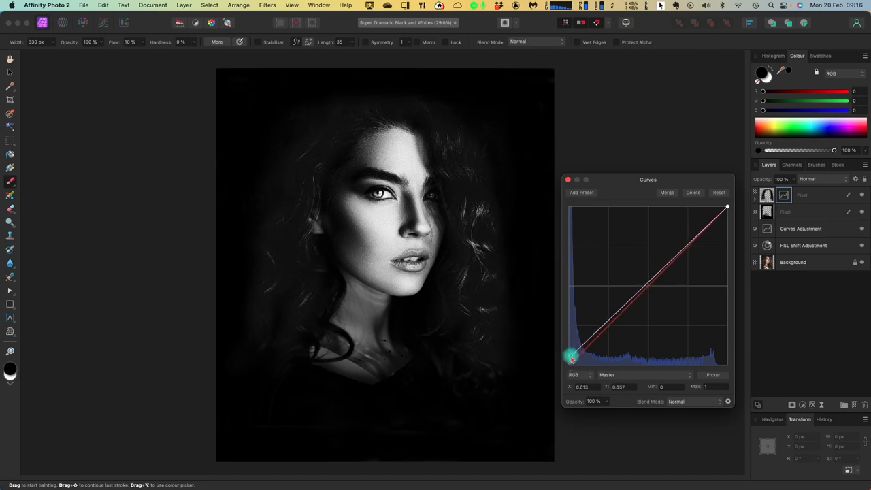
left_click_drag(574, 356, 574, 333)
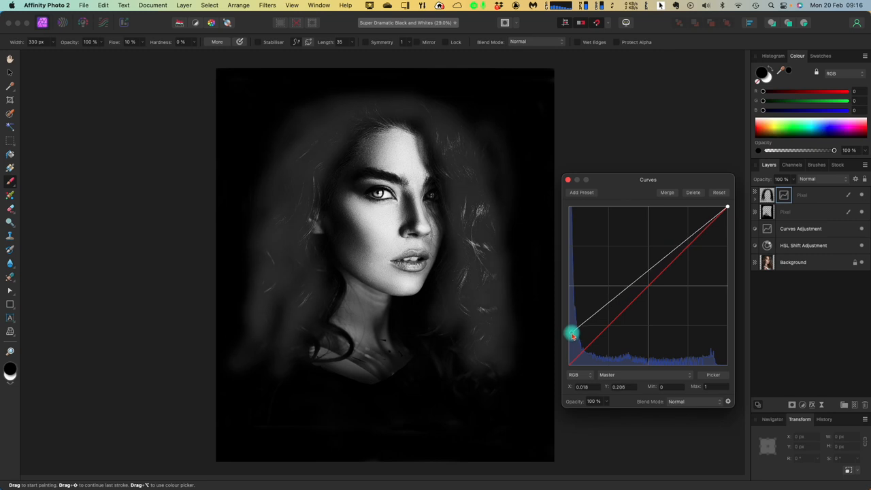
left_click_drag(574, 333, 576, 361)
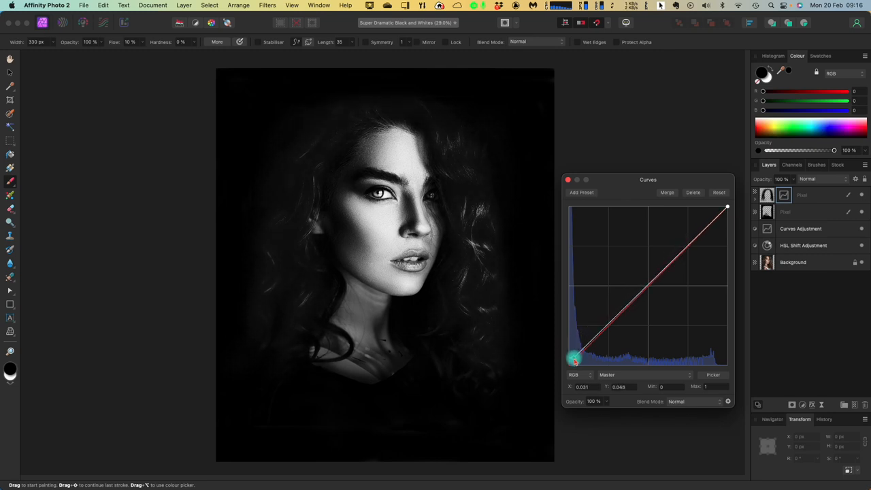
left_click_drag(575, 359, 570, 360)
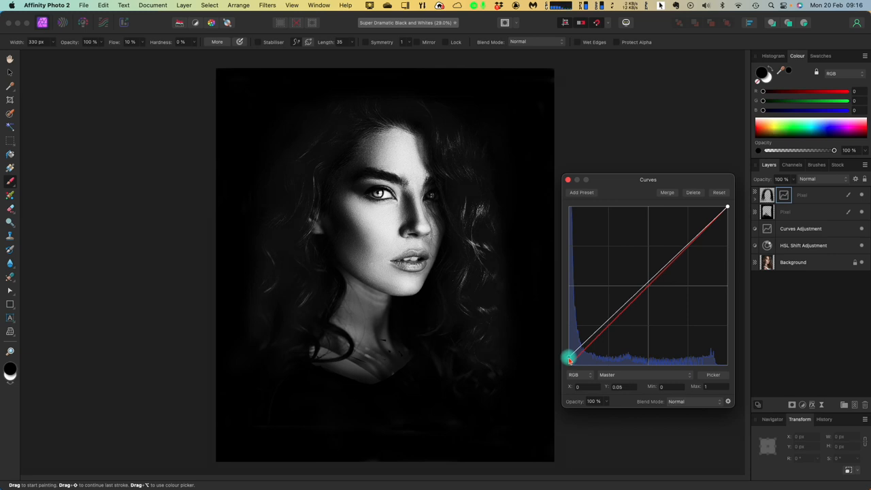
left_click_drag(569, 360, 571, 359)
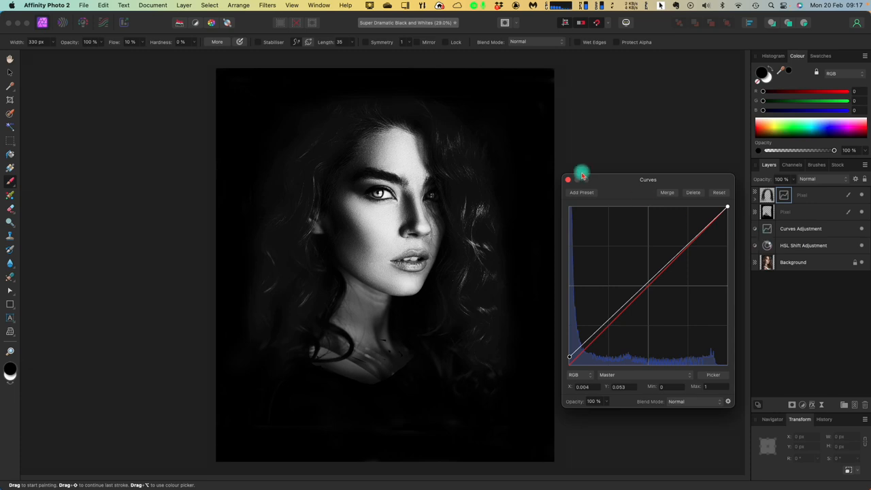
Step: Close the current Curves dialog and add a second Curves adjustment
left_click(569, 180)
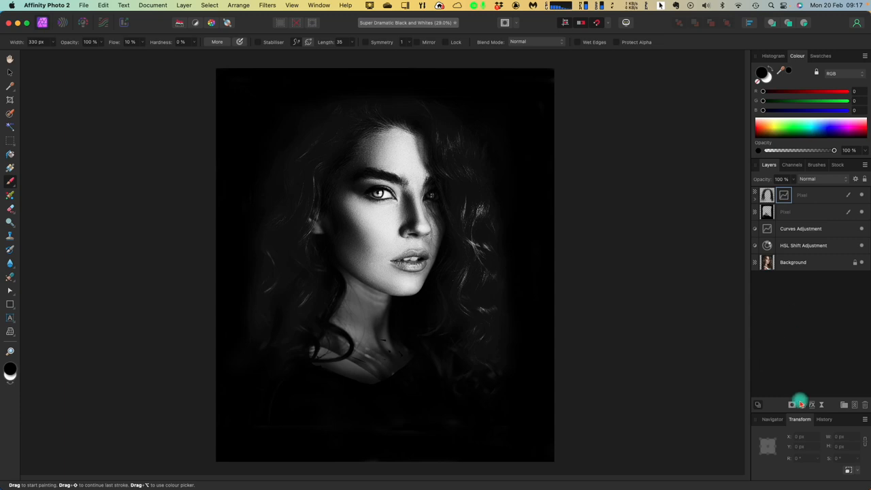
left_click(797, 402)
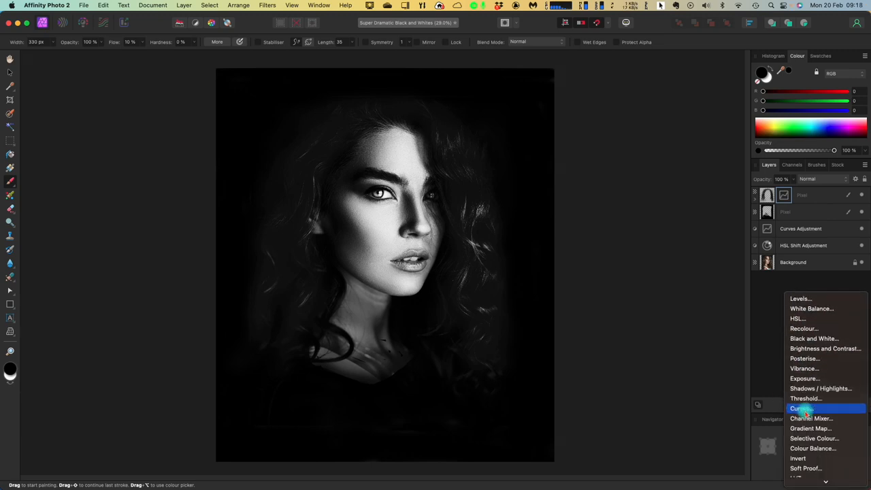
left_click(795, 408)
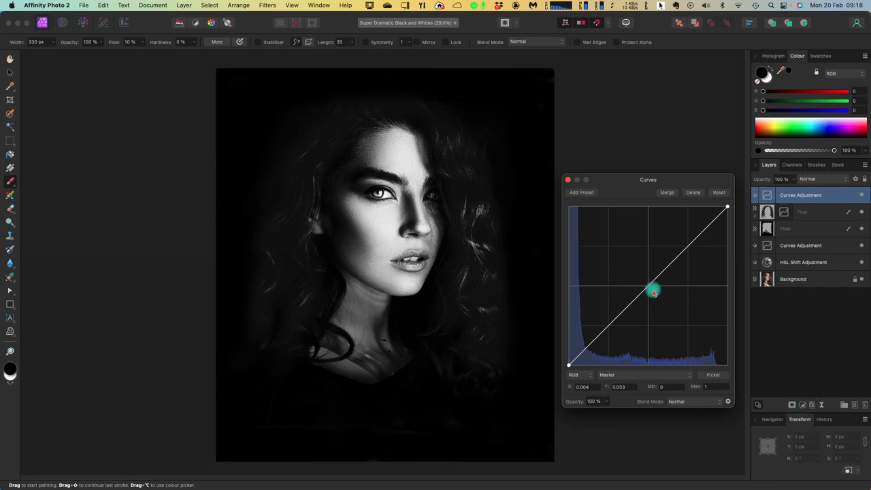
Step: Pull the Curves midpoint down for strong darkening and close the curve settings
left_click_drag(654, 290, 660, 298)
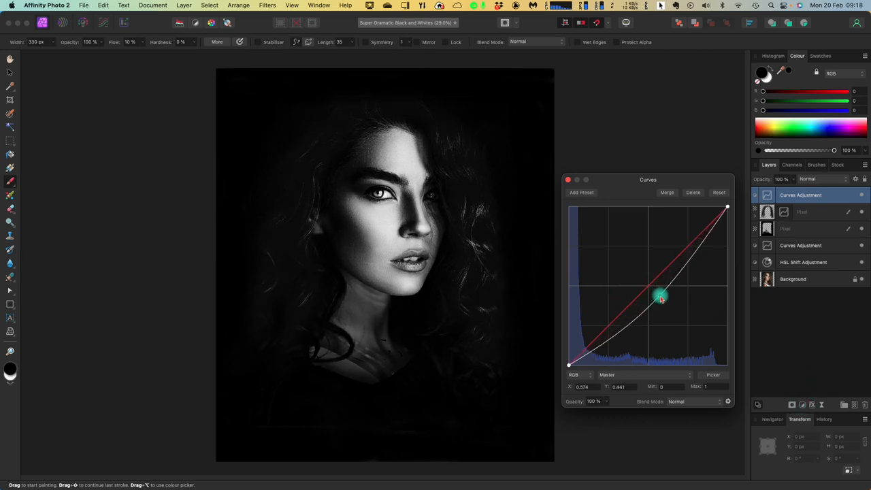
left_click_drag(662, 298, 680, 303)
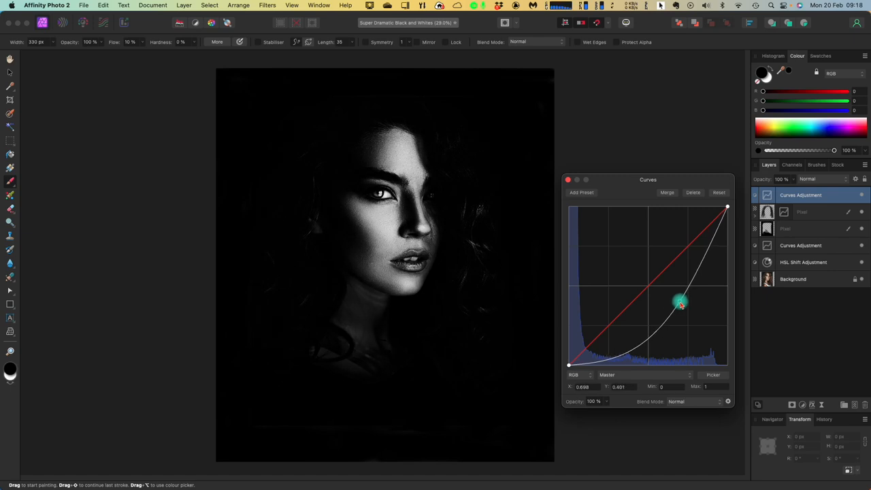
left_click_drag(681, 303, 690, 302)
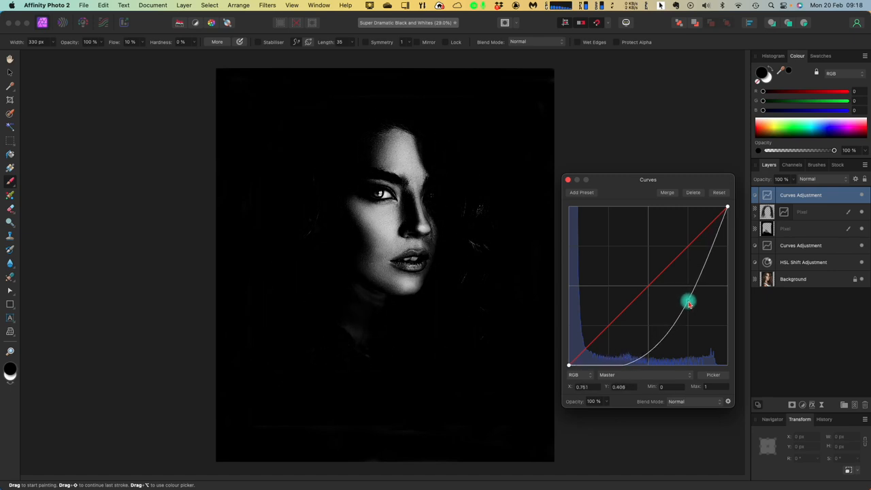
left_click_drag(690, 303, 692, 298)
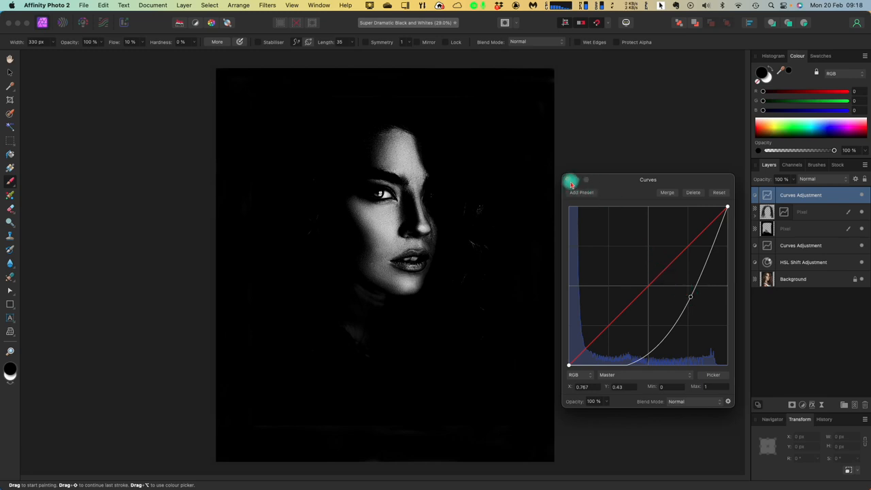
left_click(572, 179)
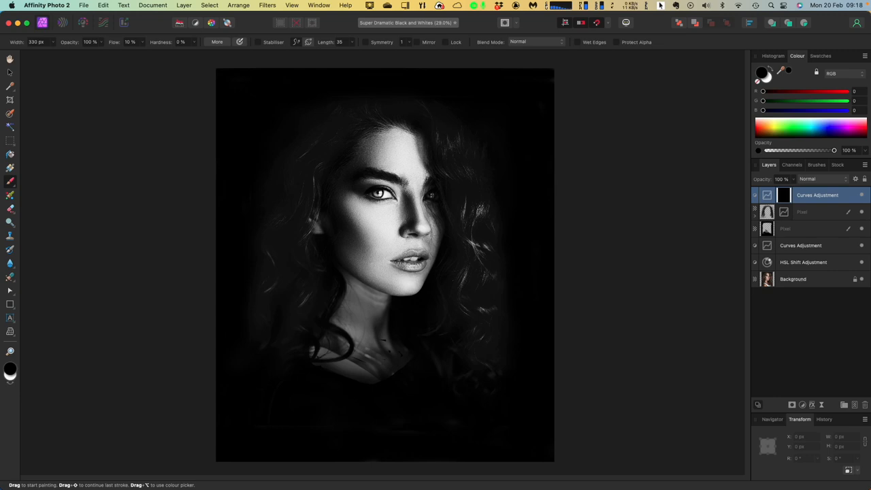
mouse_move(151, 93)
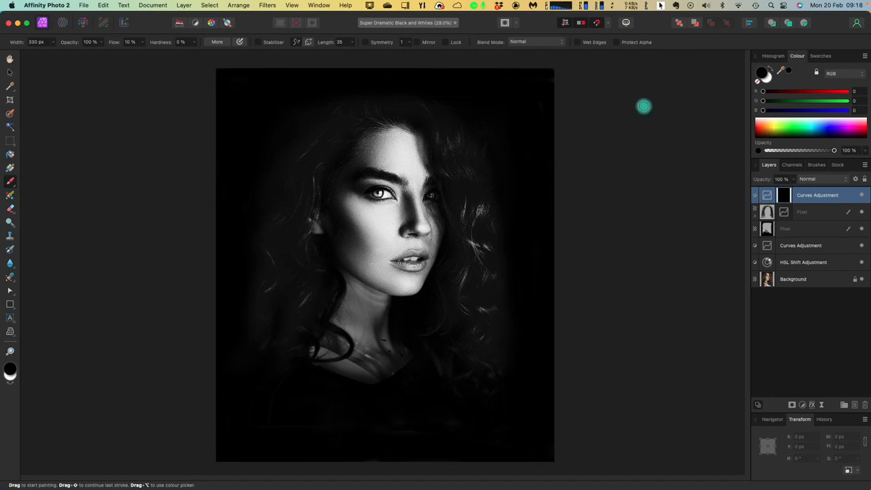
mouse_move(761, 72)
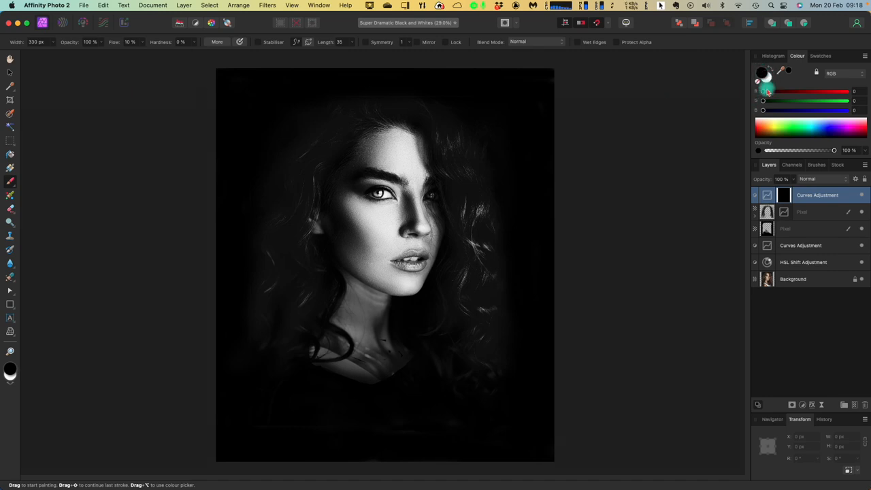
Step: Switch the foreground colour to white and paint on the mask over the left hair
left_click(764, 75)
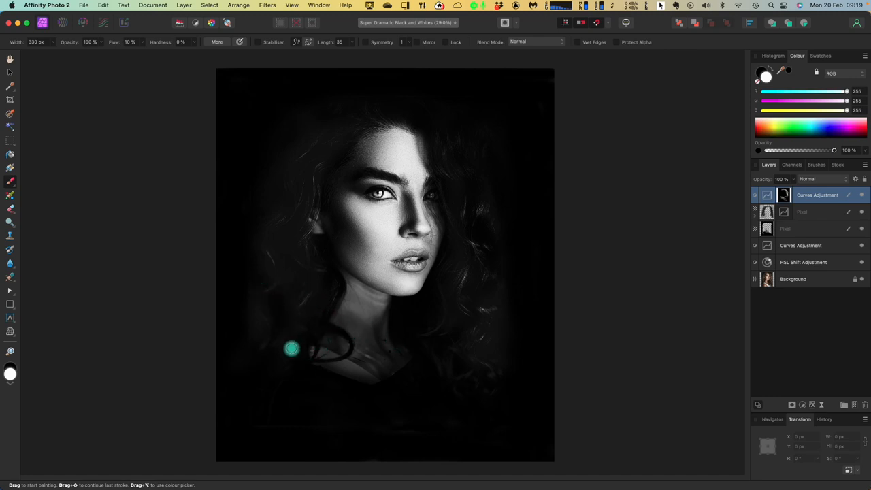
mouse_move(277, 163)
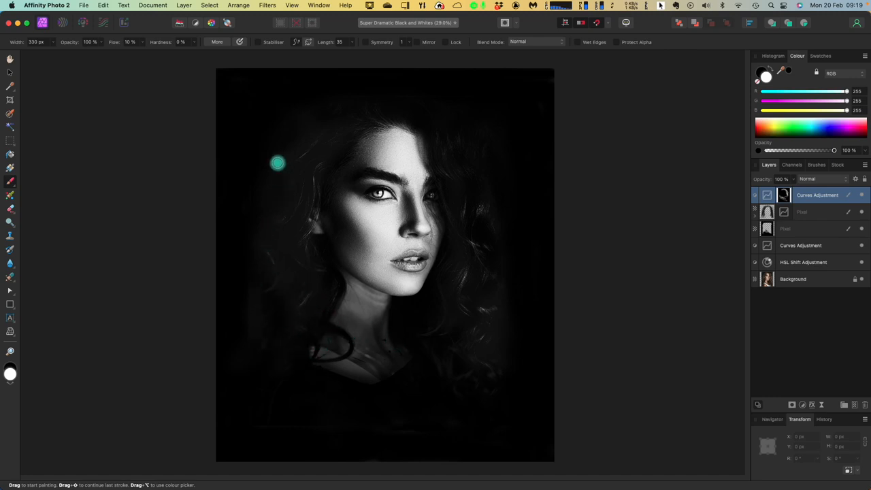
left_click_drag(278, 164, 298, 187)
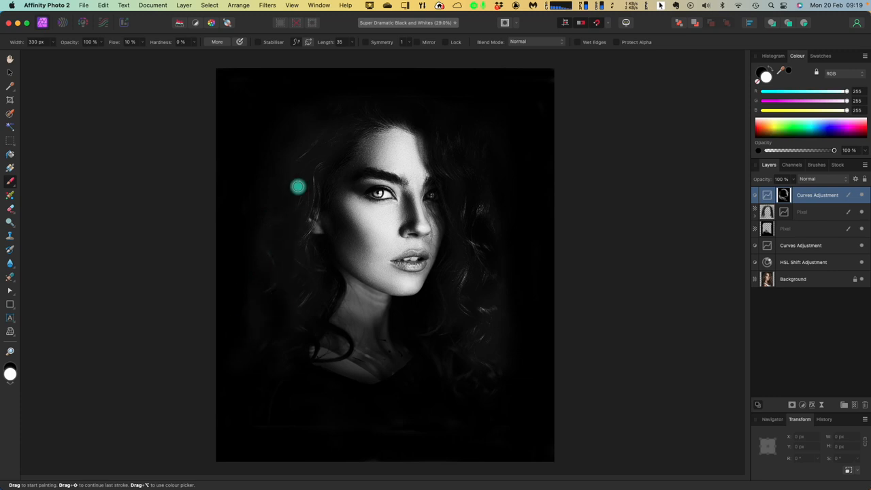
mouse_move(344, 108)
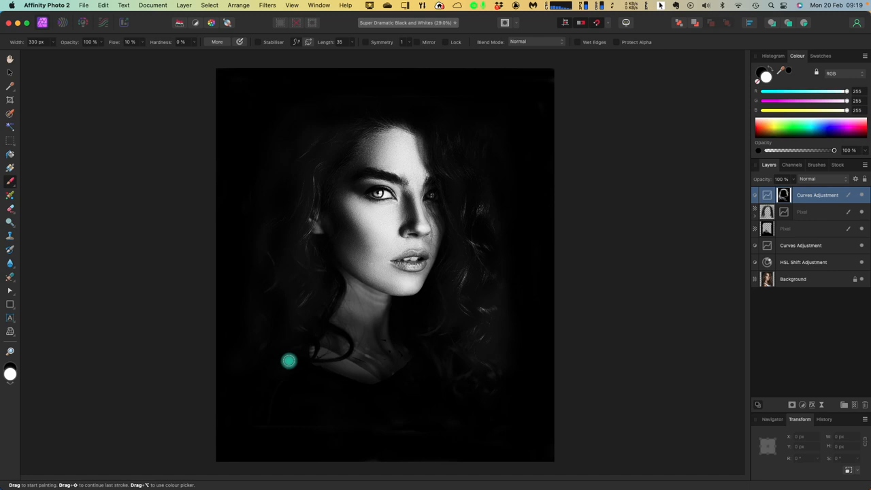
mouse_move(358, 98)
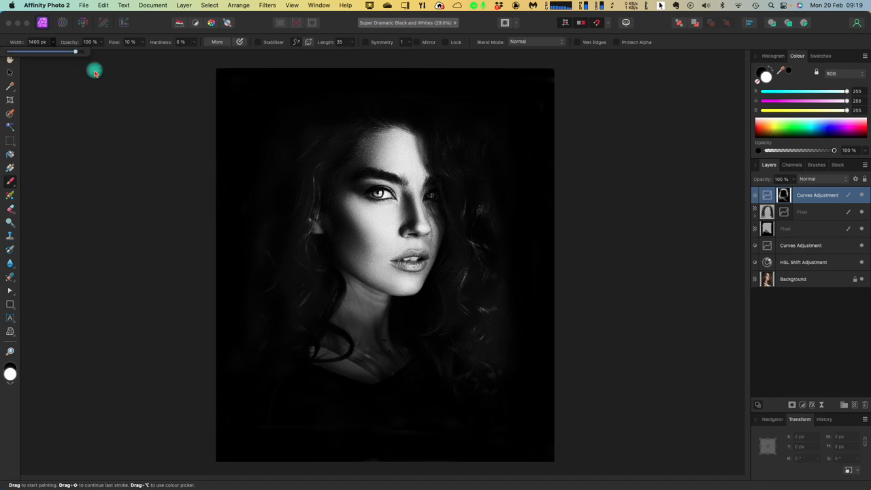
mouse_move(327, 94)
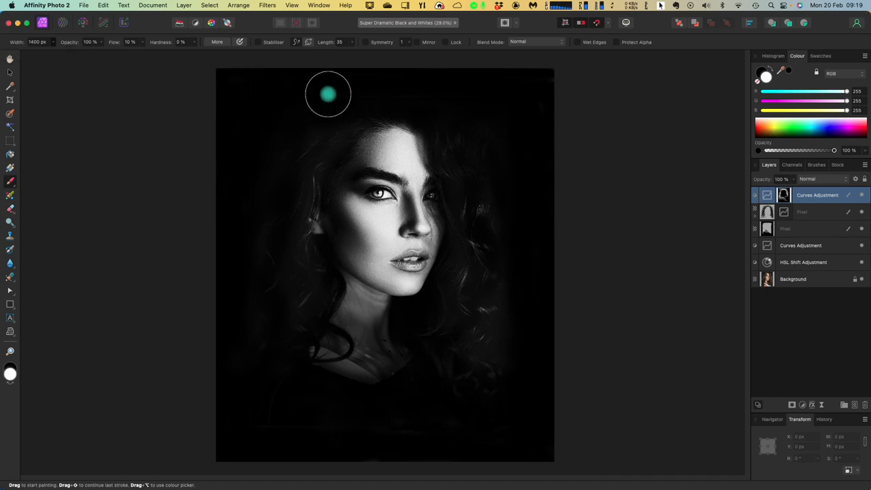
mouse_move(529, 174)
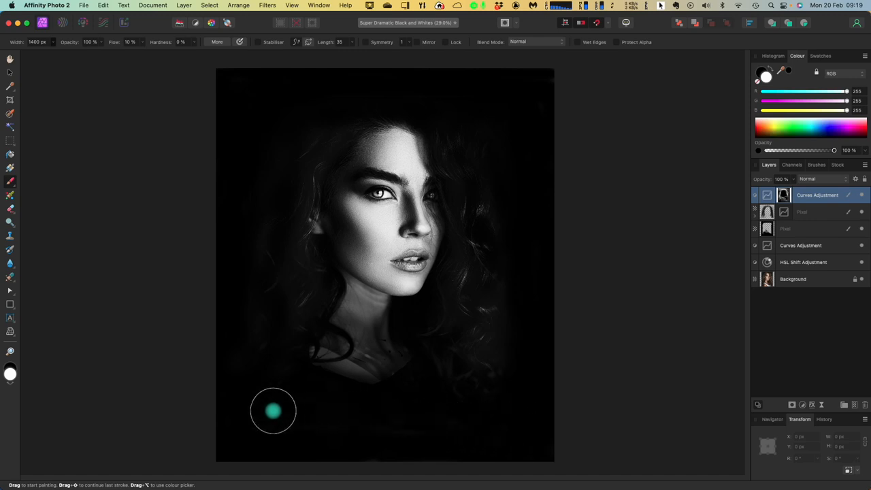
mouse_move(243, 354)
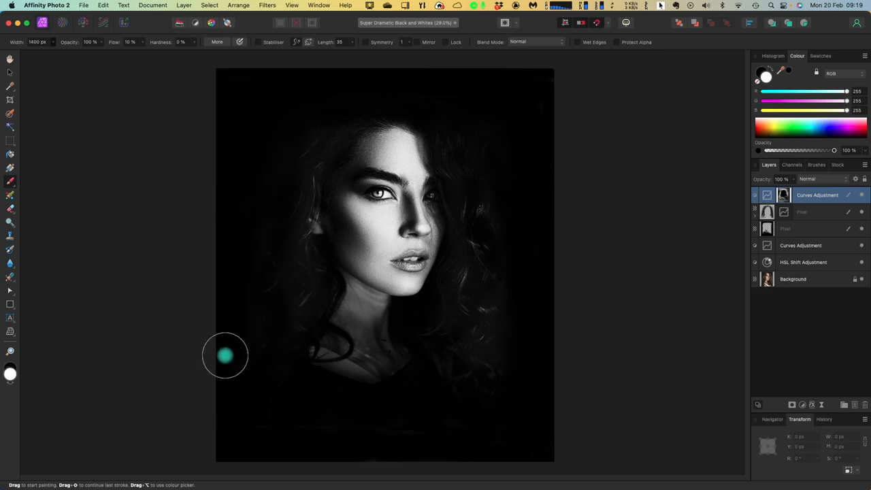
mouse_move(247, 227)
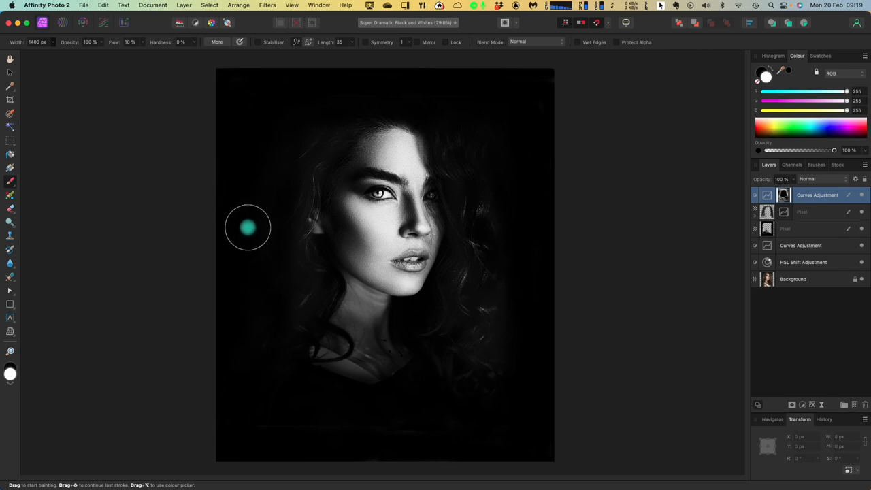
mouse_move(455, 103)
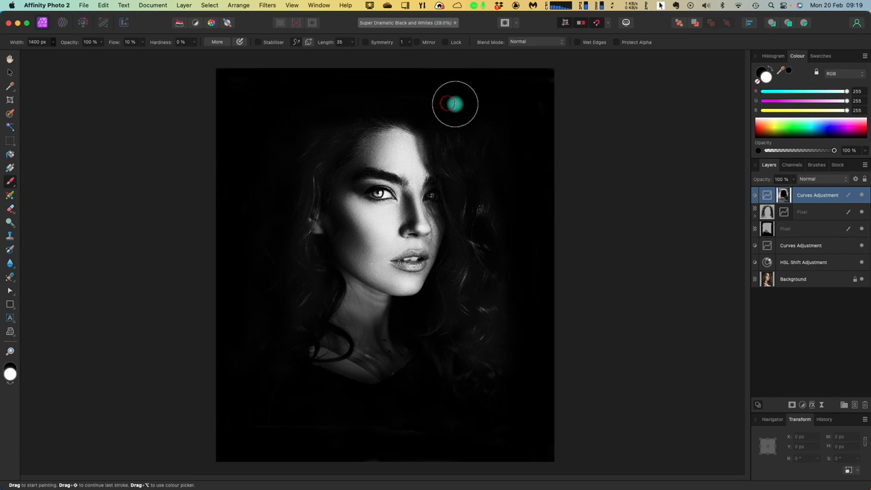
mouse_move(422, 437)
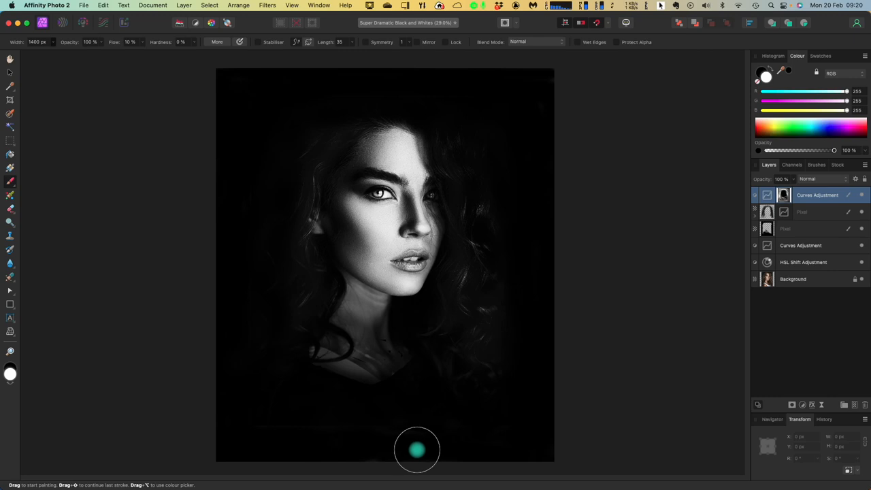
mouse_move(422, 449)
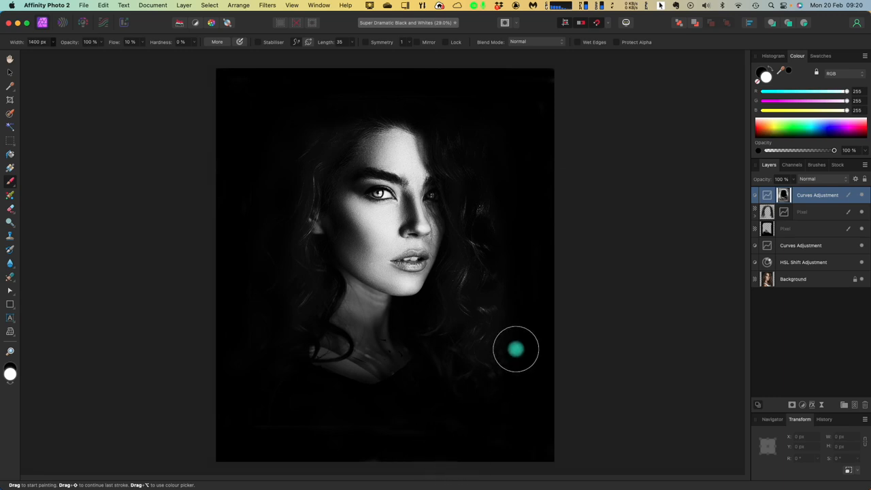
mouse_move(521, 347)
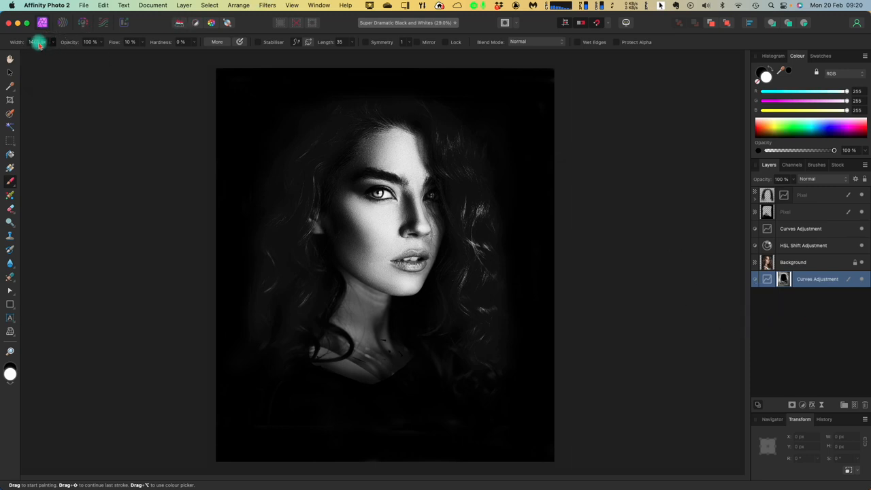
Step: Scrub the brush Width field down to 36 px
left_click_drag(38, 51, 72, 52)
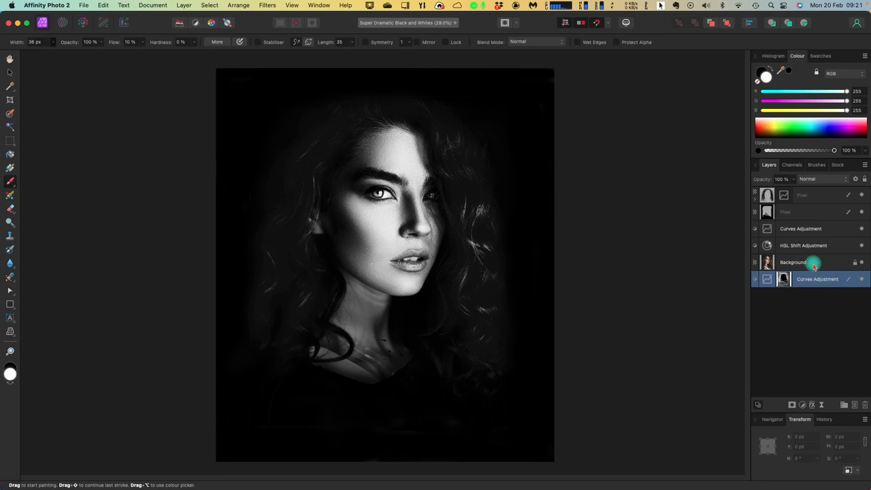
Step: Solo the colour Background photo, then re-enable the HSL Shift black-and-white conversion
left_click(793, 262)
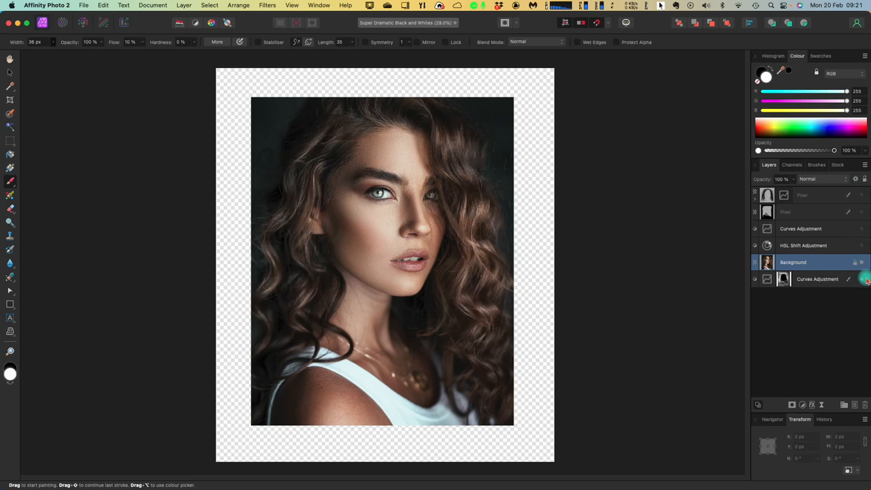
left_click(862, 246)
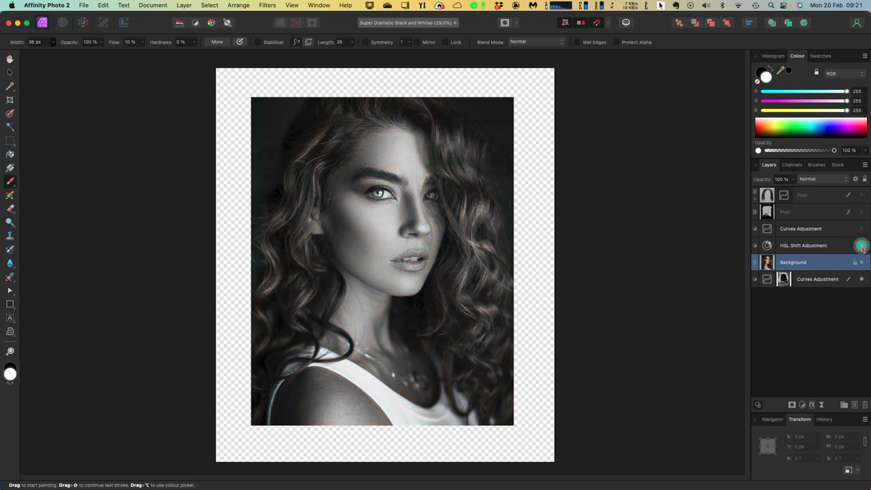